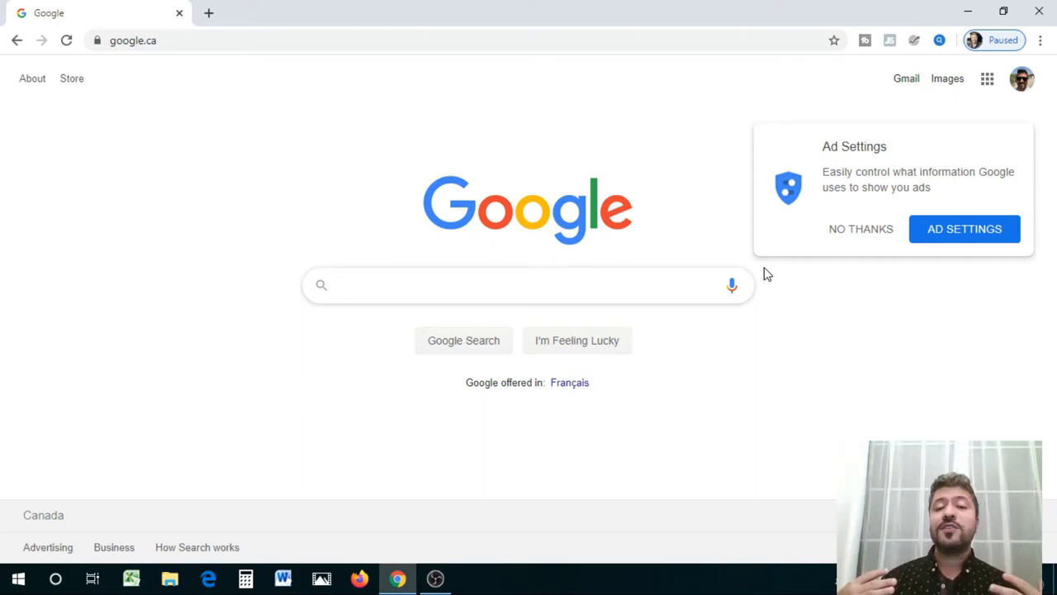
Step: Browse the Amazon.com home page and scroll through its best-seller rows
{"action": "left_click", "coordinate": [528, 284]}
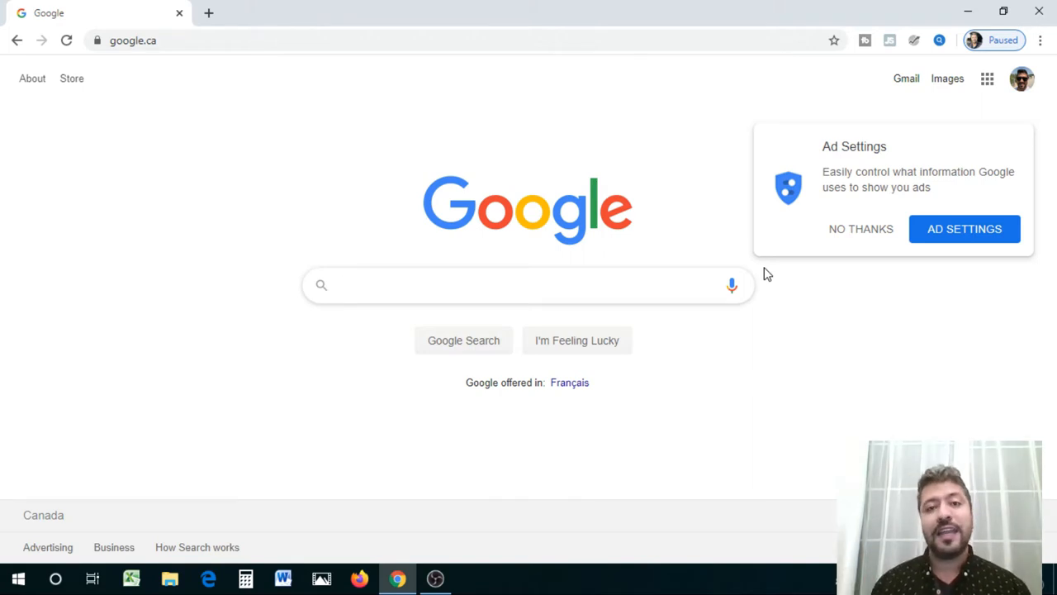
{"action": "left_click", "coordinate": [528, 284]}
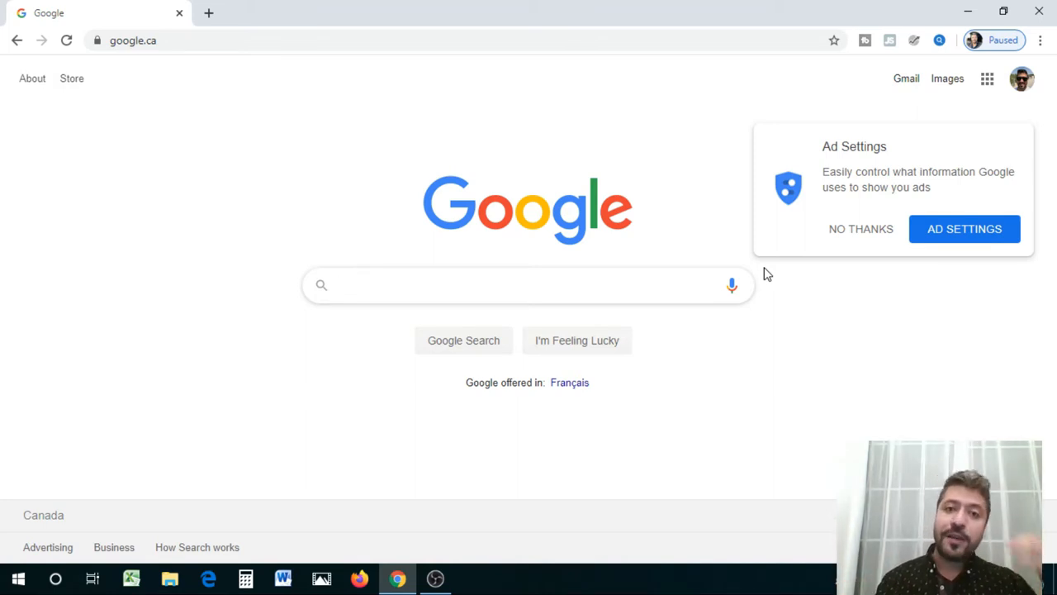
{"action": "left_click", "coordinate": [528, 284]}
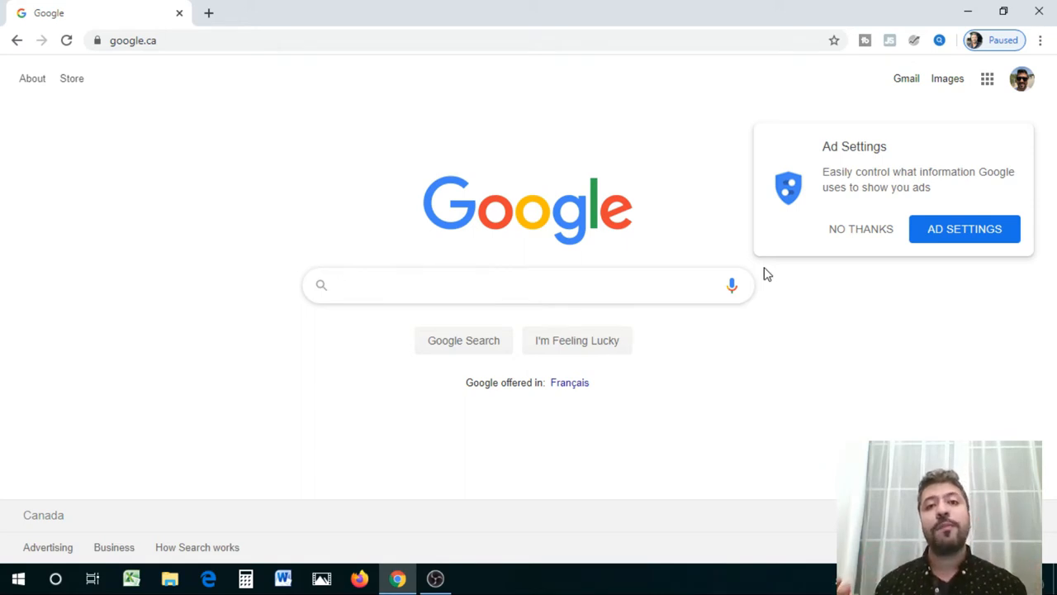
{"action": "left_click", "coordinate": [528, 284]}
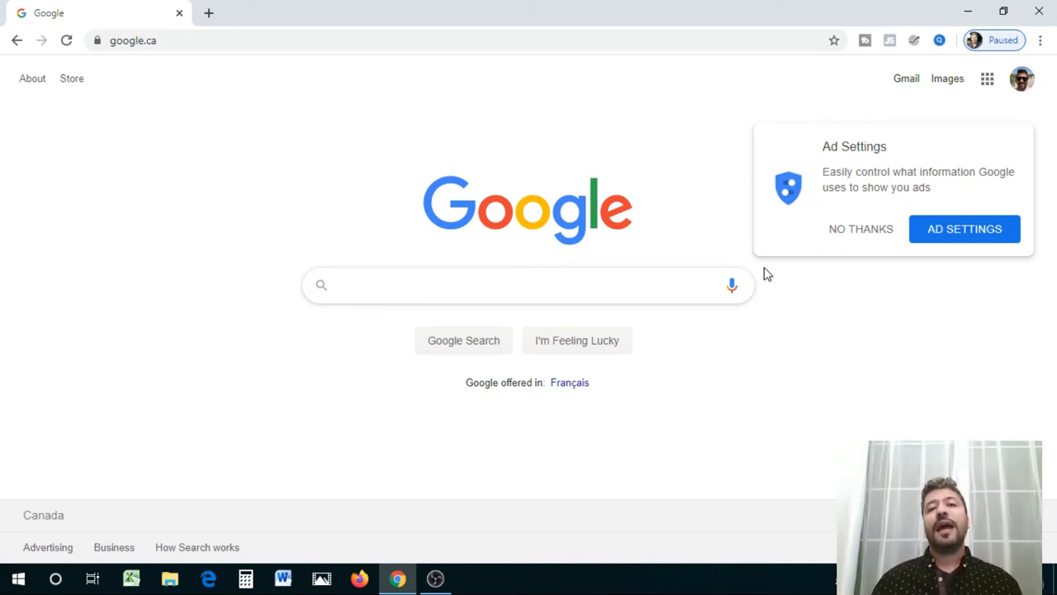
{"action": "left_click", "coordinate": [528, 284]}
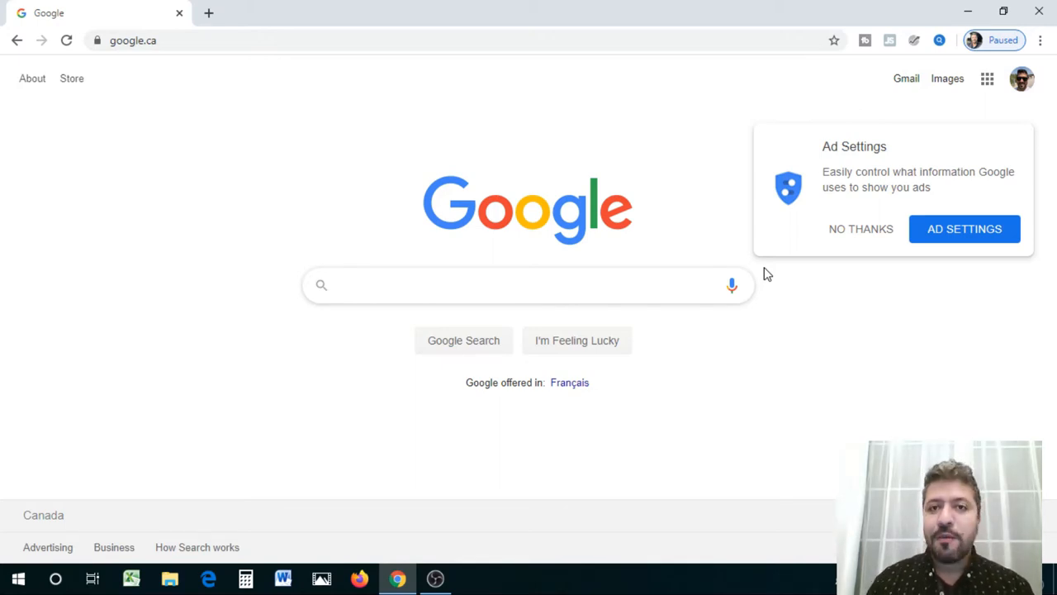
{"action": "left_click", "coordinate": [529, 285]}
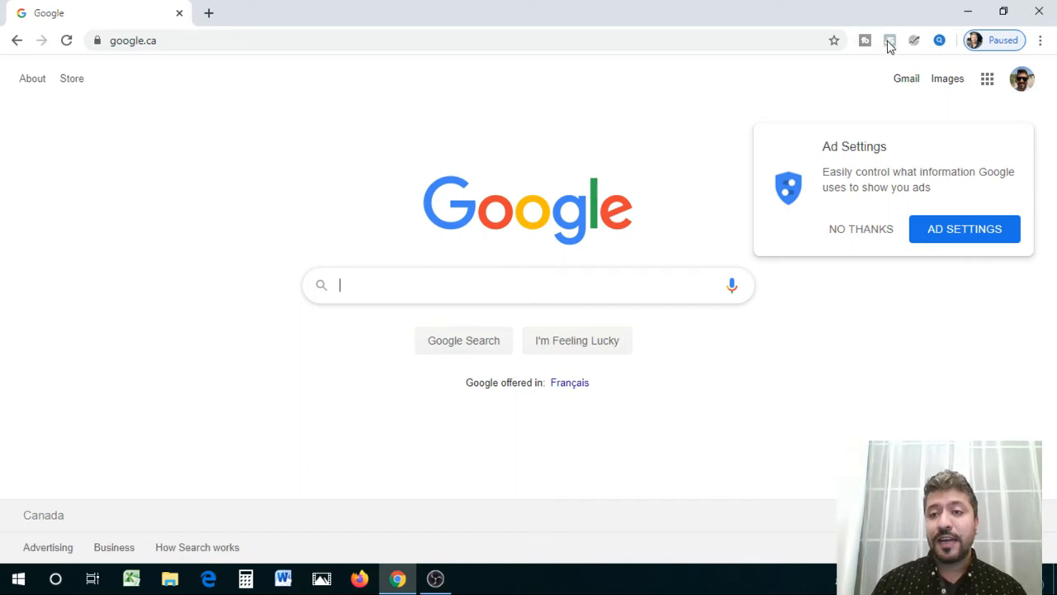
{"action": "mouse_move", "coordinate": [877, 56]}
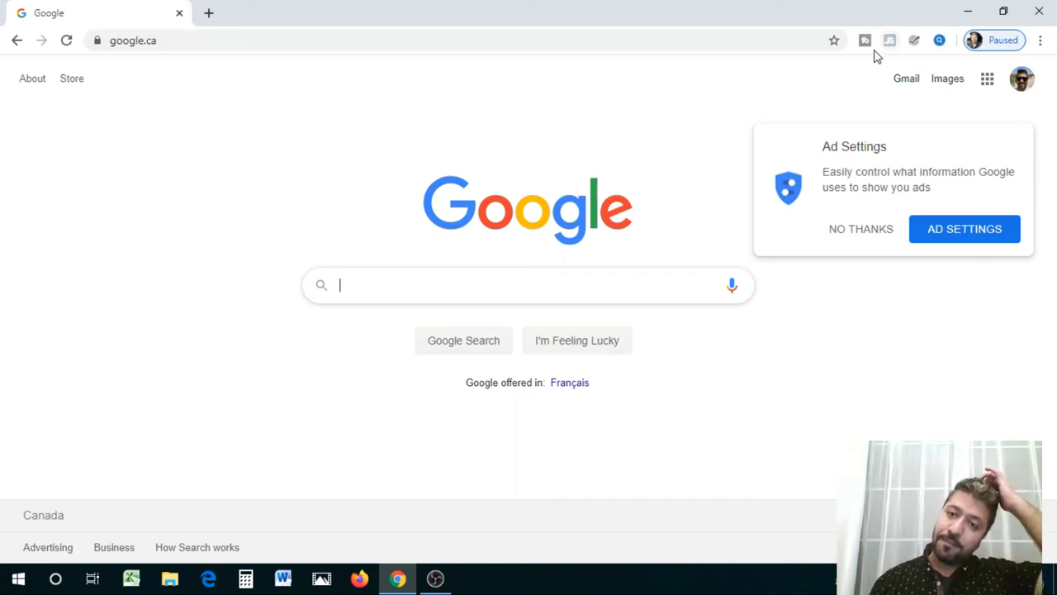
{"action": "mouse_move", "coordinate": [856, 34]}
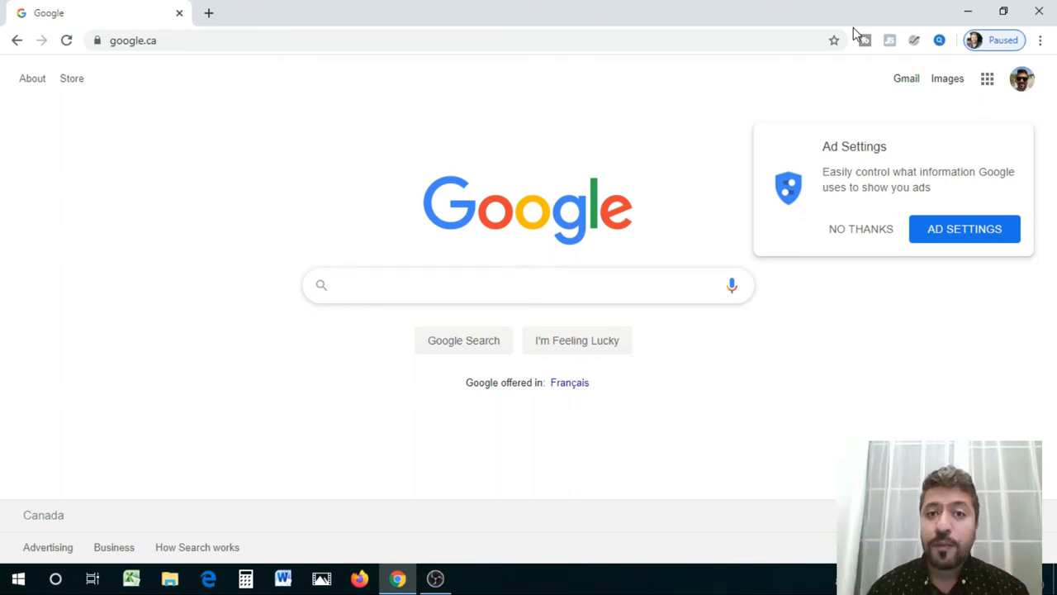
{"action": "left_click", "coordinate": [529, 284]}
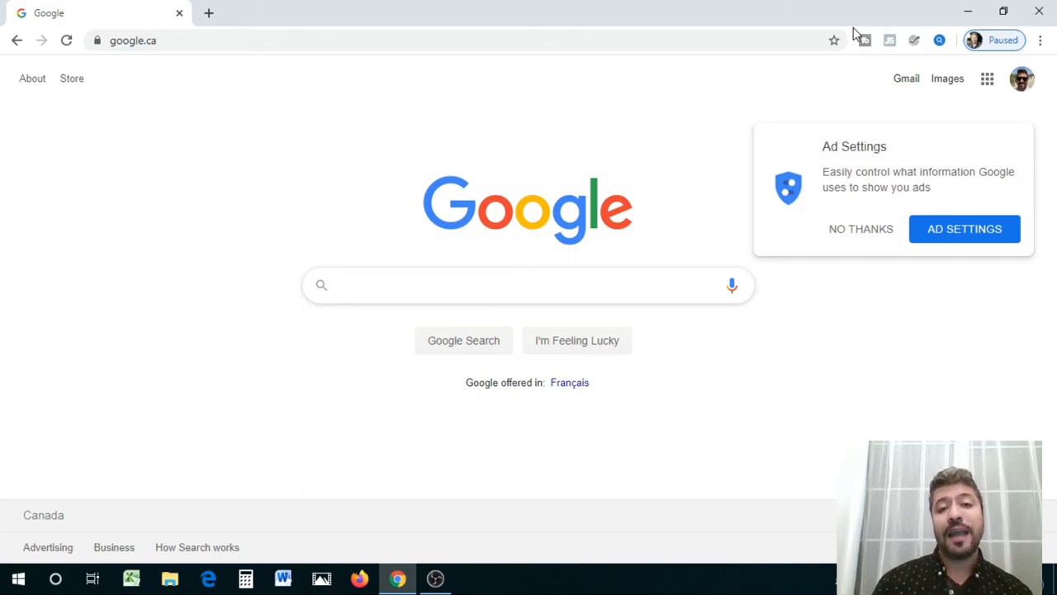
{"action": "mouse_move", "coordinate": [264, 69]}
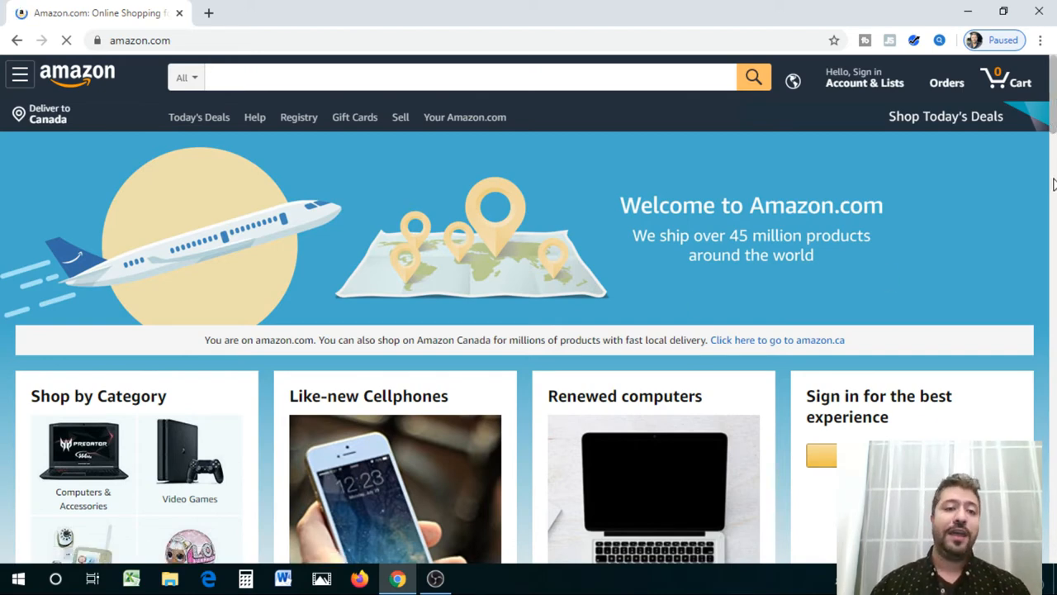
{"action": "scroll", "scroll_direction": "down", "scroll_amount": 3}
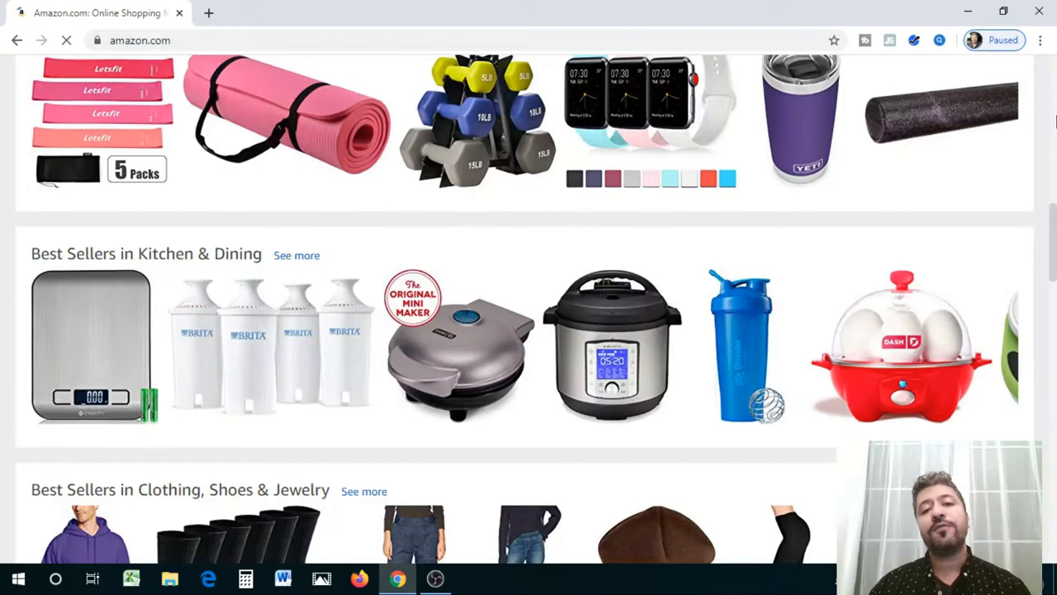
{"action": "scroll", "scroll_direction": "up", "scroll_amount": 3}
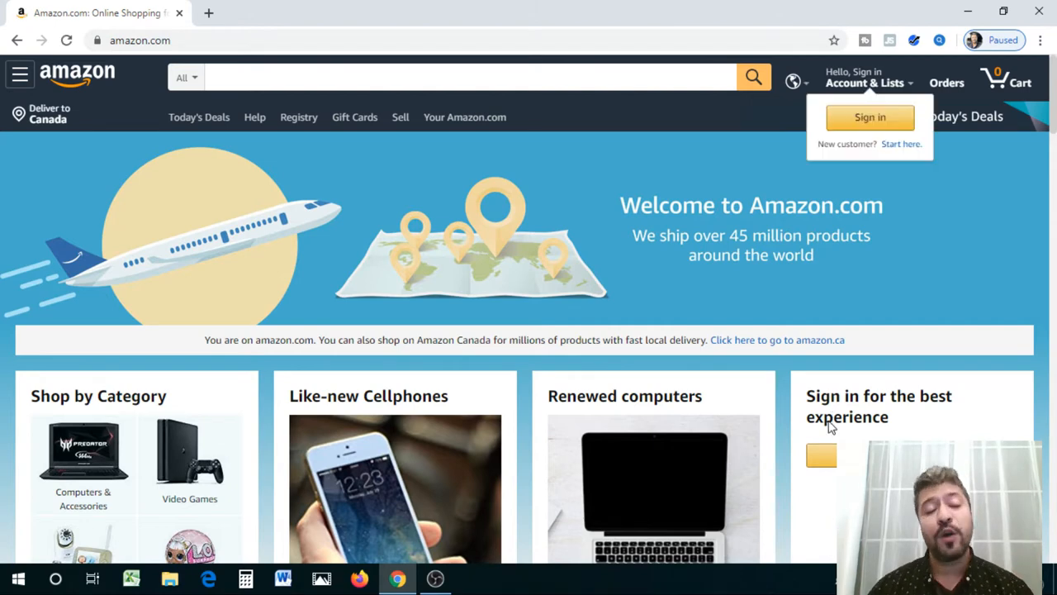
Step: Enter google.ca in the address bar to return to the Google home page
{"action": "left_click", "coordinate": [139, 39]}
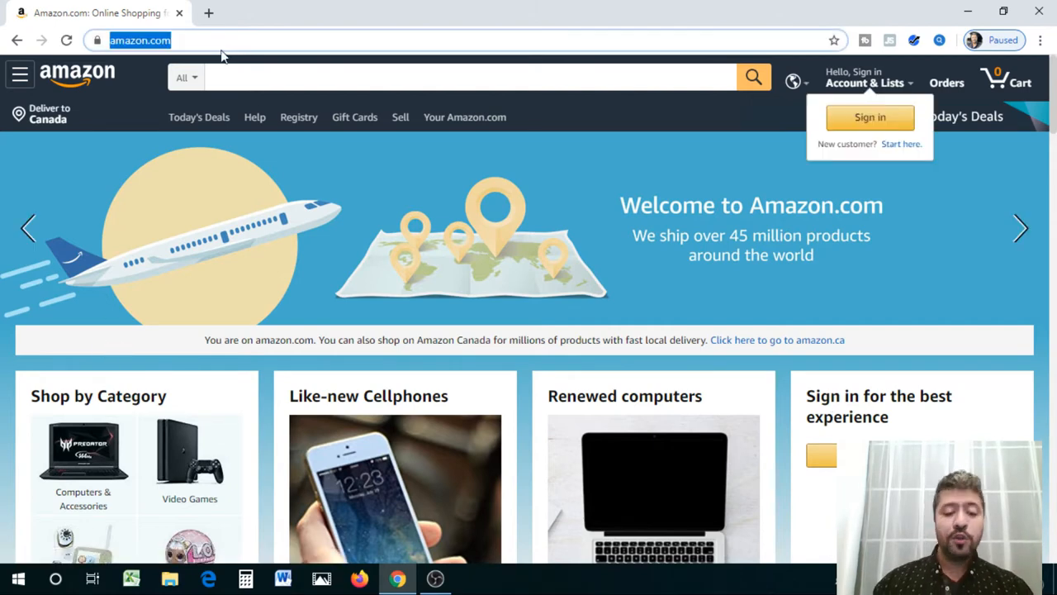
{"action": "type", "text": "google.ca"}
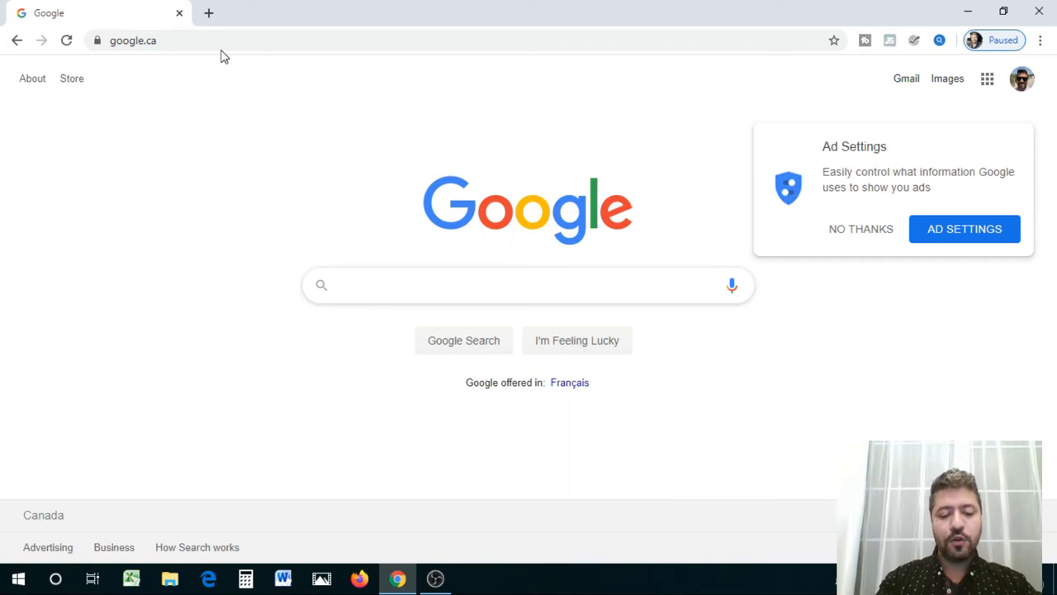
Step: Search Google for 'amazon bestsellers' and open the Amazon.com Best Sellers result
{"action": "type", "text": "amazon bes"}
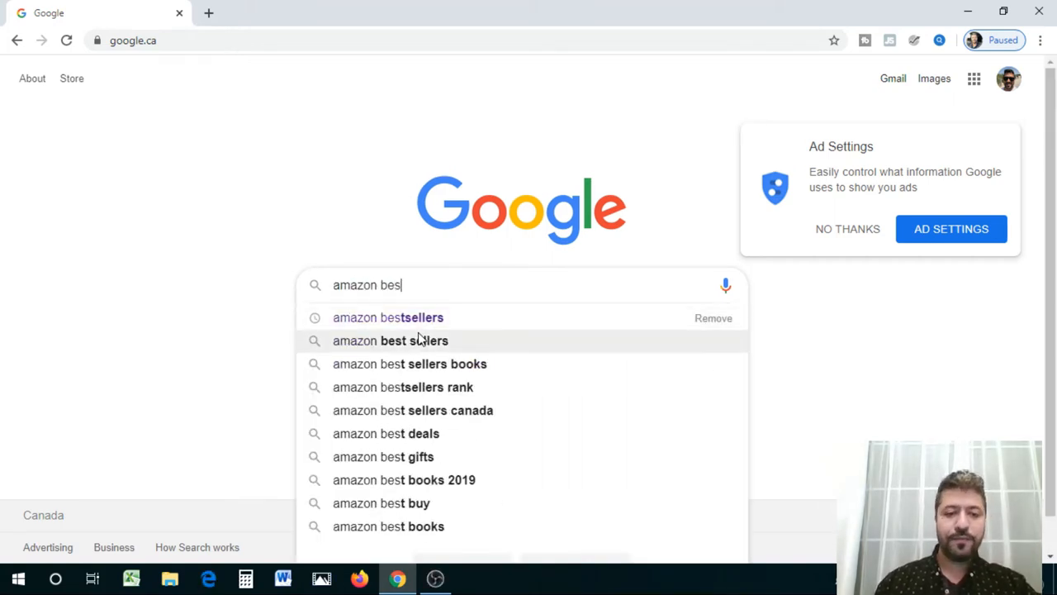
{"action": "left_click", "coordinate": [387, 317]}
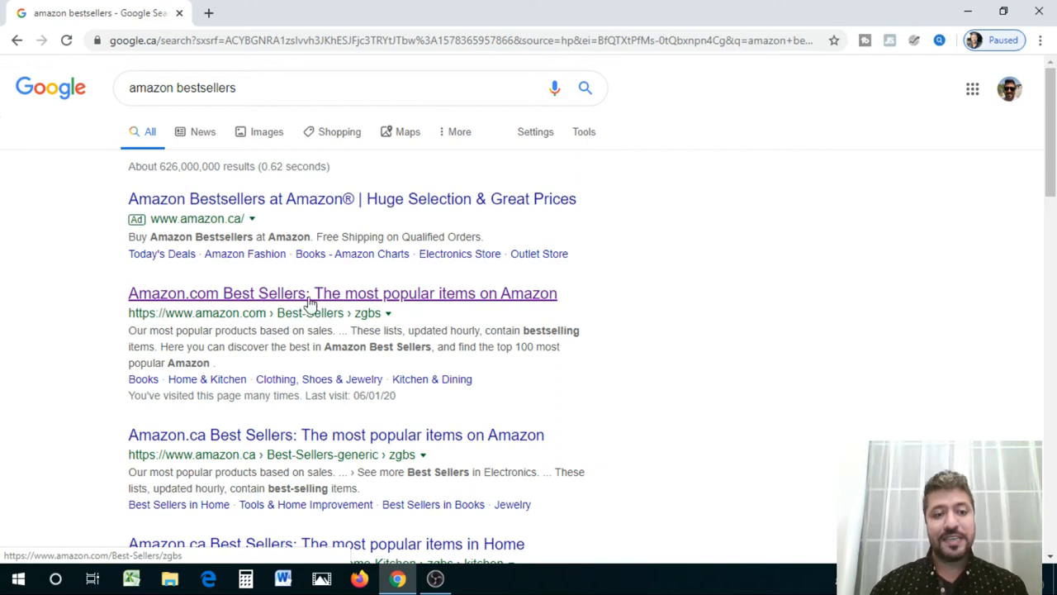
{"action": "left_click", "coordinate": [344, 294]}
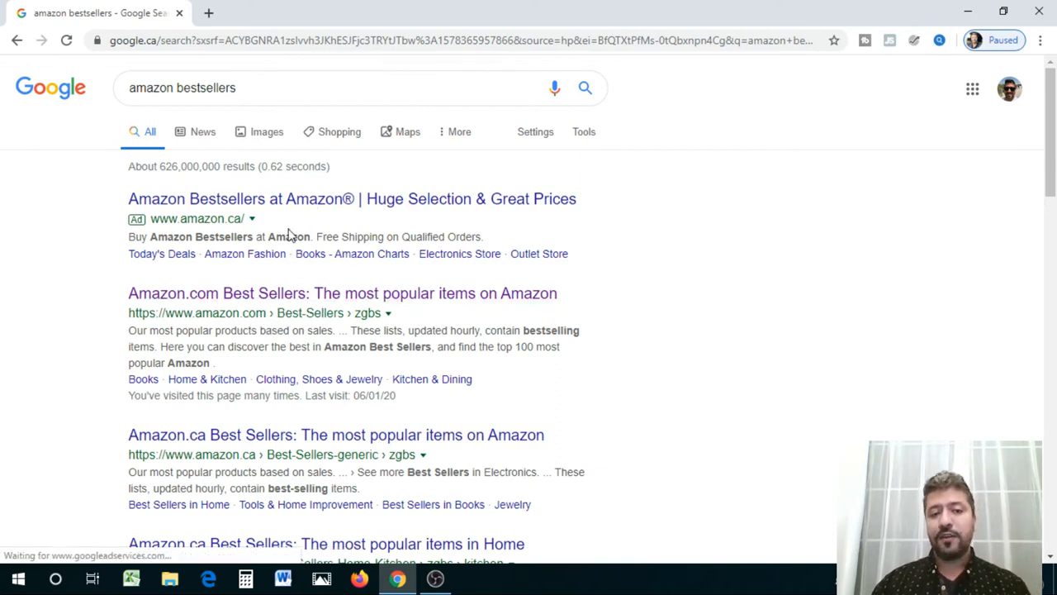
{"action": "mouse_move", "coordinate": [261, 331]}
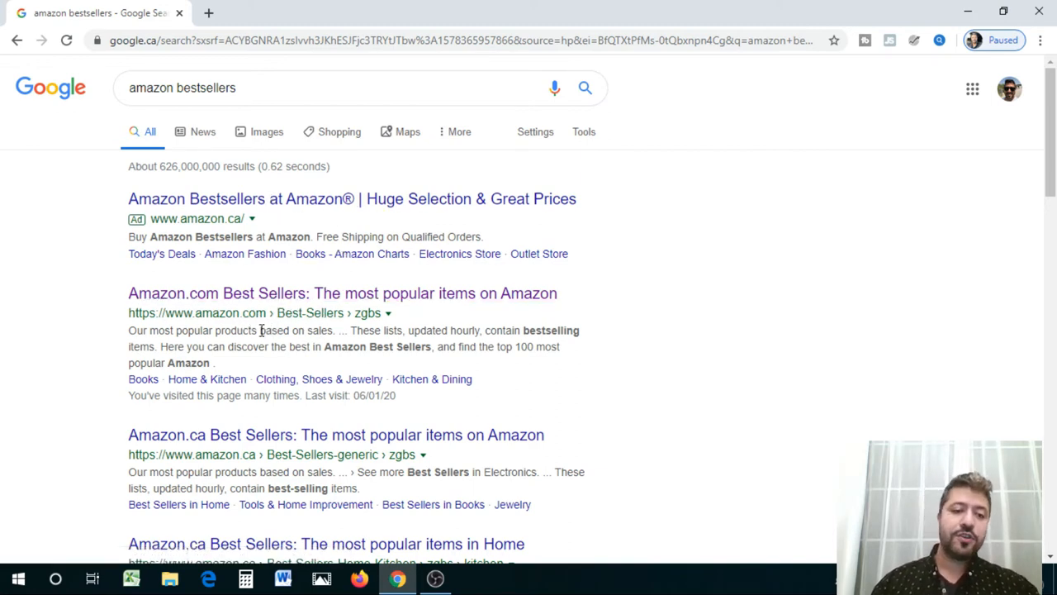
{"action": "left_click", "coordinate": [341, 294]}
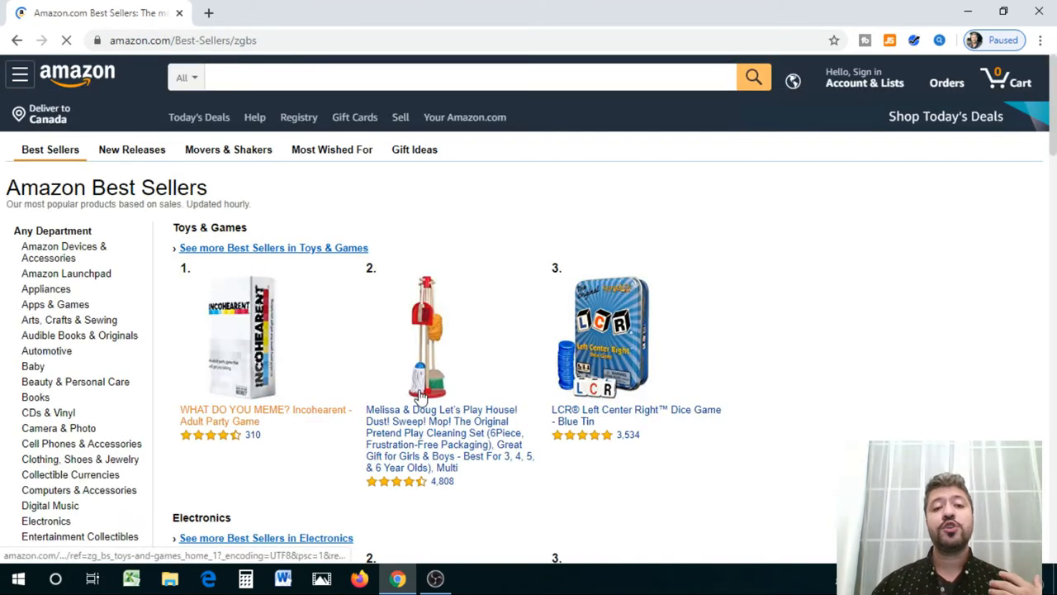
{"action": "mouse_move", "coordinate": [796, 365]}
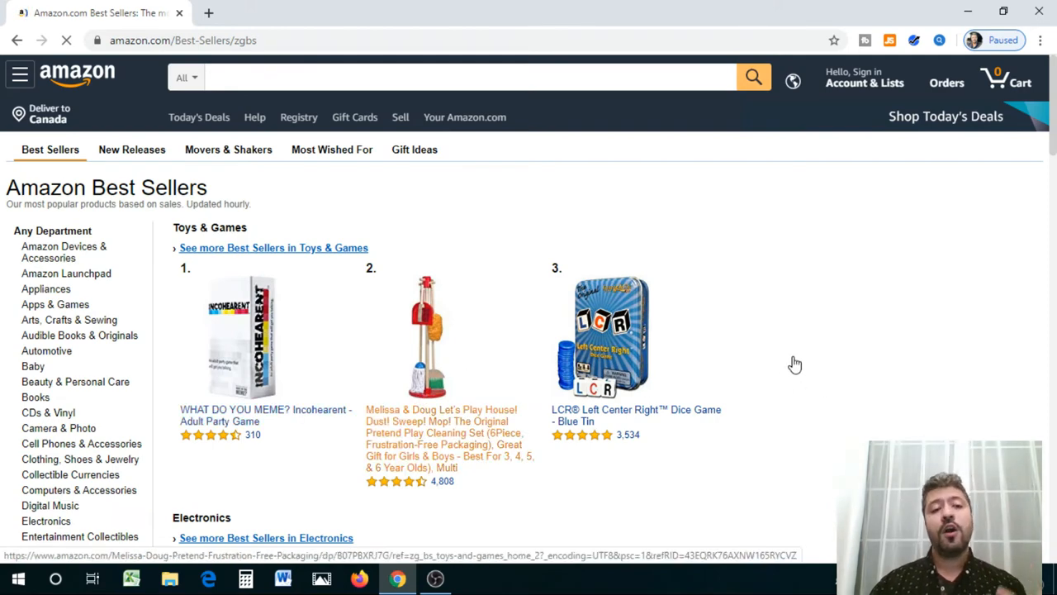
{"action": "mouse_move", "coordinate": [1007, 189]}
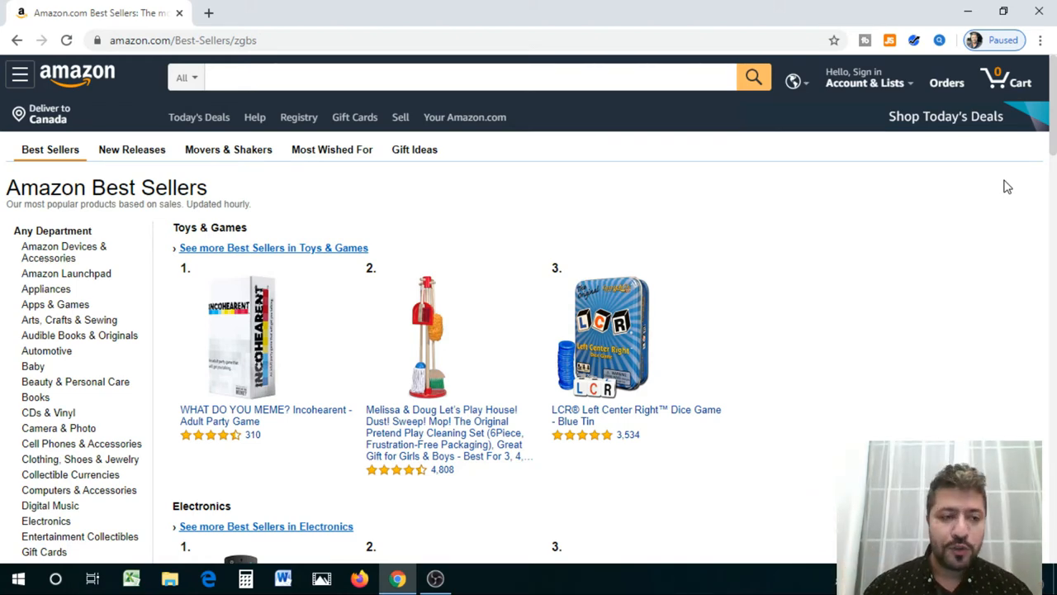
{"action": "mouse_move", "coordinate": [327, 174]}
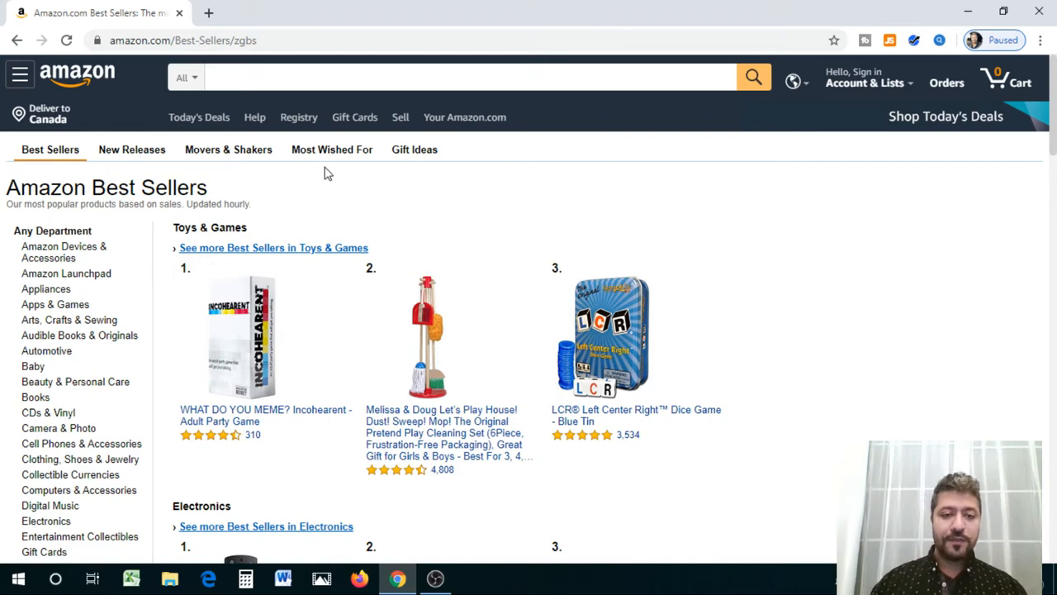
Step: Scroll the Best Sellers page to see the Toys & Games and Electronics top three
{"action": "scroll", "scroll_direction": "down", "scroll_amount": 3}
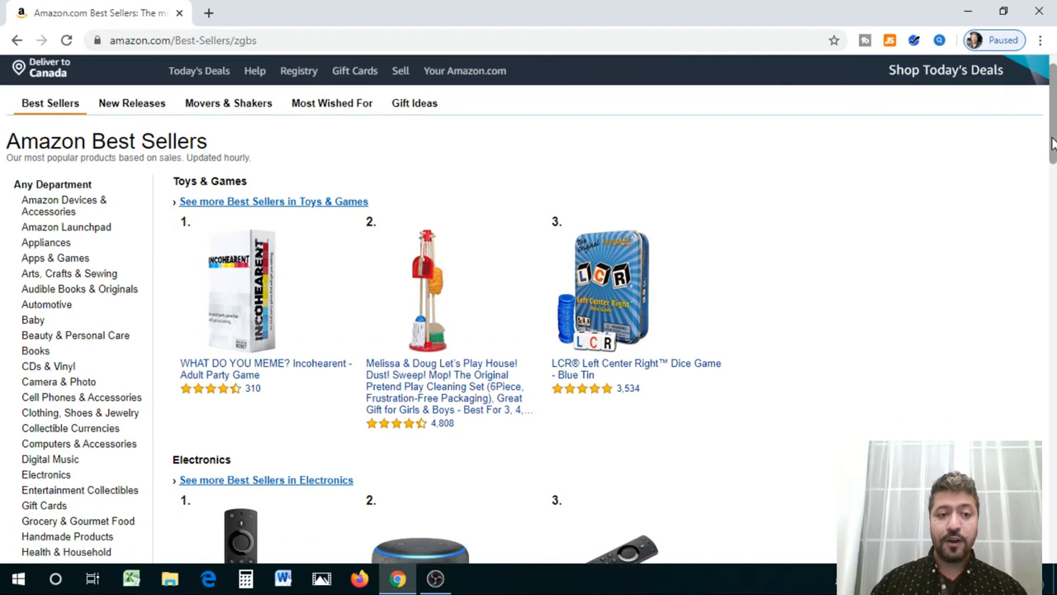
{"action": "scroll", "scroll_direction": "down", "scroll_amount": 3}
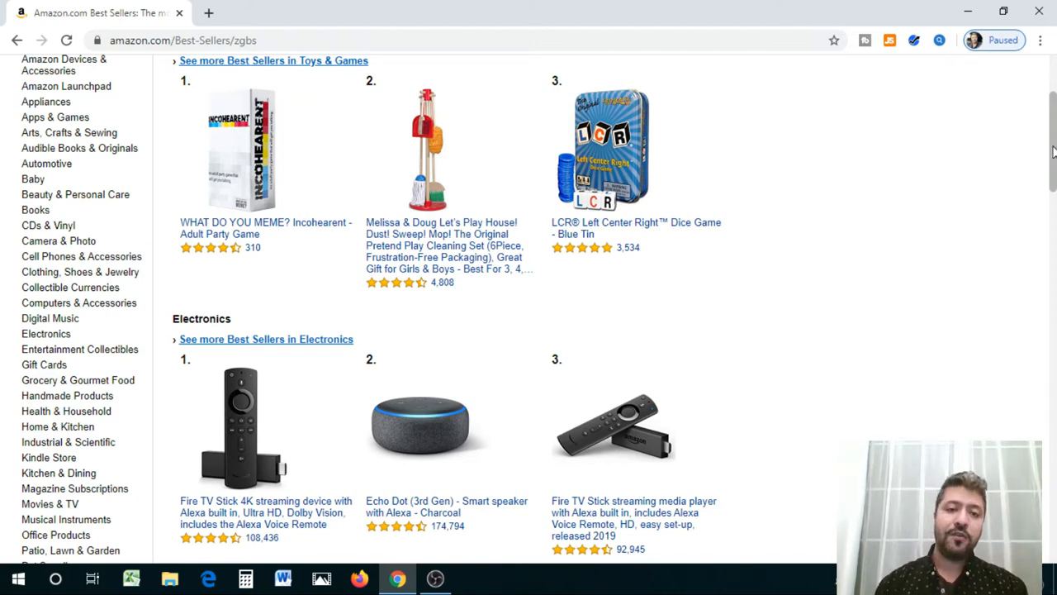
{"action": "mouse_move", "coordinate": [654, 122]}
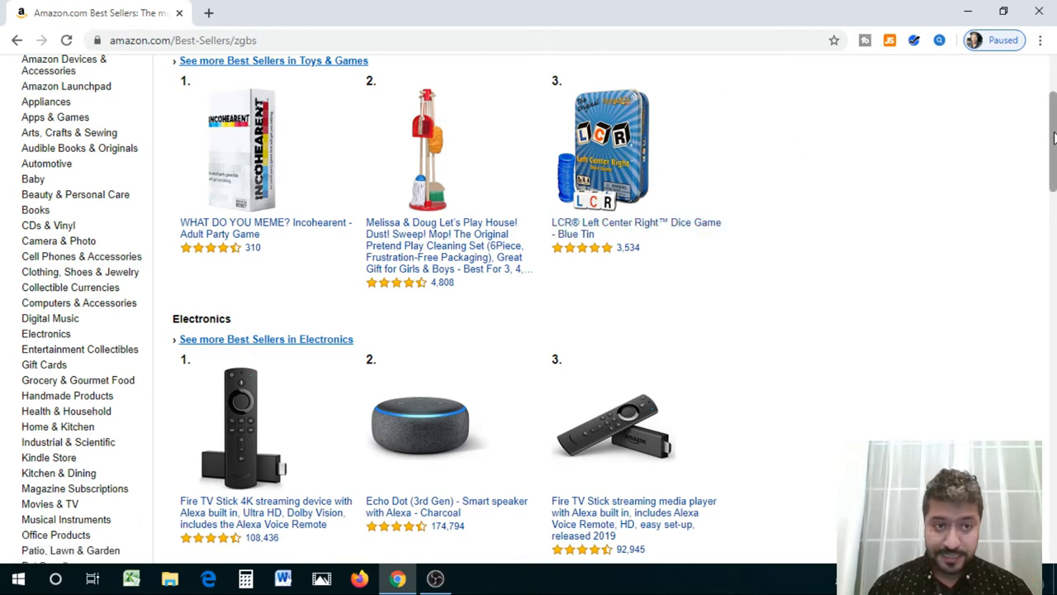
{"action": "scroll", "scroll_direction": "down", "scroll_amount": 3}
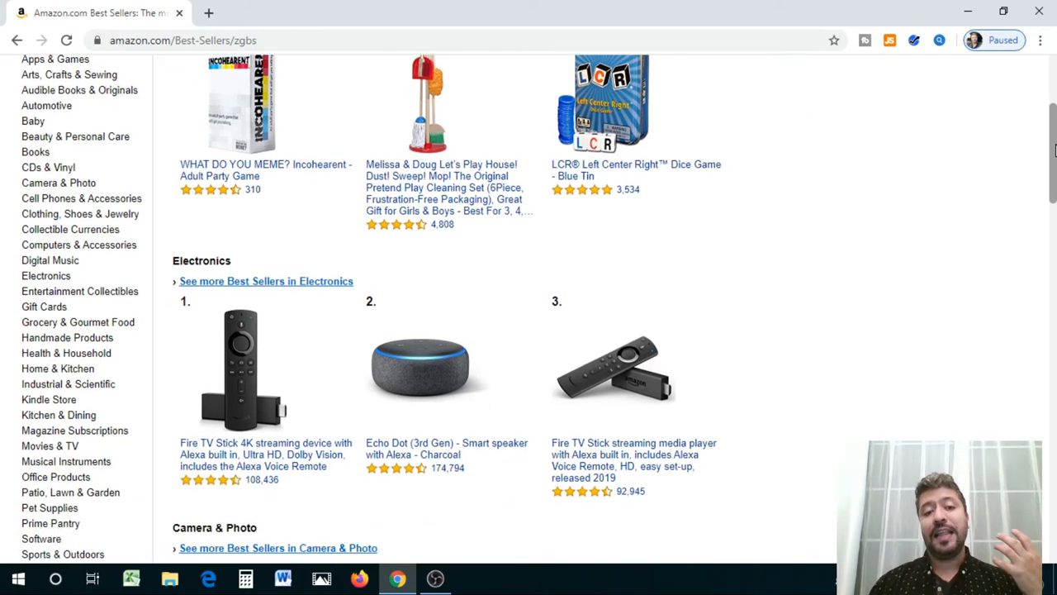
{"action": "mouse_move", "coordinate": [312, 376]}
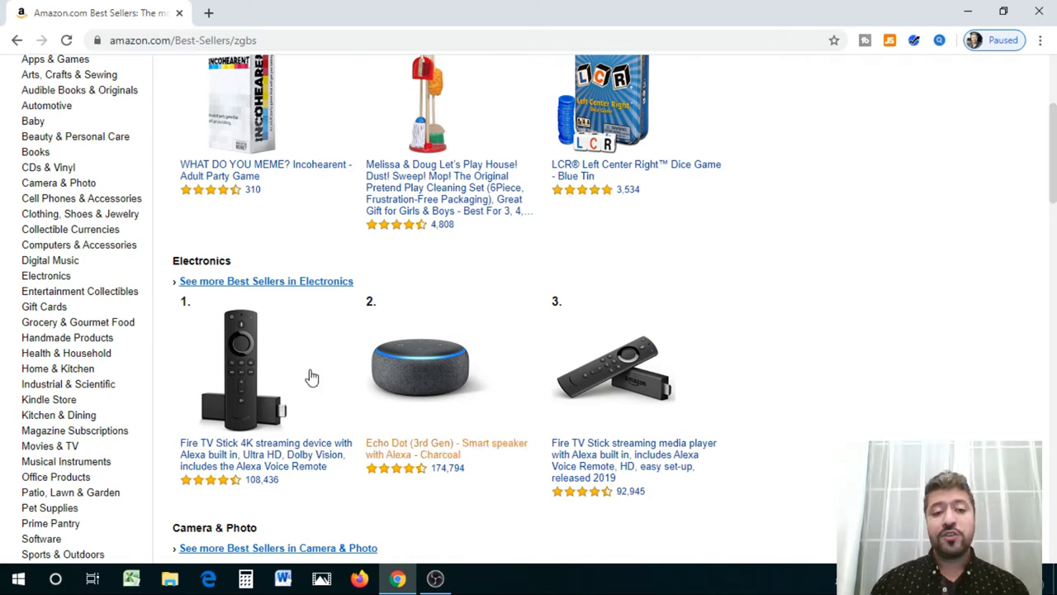
{"action": "mouse_move", "coordinate": [545, 351]}
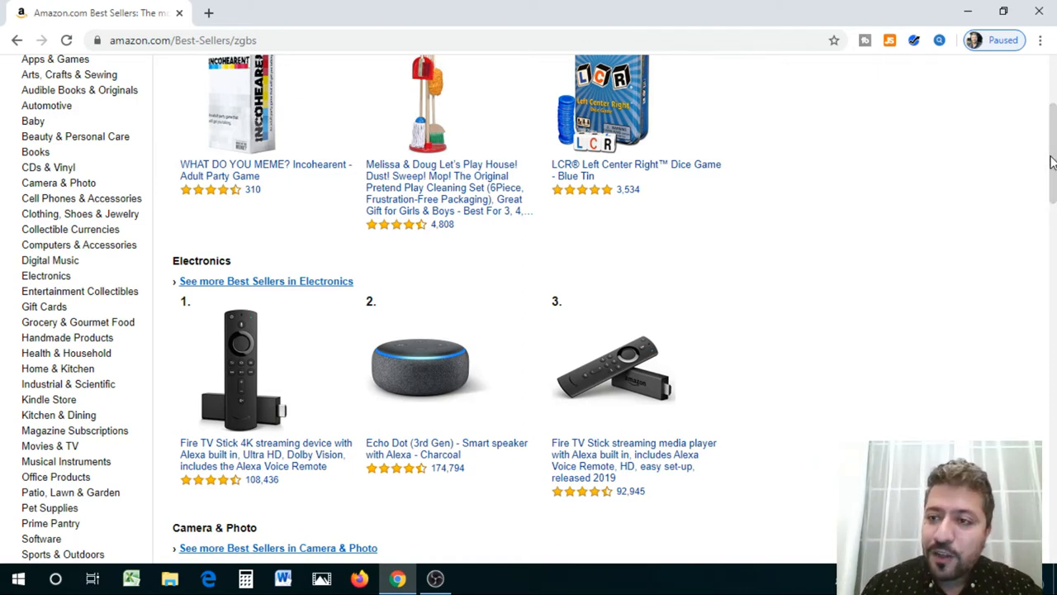
{"action": "scroll", "scroll_direction": "up", "scroll_amount": 3}
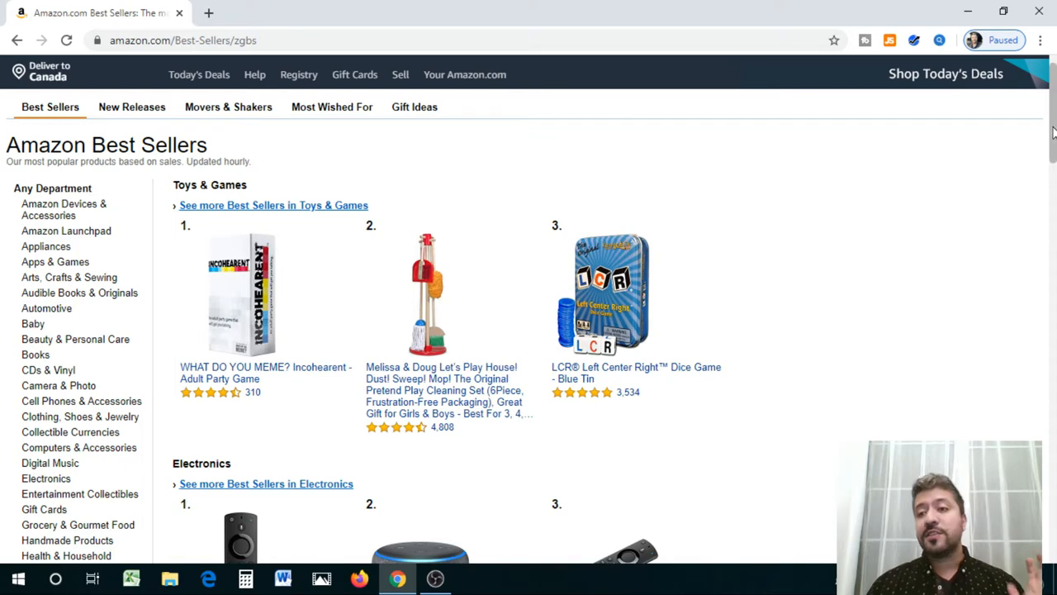
{"action": "mouse_move", "coordinate": [651, 223]}
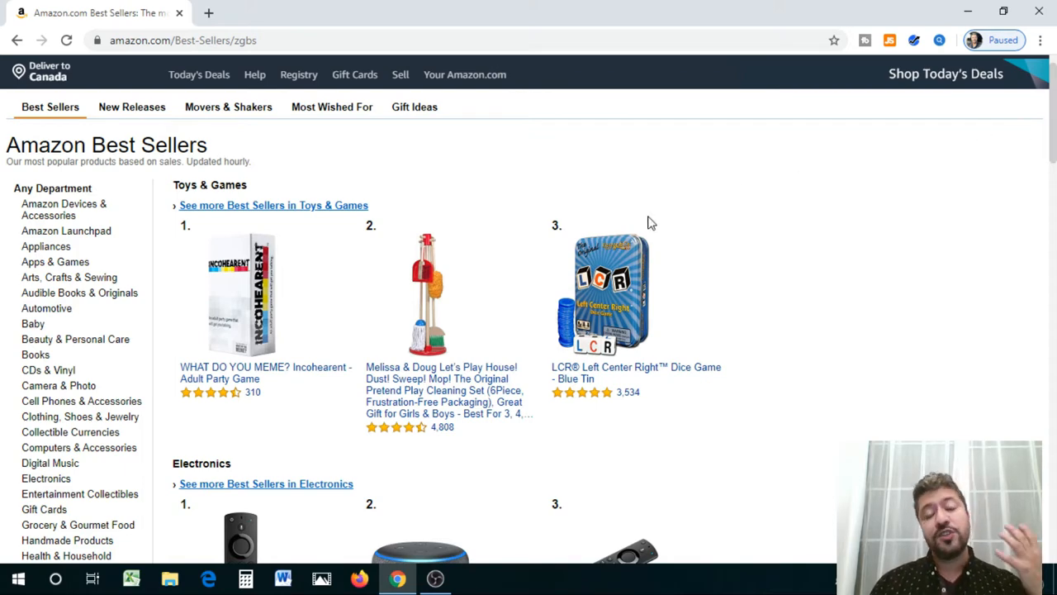
{"action": "mouse_move", "coordinate": [82, 274]}
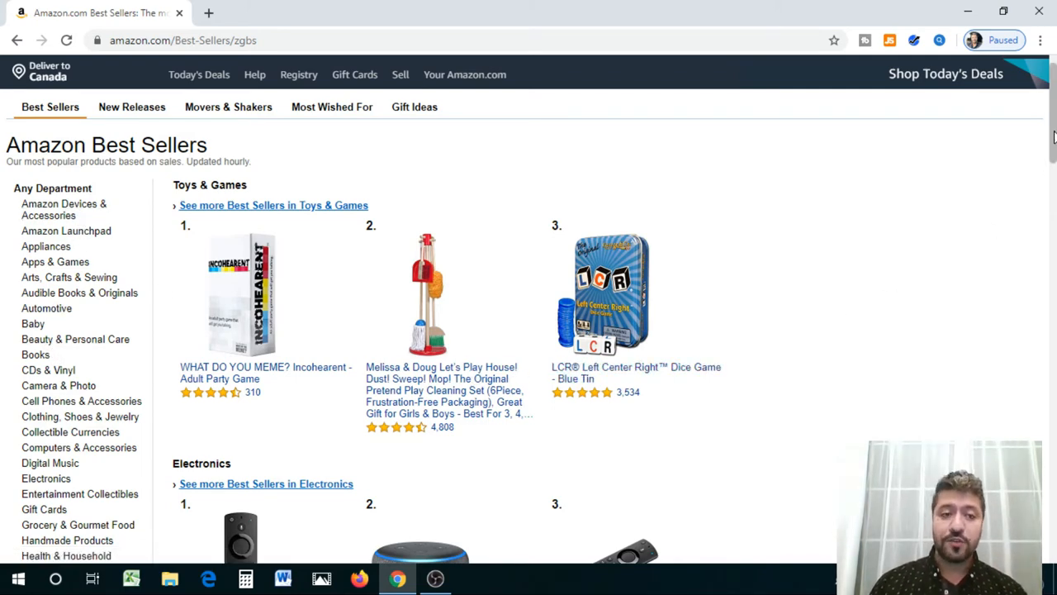
{"action": "scroll", "scroll_direction": "down", "scroll_amount": 3}
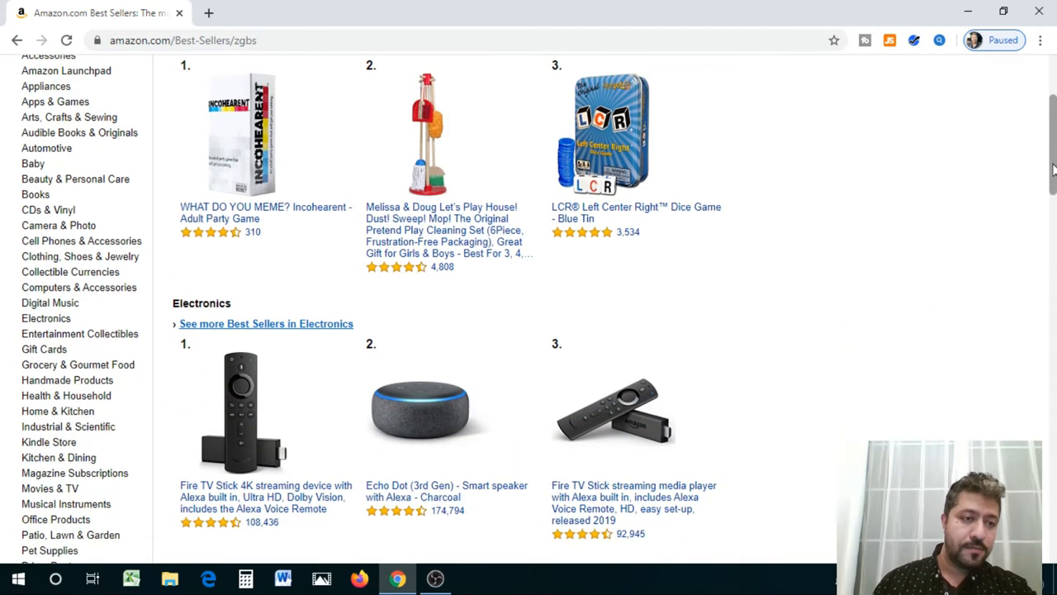
{"action": "scroll", "scroll_direction": "down", "scroll_amount": 3}
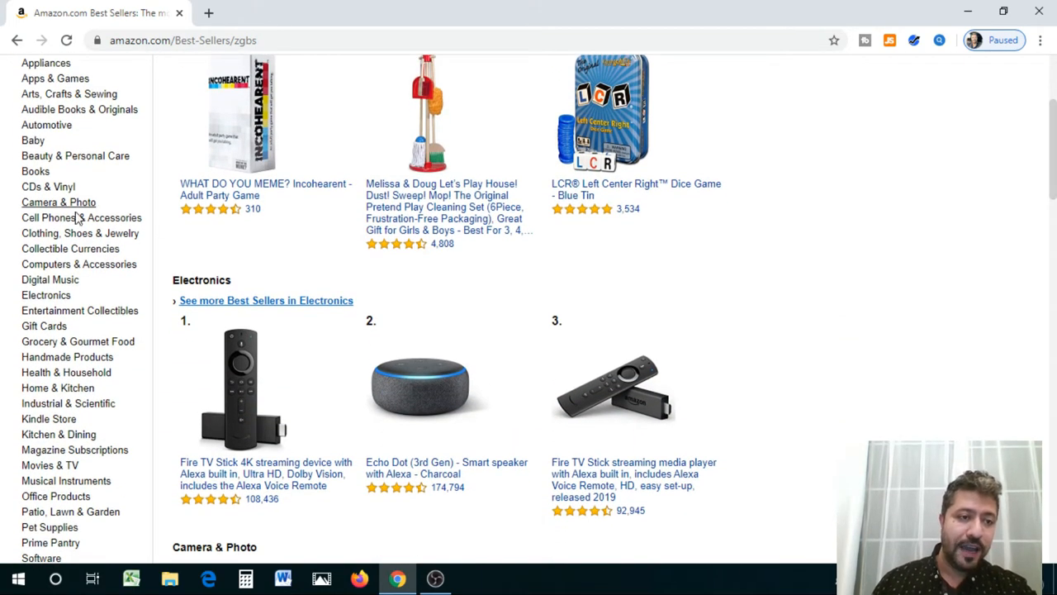
{"action": "mouse_move", "coordinate": [69, 247]}
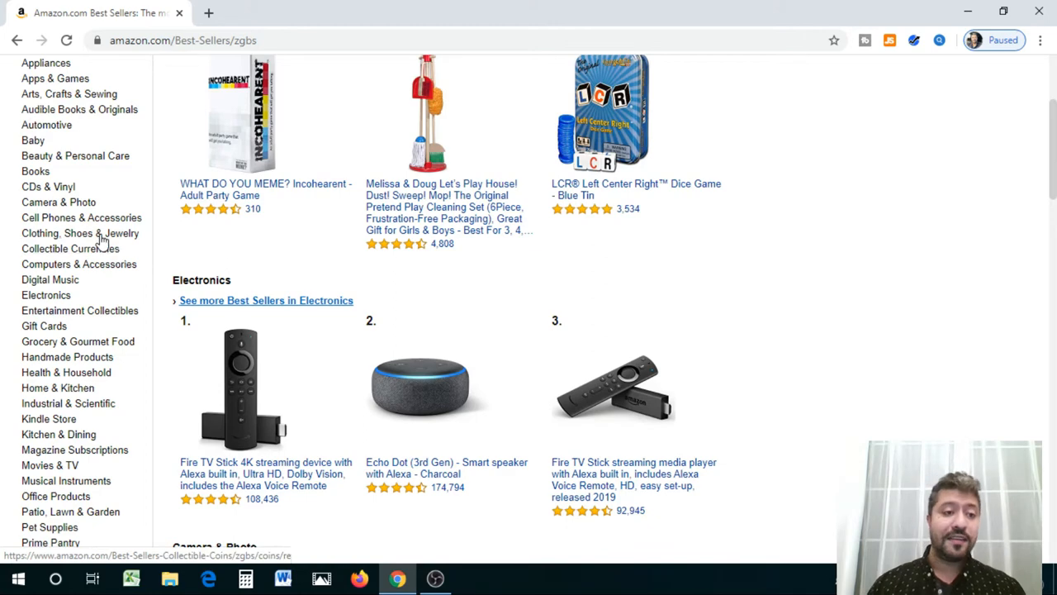
{"action": "mouse_move", "coordinate": [80, 264]}
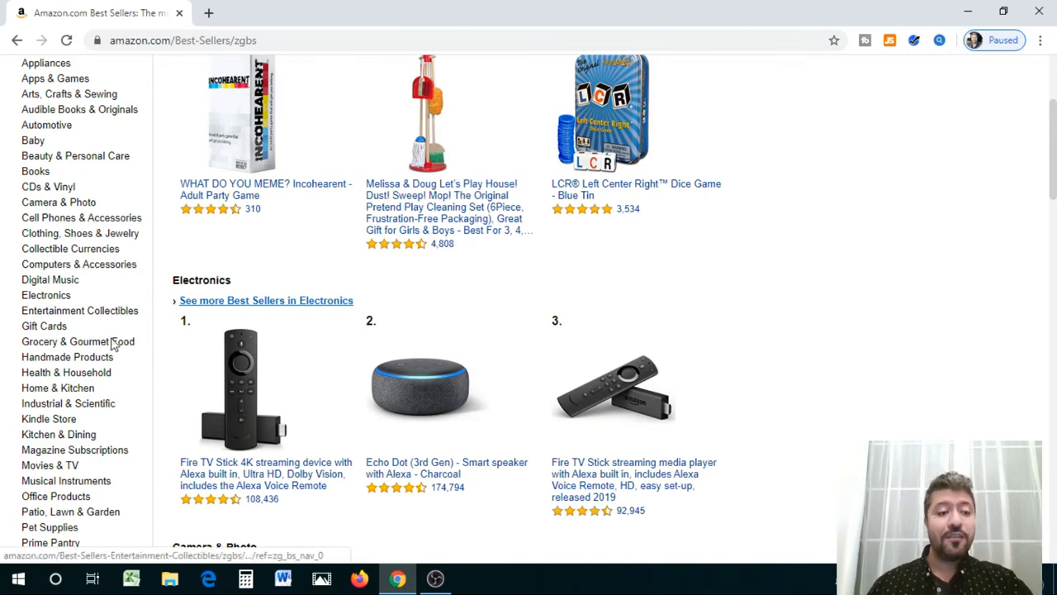
{"action": "mouse_move", "coordinate": [66, 357]}
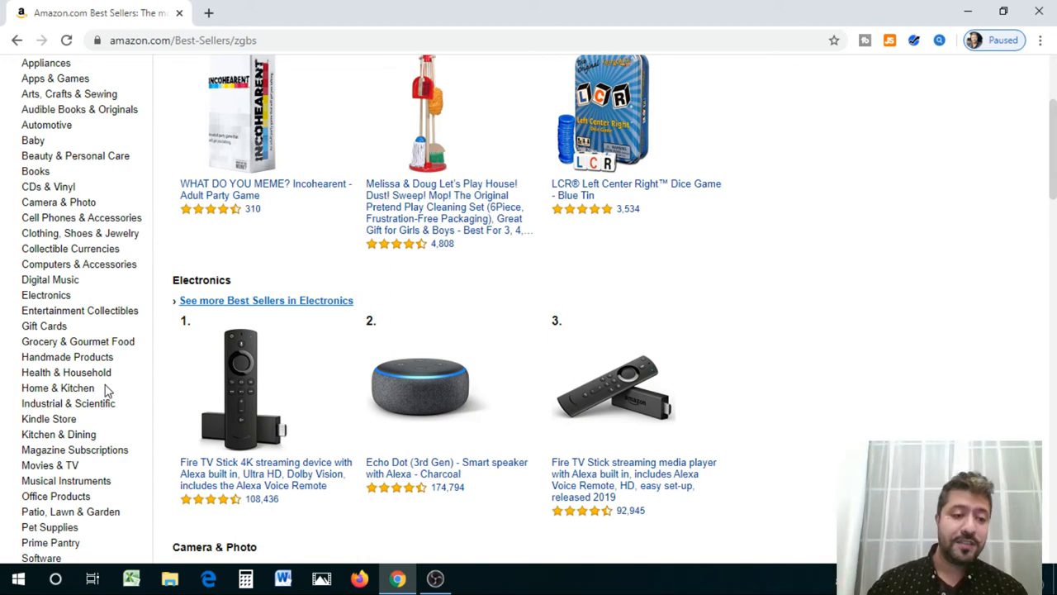
{"action": "mouse_move", "coordinate": [68, 403]}
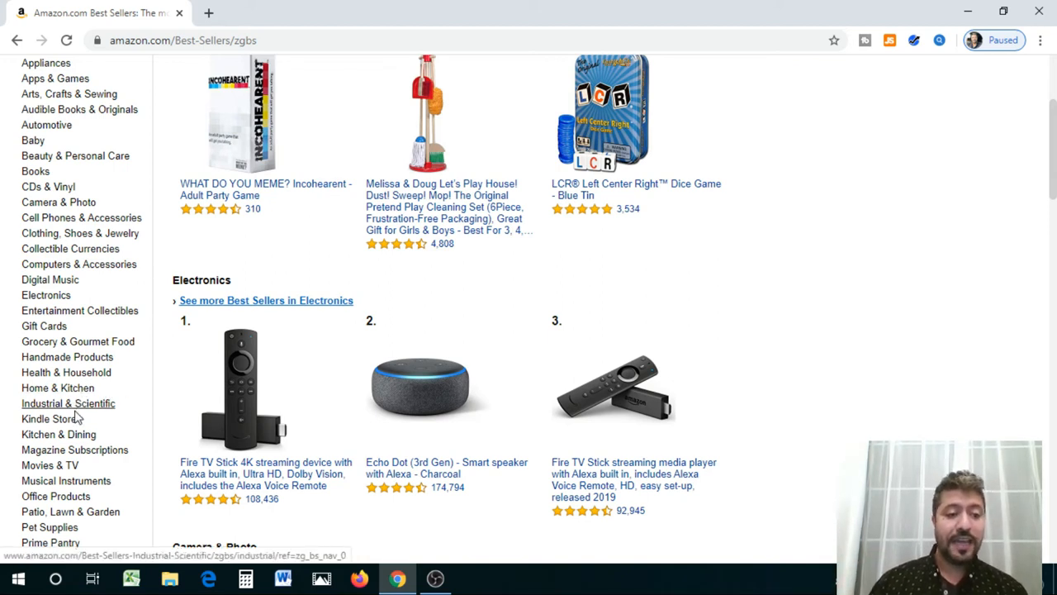
{"action": "mouse_move", "coordinate": [152, 442]}
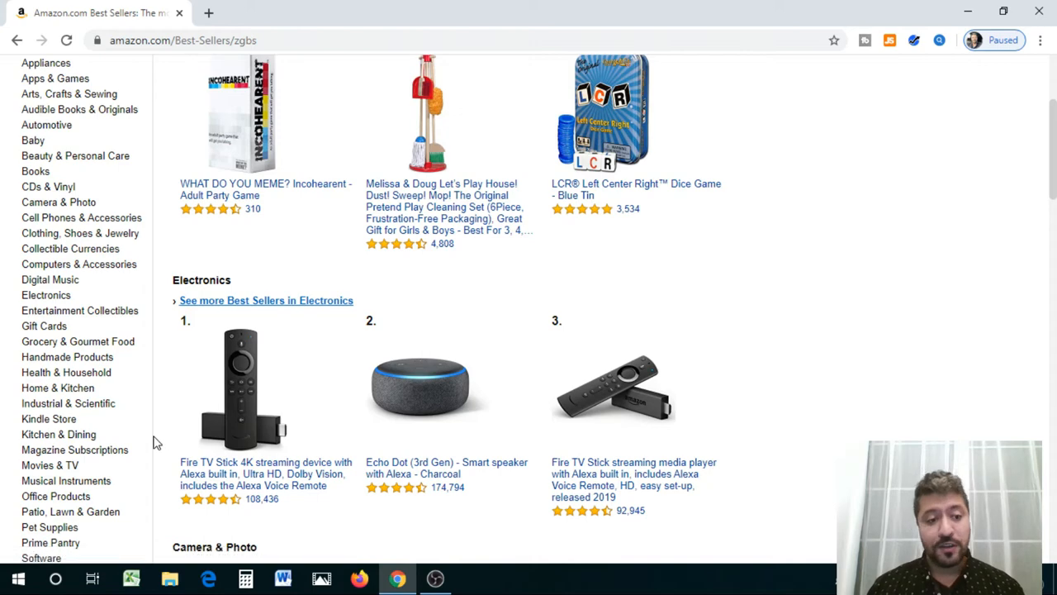
{"action": "mouse_move", "coordinate": [50, 466]}
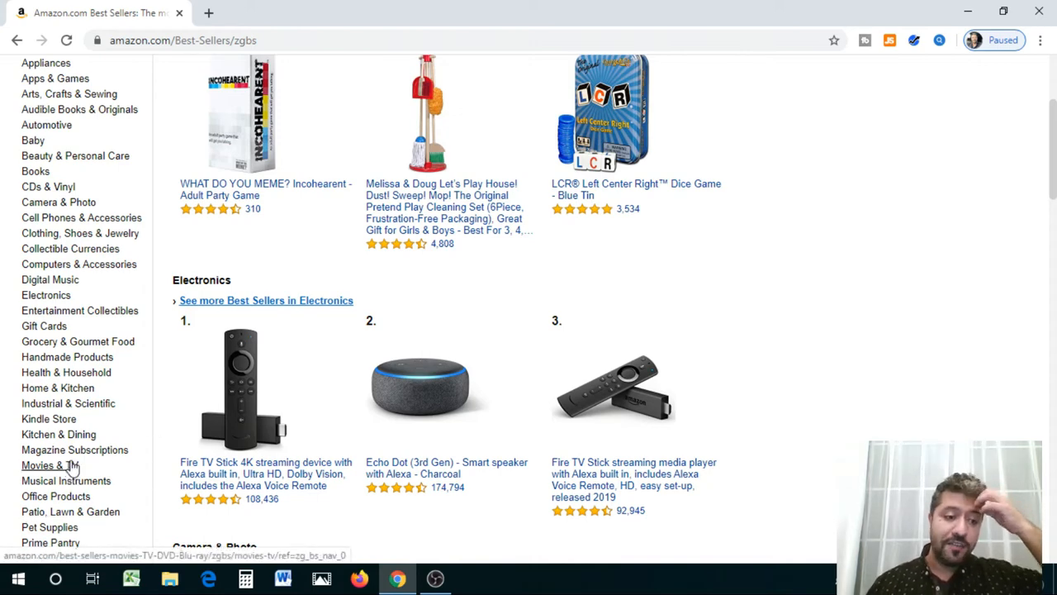
{"action": "mouse_move", "coordinate": [1050, 205]}
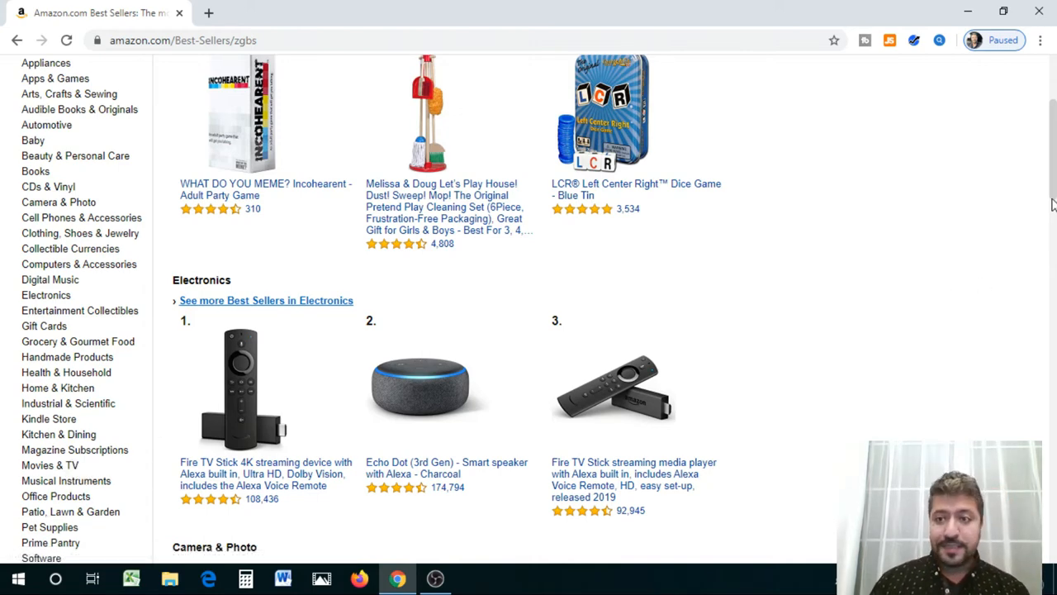
{"action": "scroll", "scroll_direction": "down", "scroll_amount": 3}
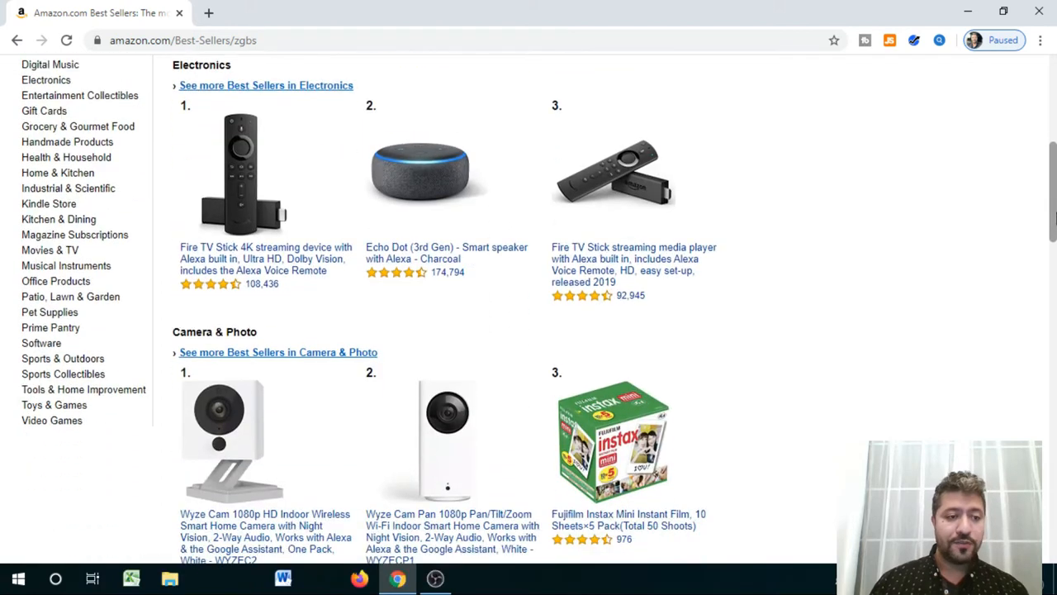
{"action": "mouse_move", "coordinate": [50, 312]}
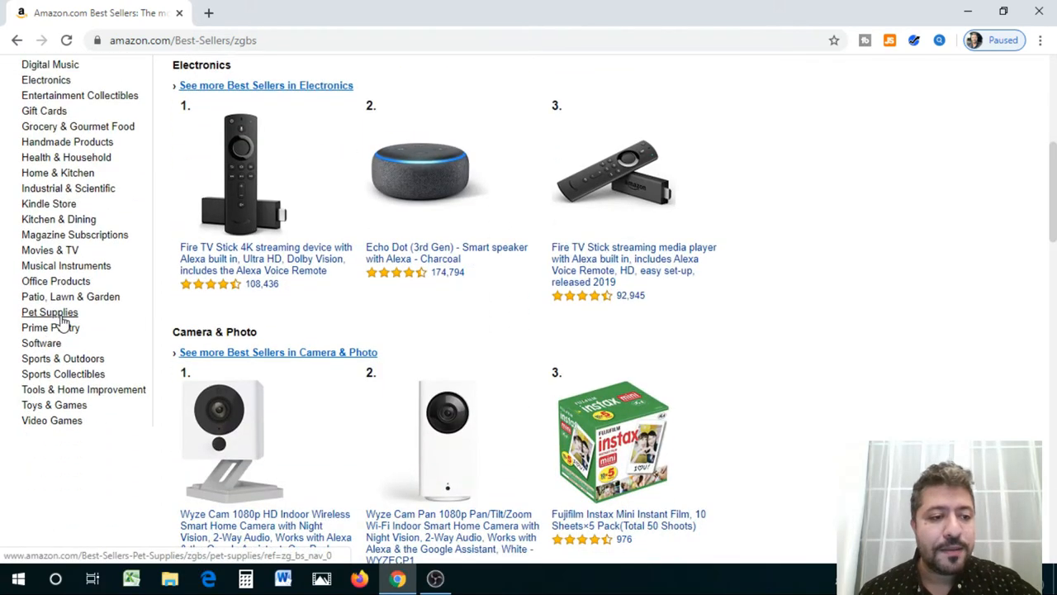
Step: Open the Pet Supplies best sellers list and look over its top-ranked products
{"action": "left_click", "coordinate": [50, 312]}
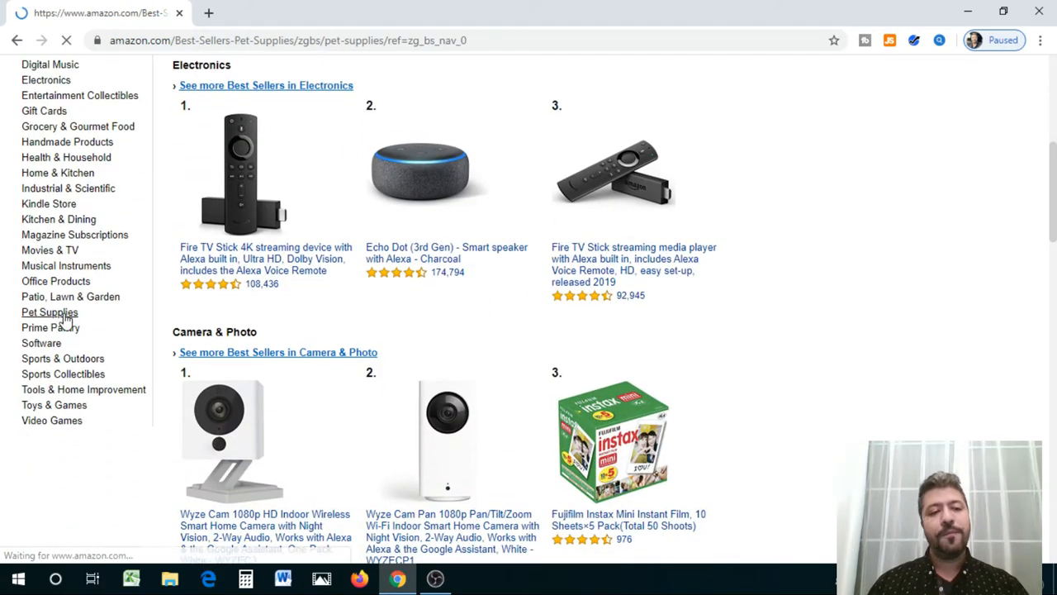
{"action": "left_click", "coordinate": [49, 312]}
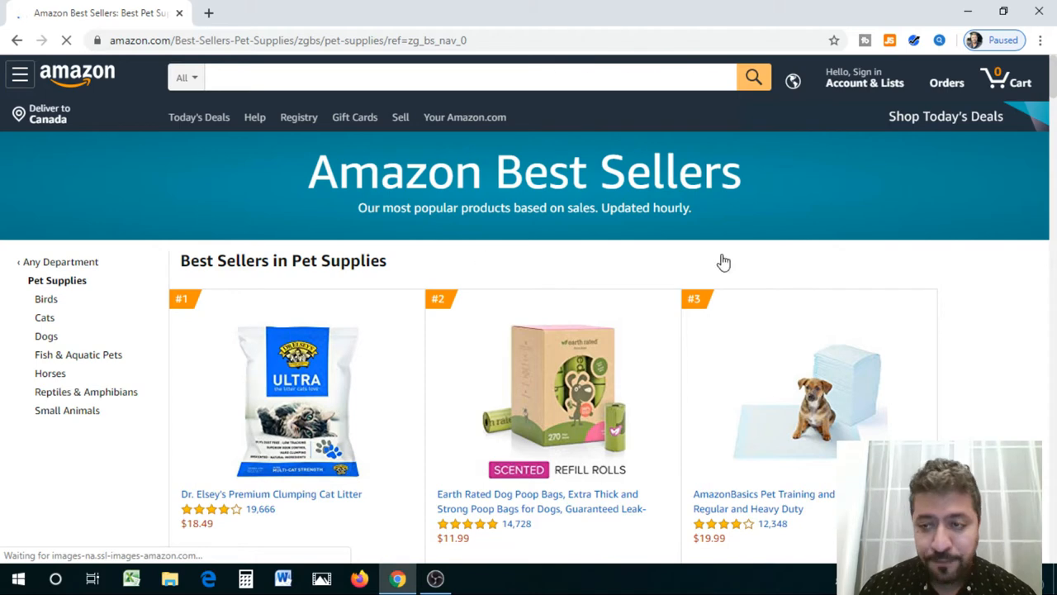
{"action": "mouse_move", "coordinate": [1053, 94]}
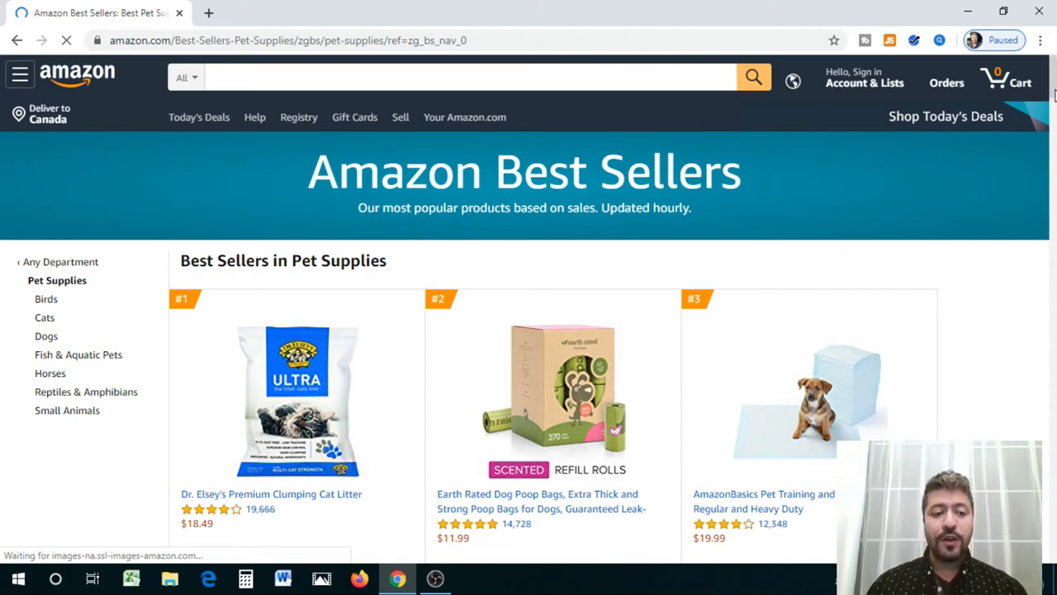
{"action": "mouse_move", "coordinate": [694, 373]}
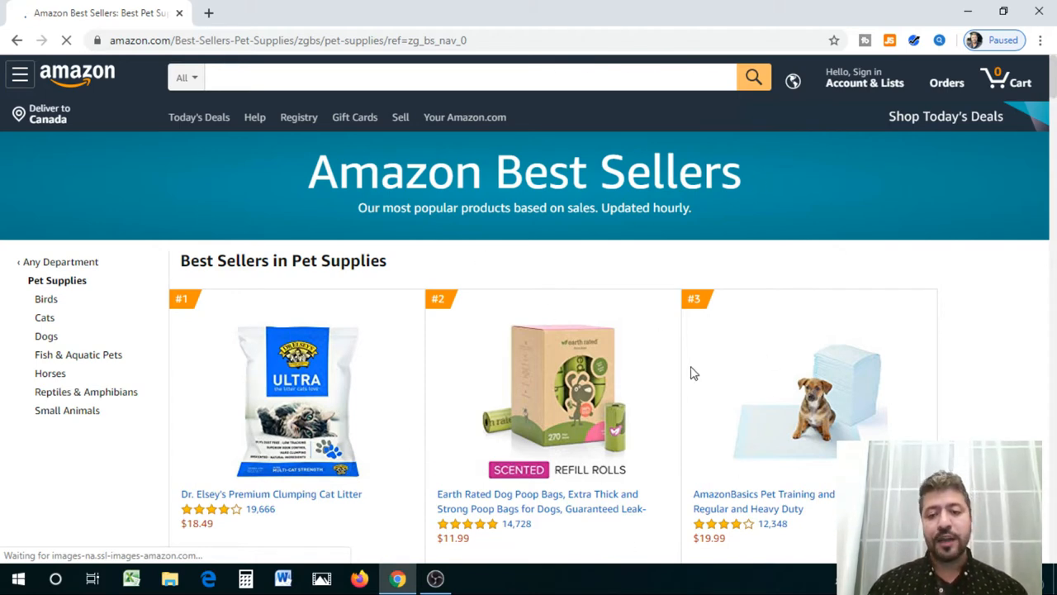
{"action": "scroll", "scroll_direction": "down", "scroll_amount": 3}
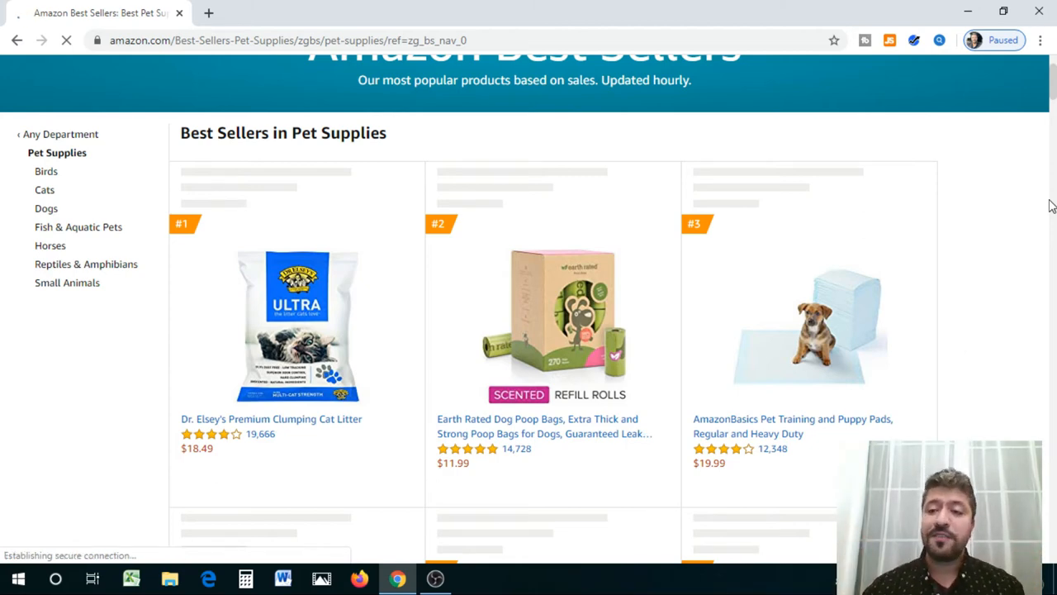
{"action": "mouse_move", "coordinate": [986, 204]}
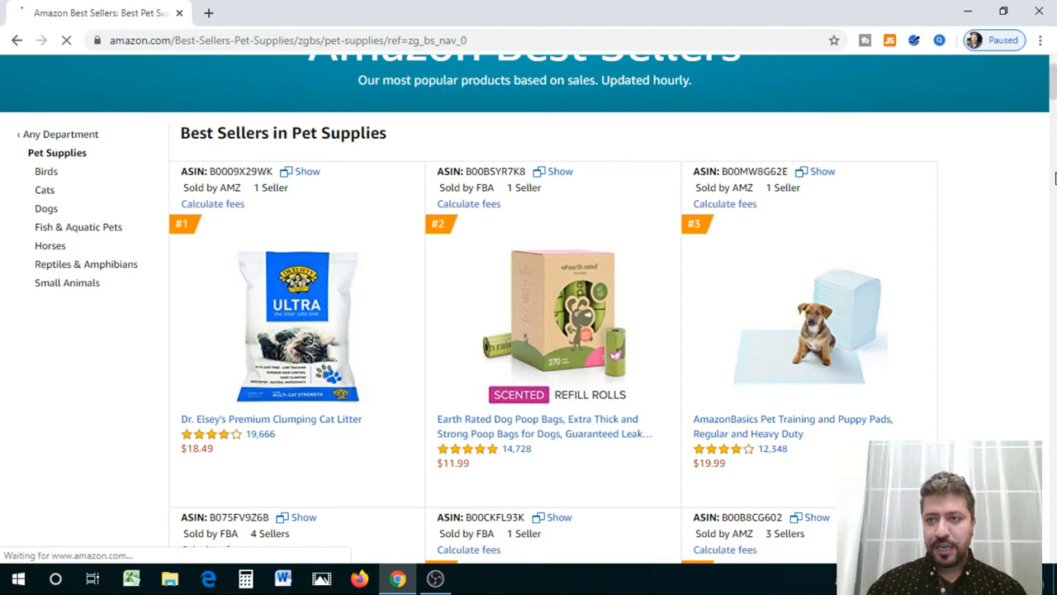
{"action": "scroll", "scroll_direction": "down", "scroll_amount": 3}
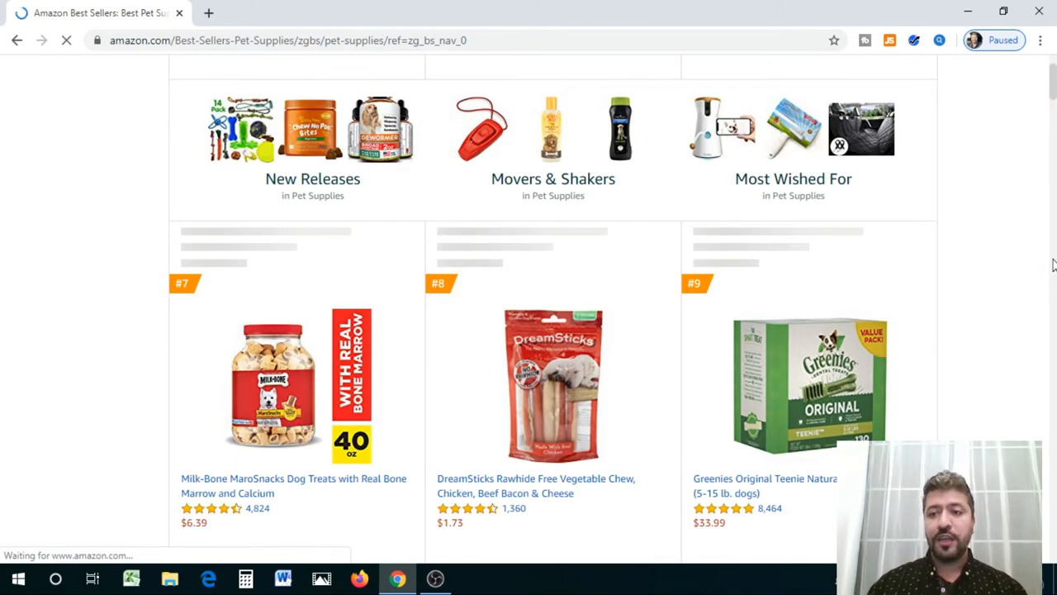
{"action": "mouse_move", "coordinate": [669, 251]}
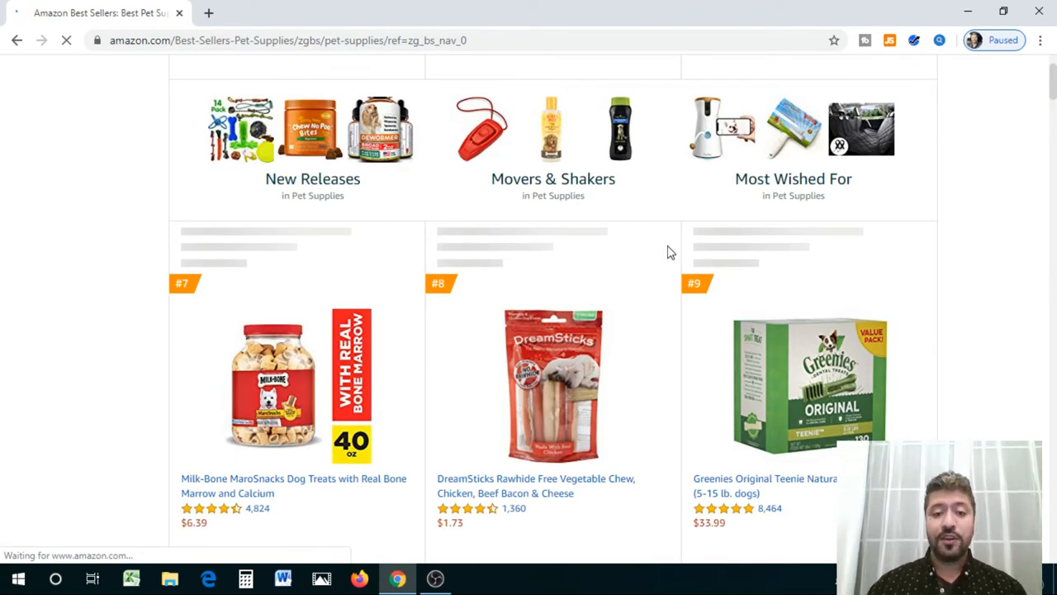
{"action": "scroll", "scroll_direction": "up", "scroll_amount": 3}
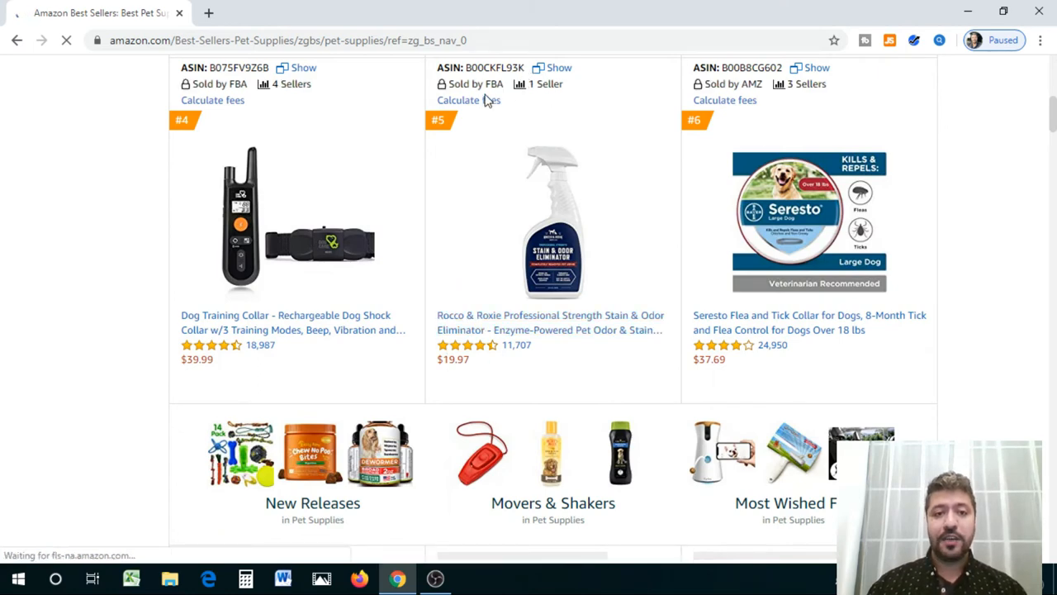
{"action": "scroll", "scroll_direction": "up", "scroll_amount": 3}
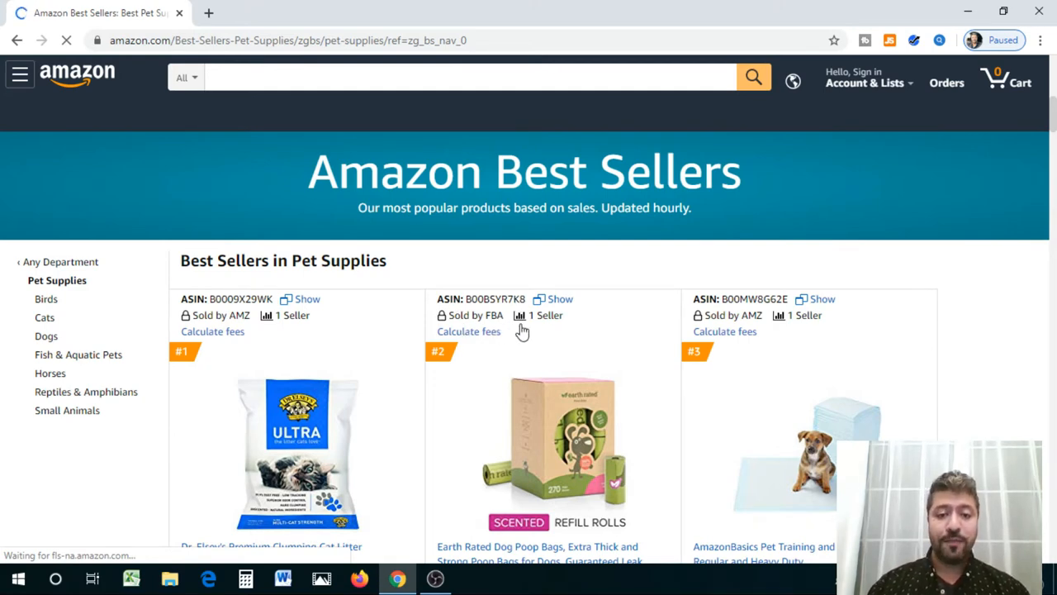
{"action": "mouse_move", "coordinate": [578, 316]}
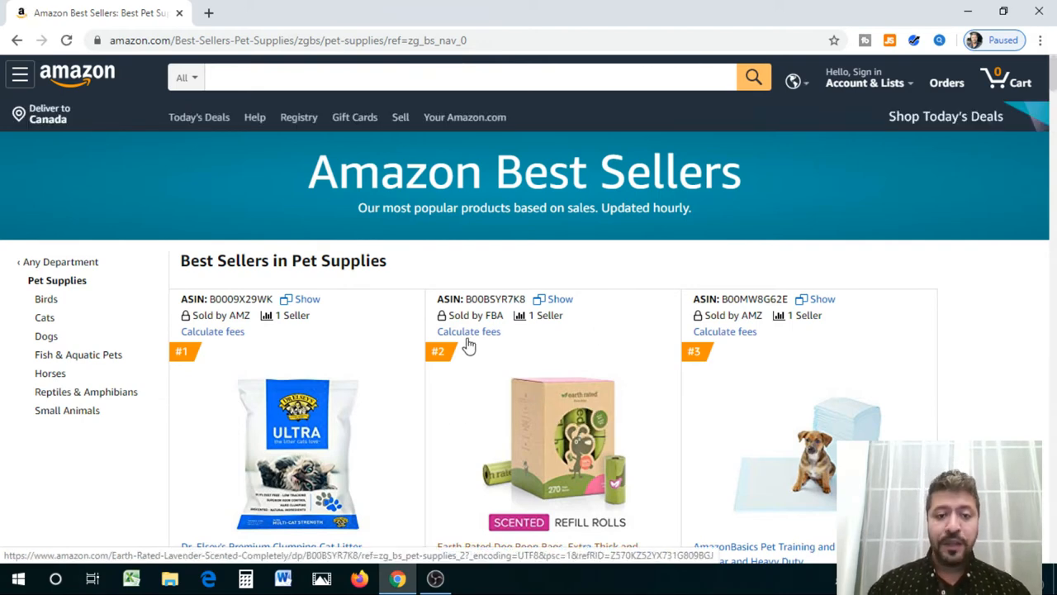
{"action": "mouse_move", "coordinate": [471, 338]}
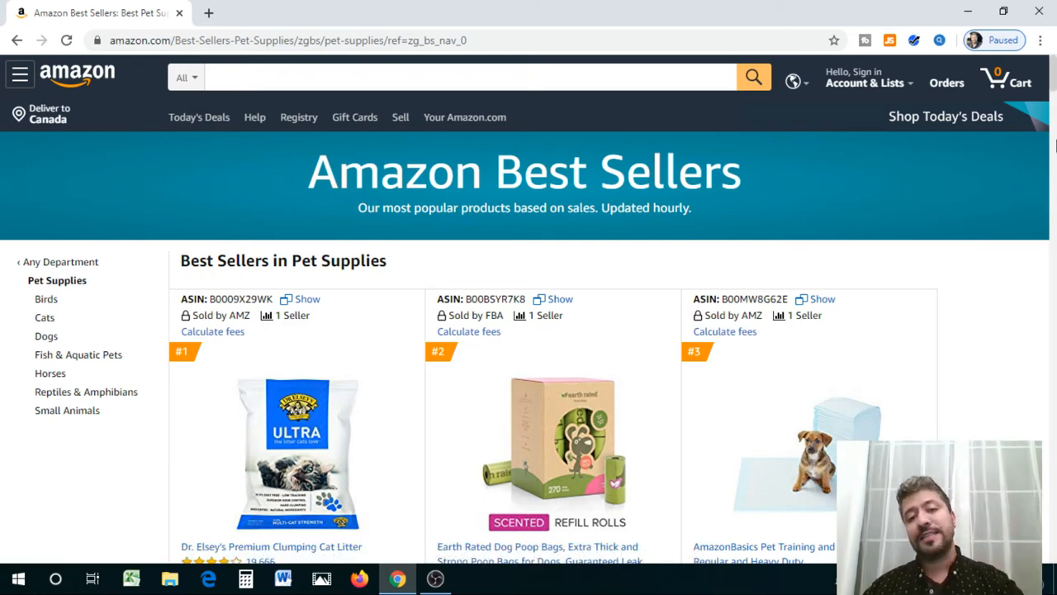
{"action": "mouse_move", "coordinate": [545, 416]}
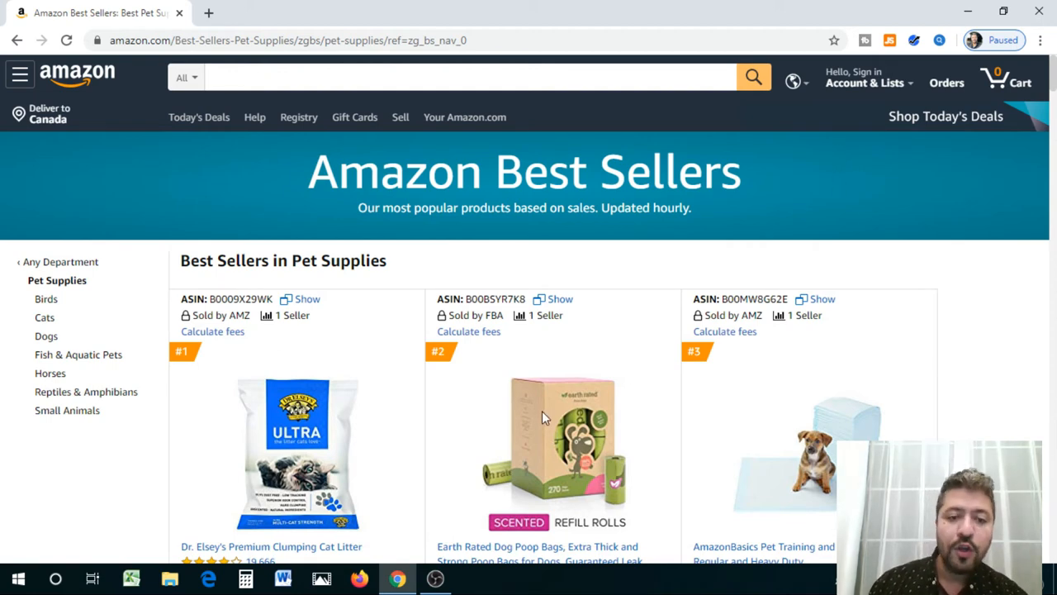
{"action": "mouse_move", "coordinate": [350, 446]}
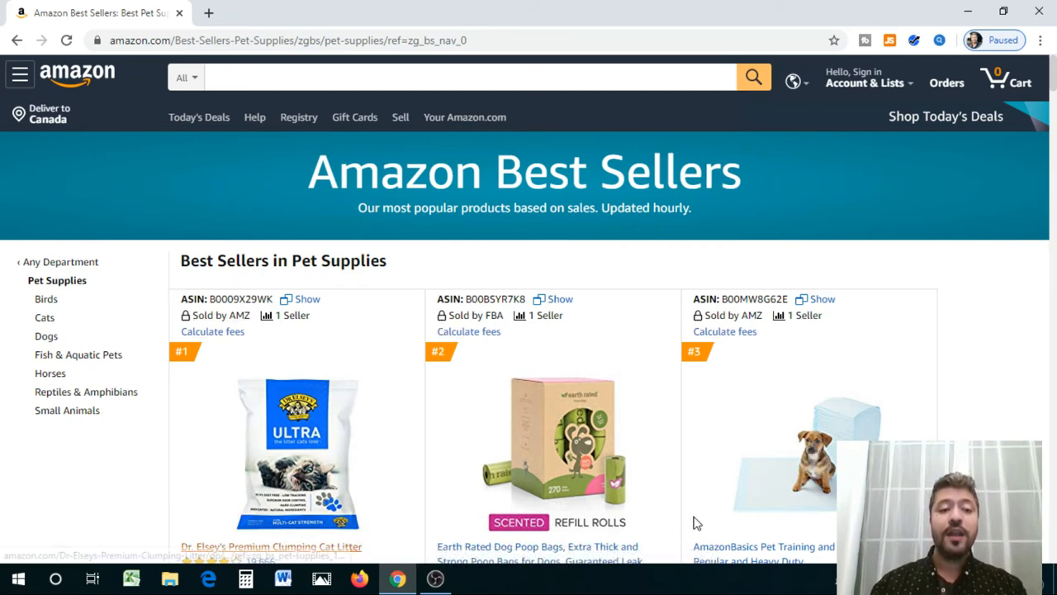
{"action": "mouse_move", "coordinate": [697, 525]}
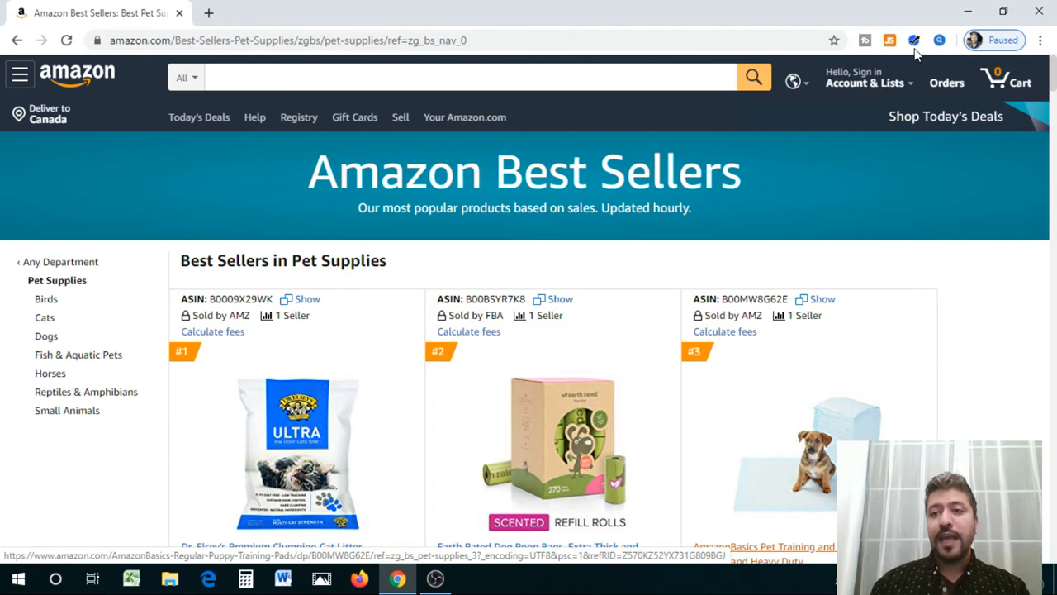
Step: Open the Helium 10 extension's tool menu from the Chrome toolbar
{"action": "left_click", "coordinate": [915, 40]}
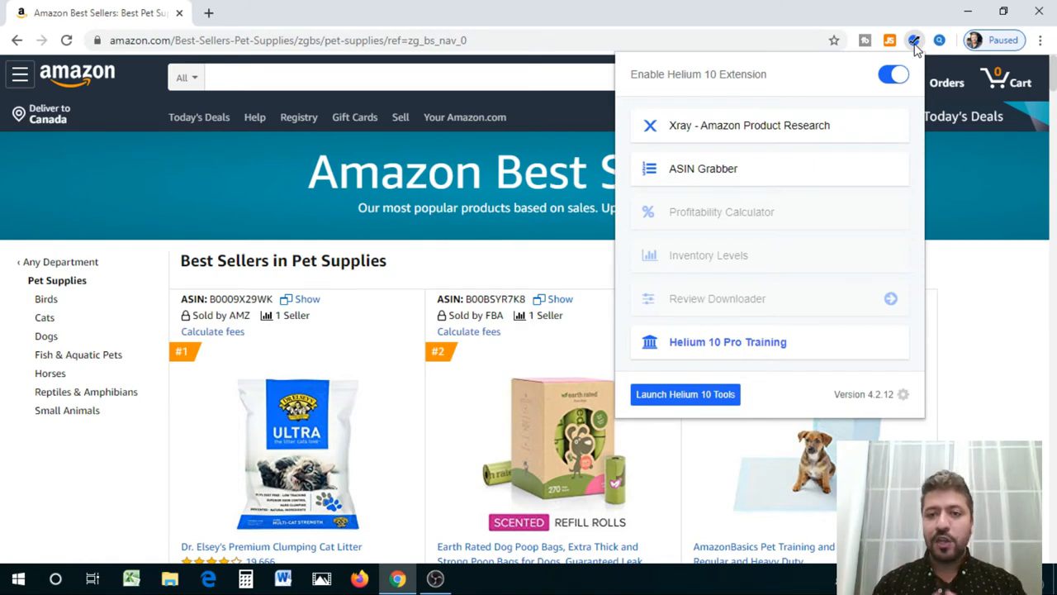
{"action": "mouse_move", "coordinate": [683, 152]}
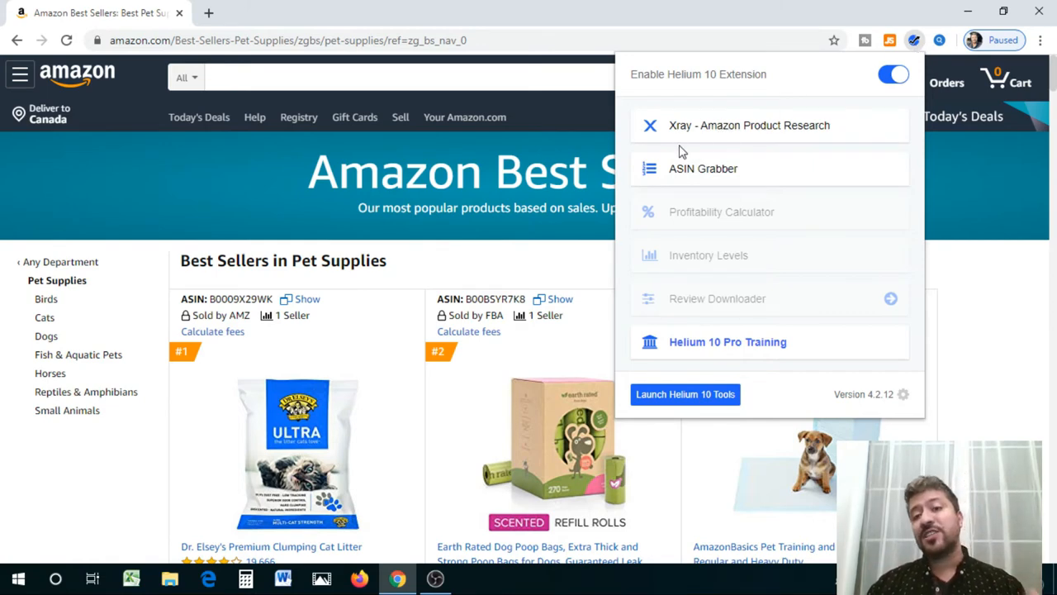
{"action": "mouse_move", "coordinate": [693, 129]}
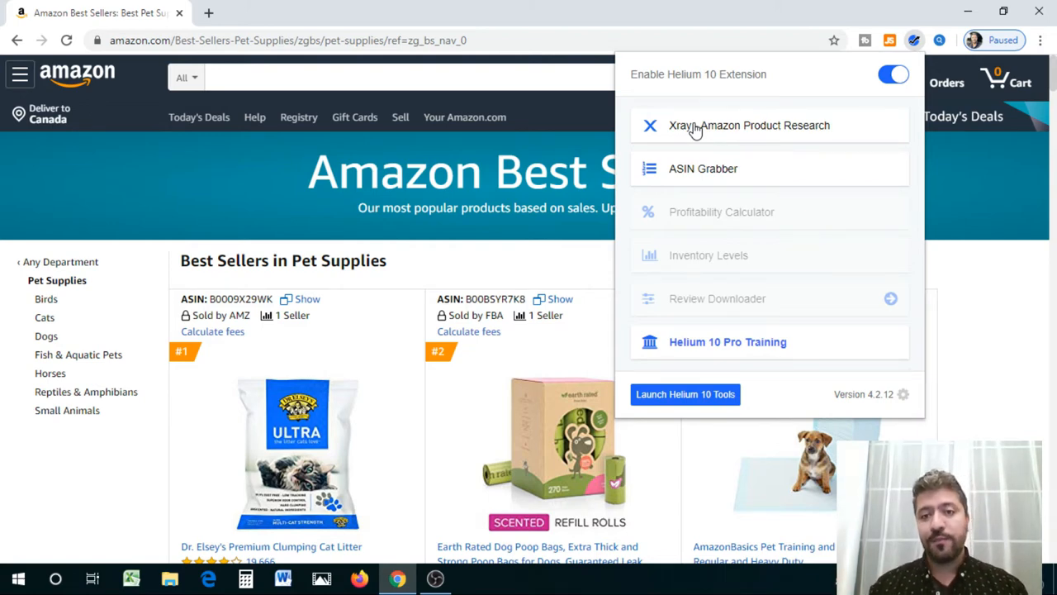
{"action": "mouse_move", "coordinate": [744, 129]}
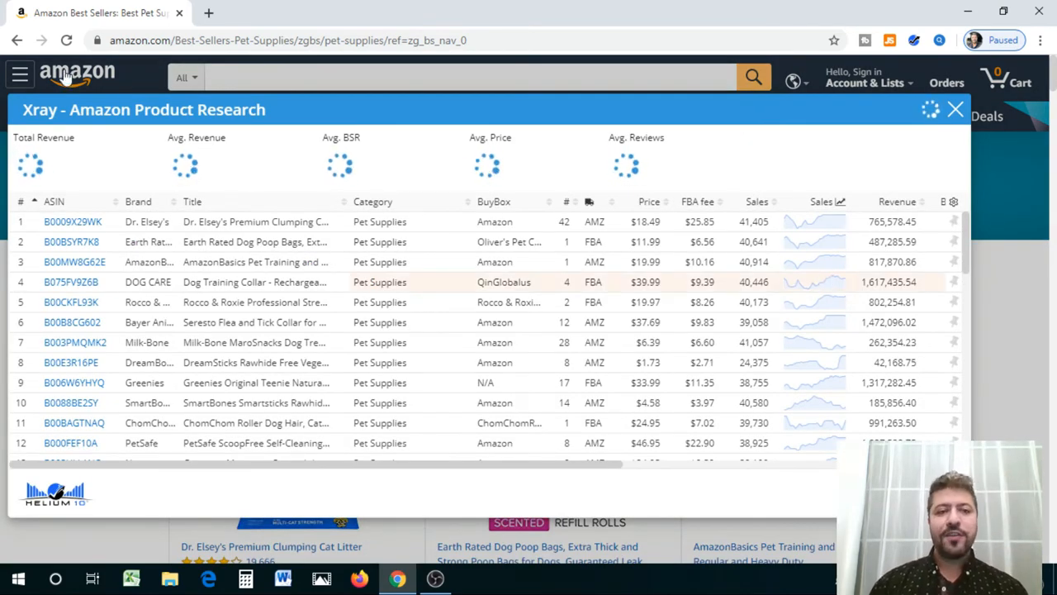
{"action": "mouse_move", "coordinate": [804, 183]}
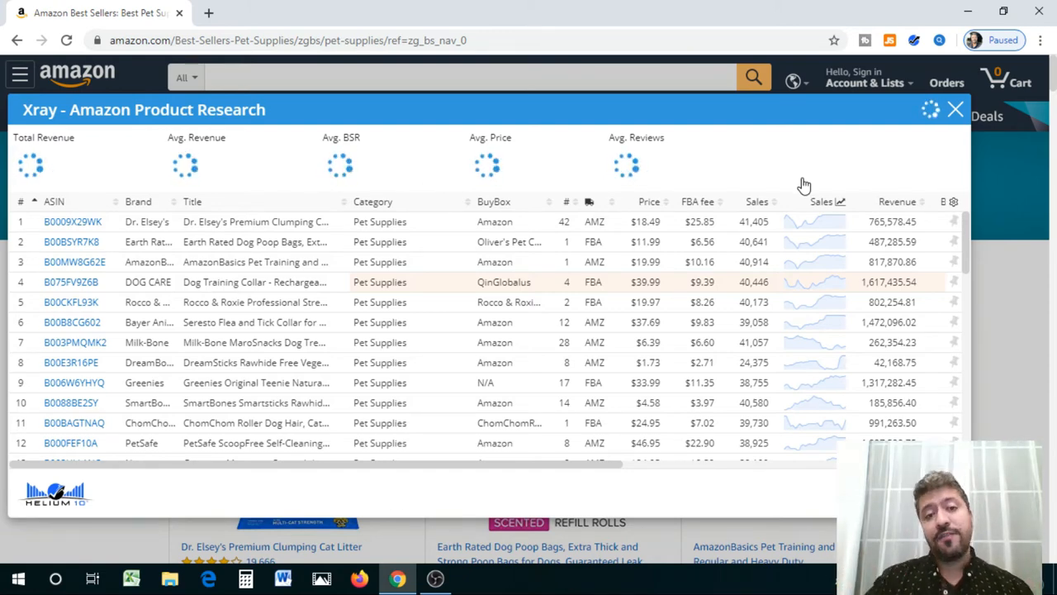
{"action": "mouse_move", "coordinate": [790, 185]}
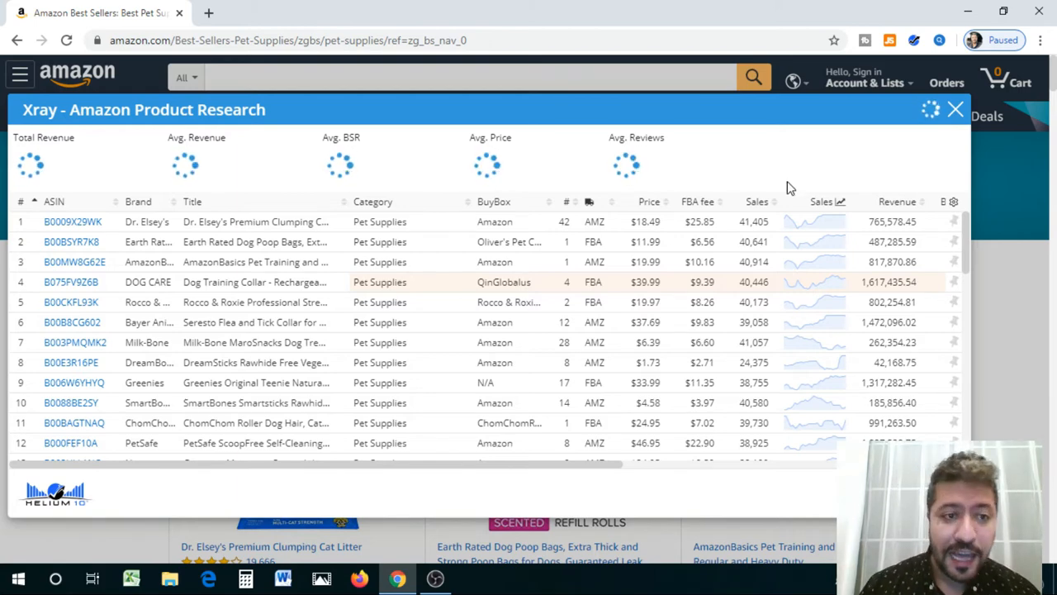
{"action": "mouse_move", "coordinate": [861, 251]}
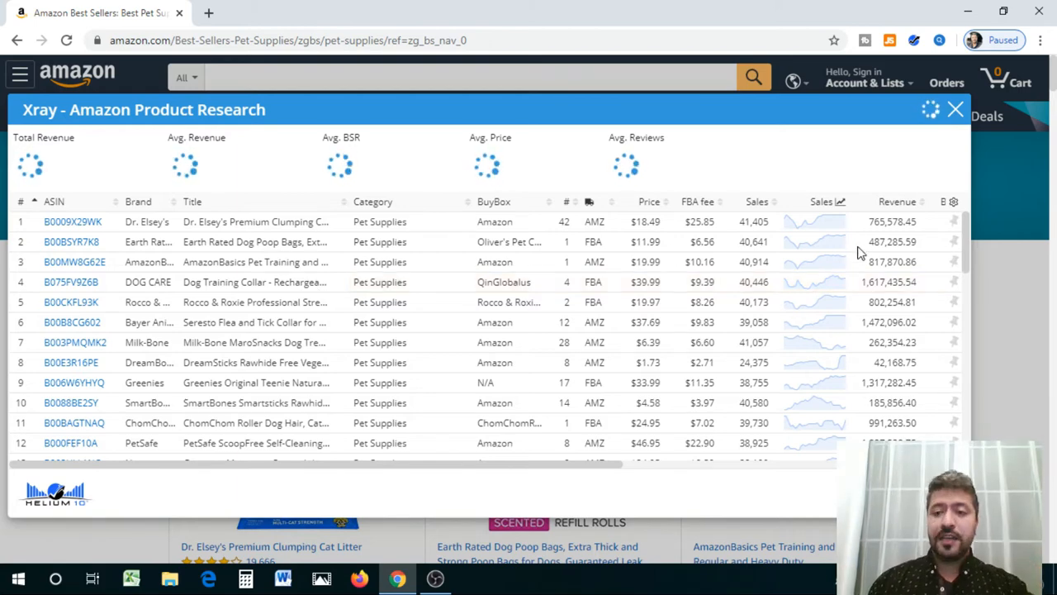
{"action": "mouse_move", "coordinate": [124, 240]}
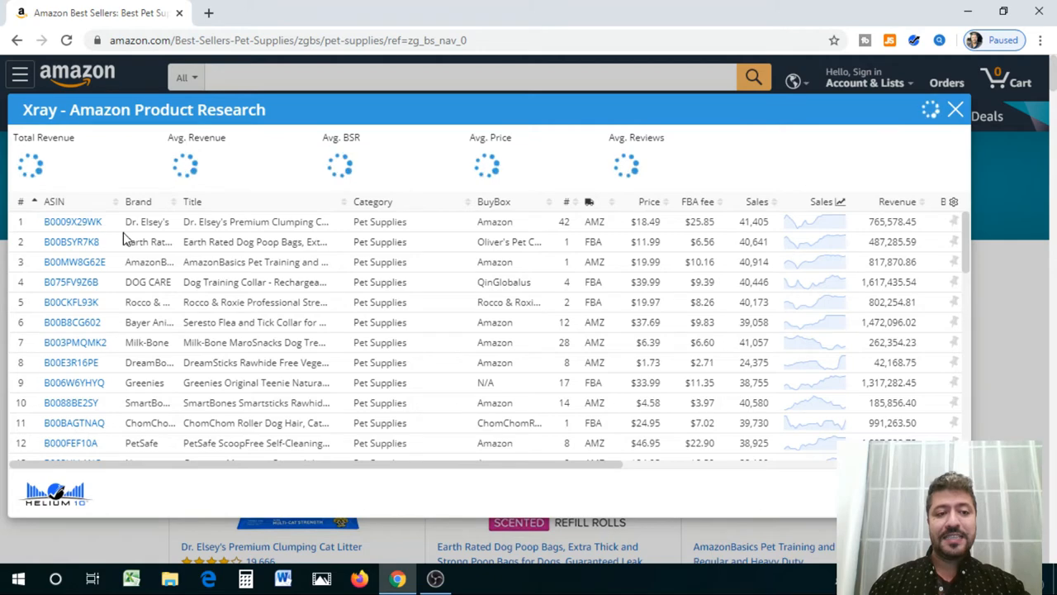
{"action": "mouse_move", "coordinate": [598, 495]}
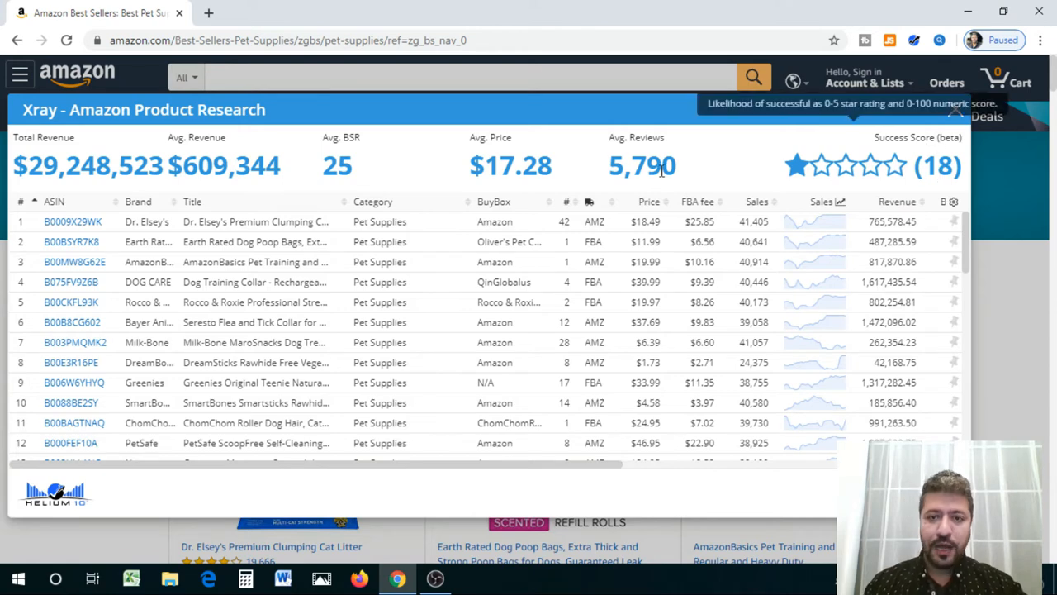
{"action": "mouse_move", "coordinate": [598, 168]}
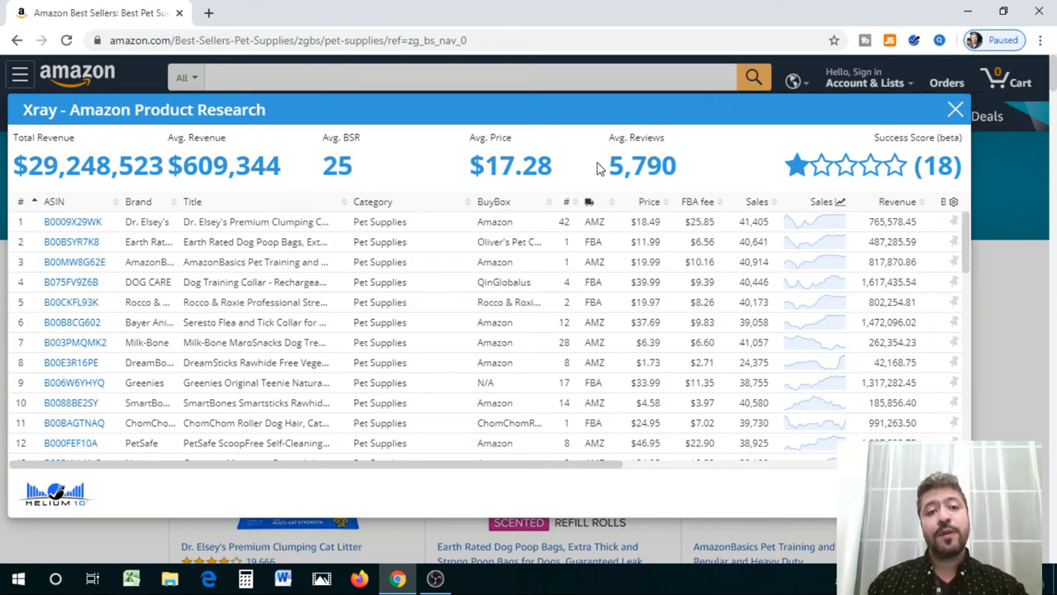
{"action": "mouse_move", "coordinate": [531, 162]}
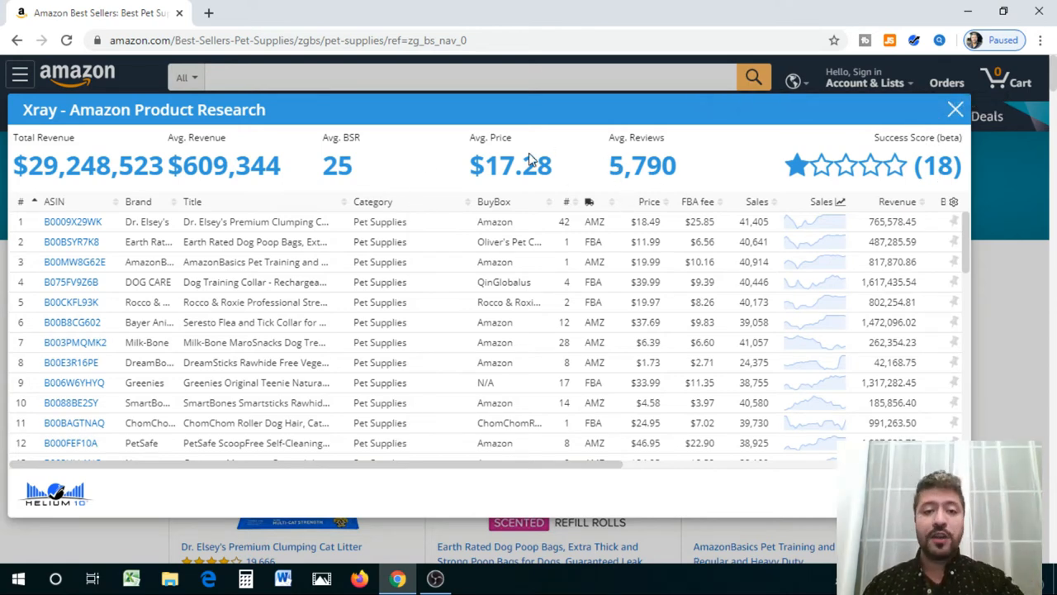
{"action": "mouse_move", "coordinate": [549, 179]}
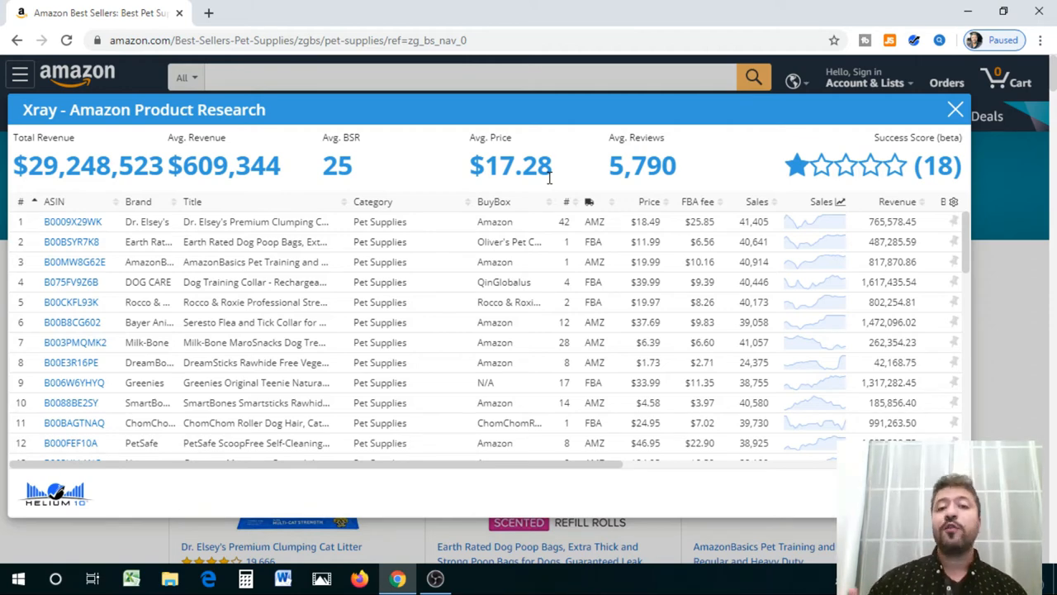
{"action": "mouse_move", "coordinate": [568, 191]}
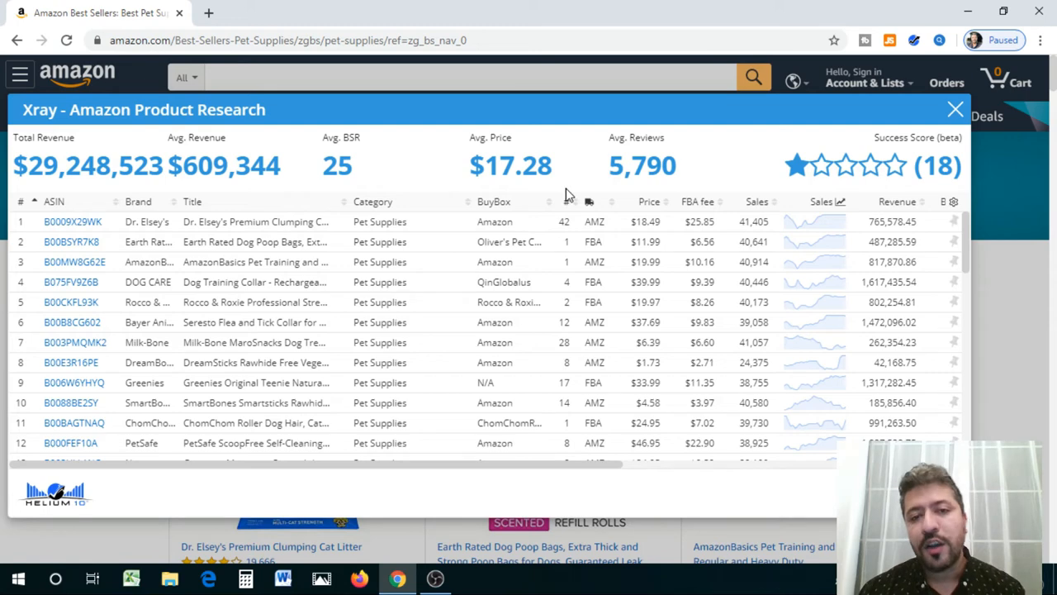
{"action": "mouse_move", "coordinate": [568, 201]}
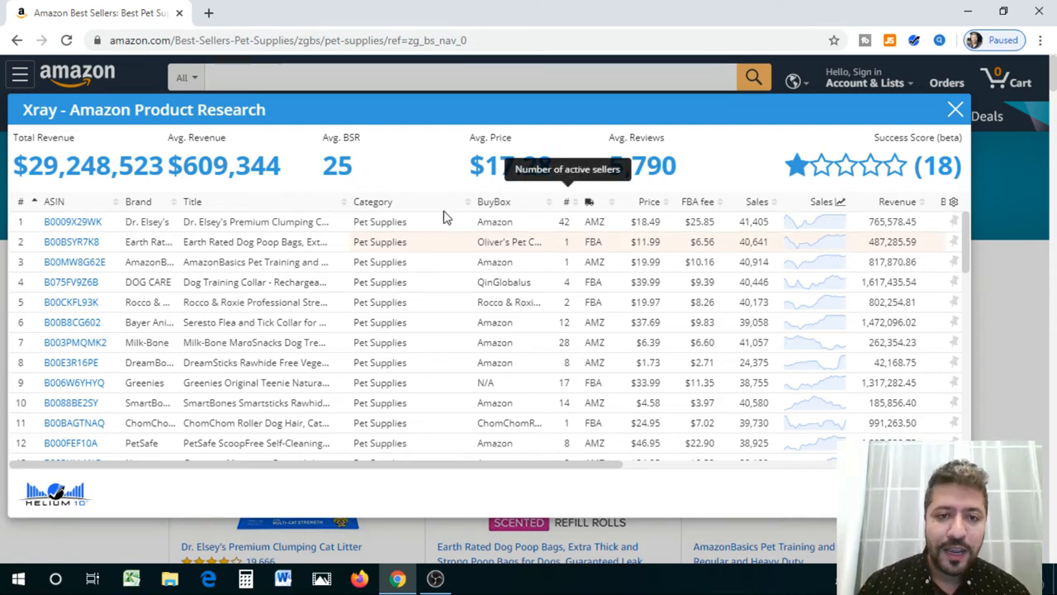
{"action": "mouse_move", "coordinate": [427, 190]}
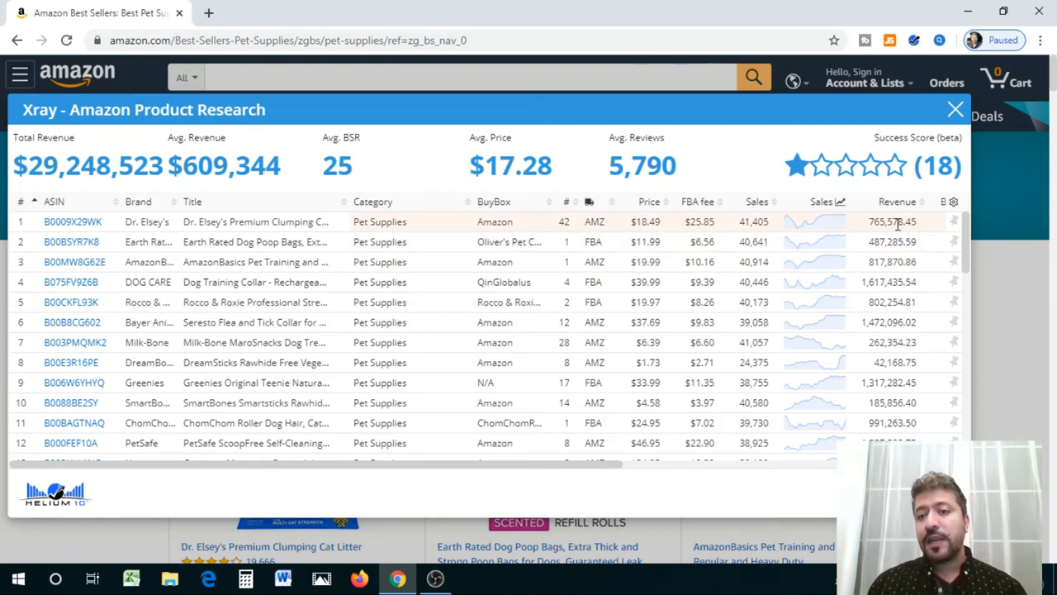
{"action": "mouse_move", "coordinate": [867, 235]}
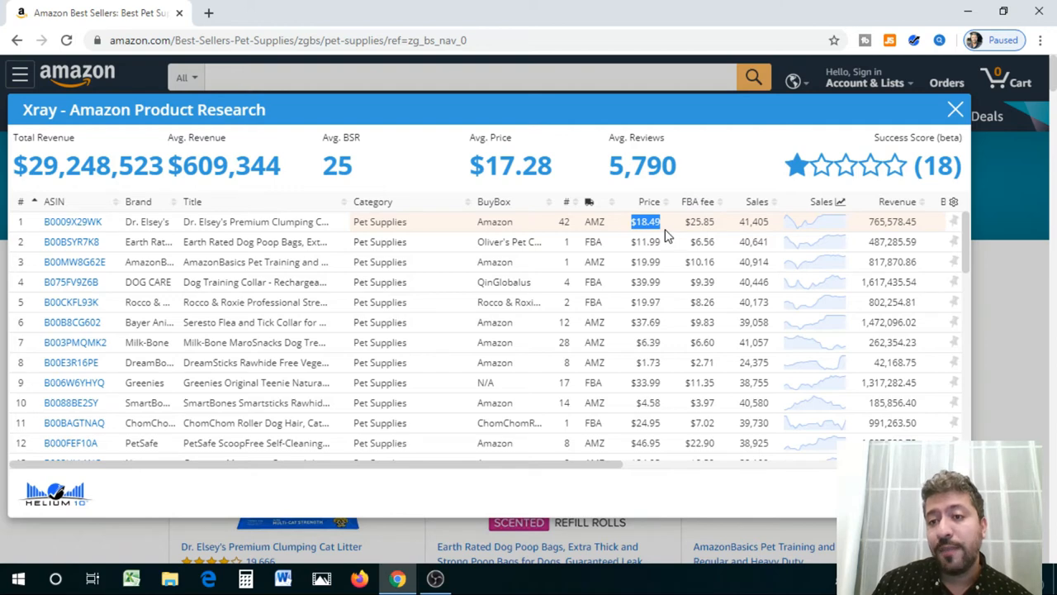
{"action": "mouse_move", "coordinate": [730, 226]}
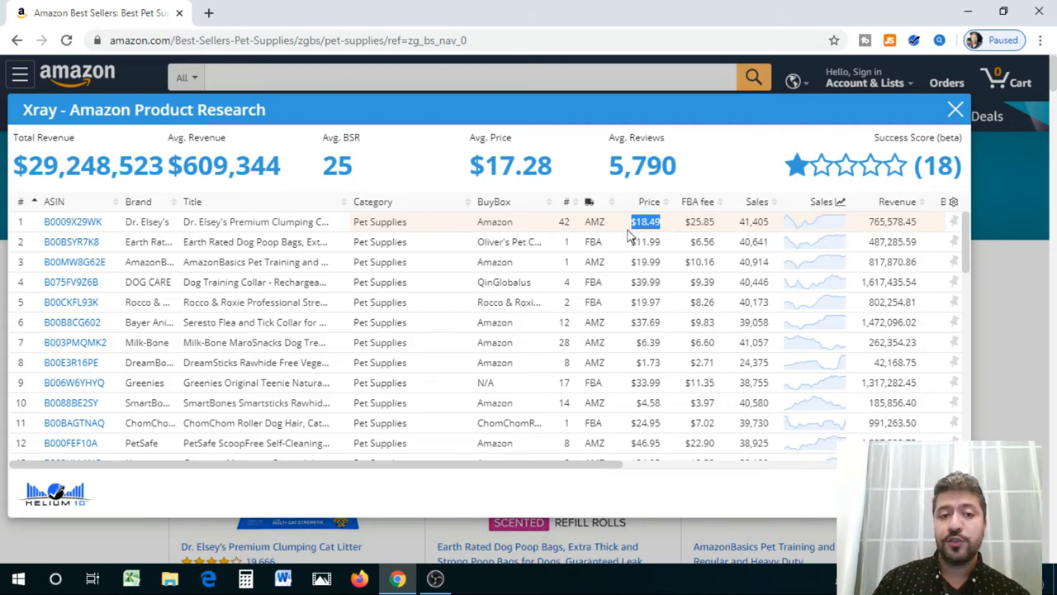
{"action": "mouse_move", "coordinate": [684, 342]}
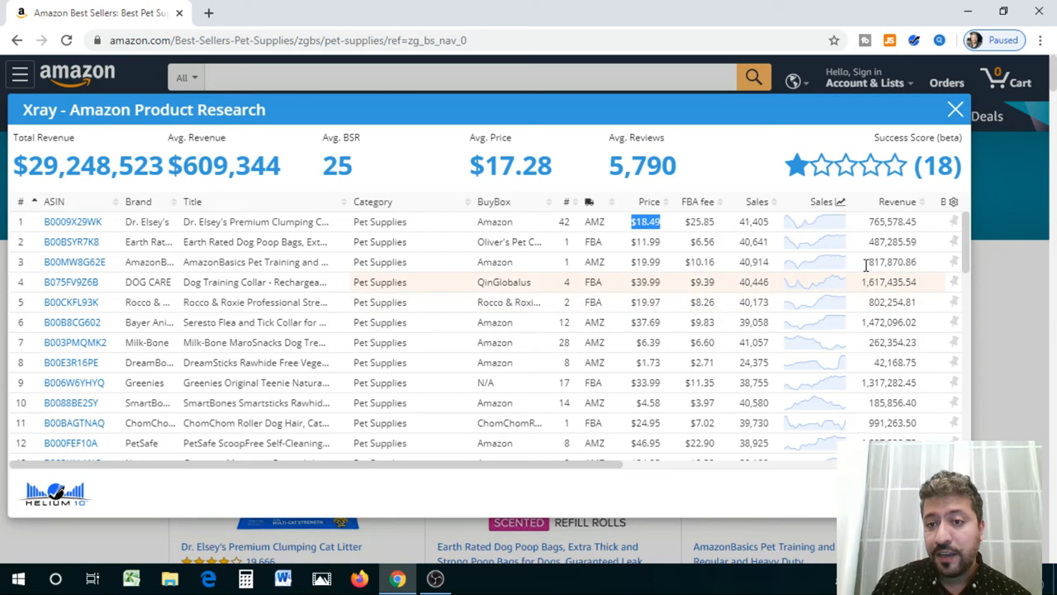
{"action": "mouse_move", "coordinate": [803, 233]}
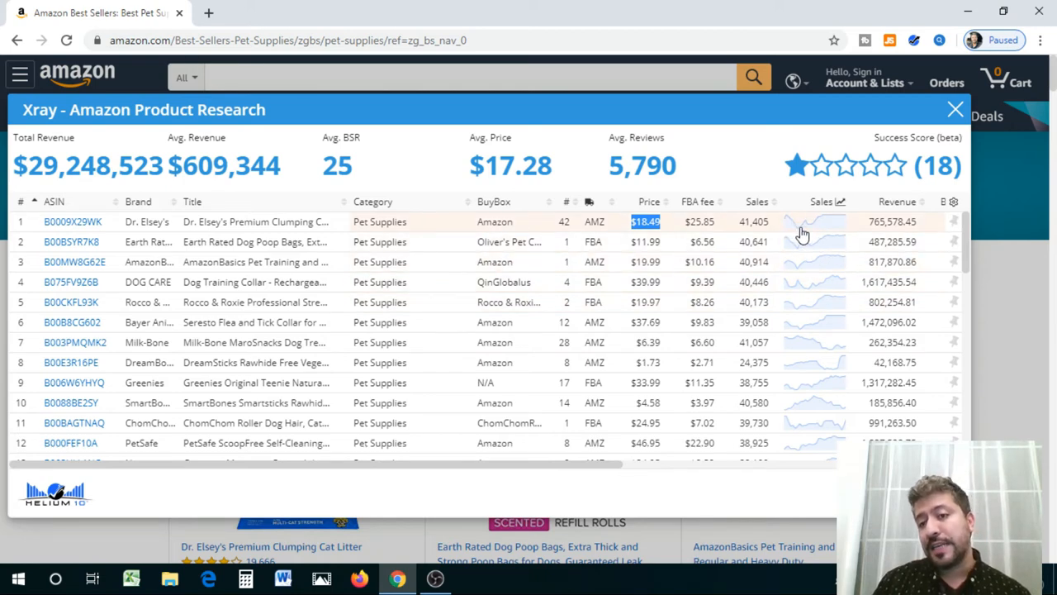
{"action": "mouse_move", "coordinate": [851, 228]}
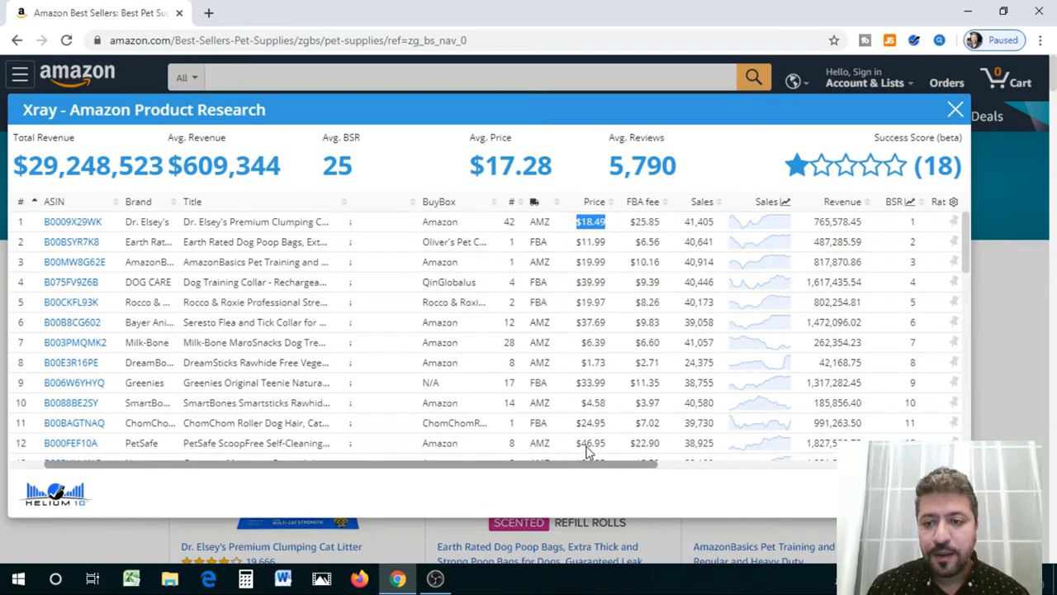
Step: Scroll the Xray table right to the Revenue, Rating, Review Count and Review Velocity columns
{"action": "scroll", "scroll_direction": "right", "scroll_amount": 3}
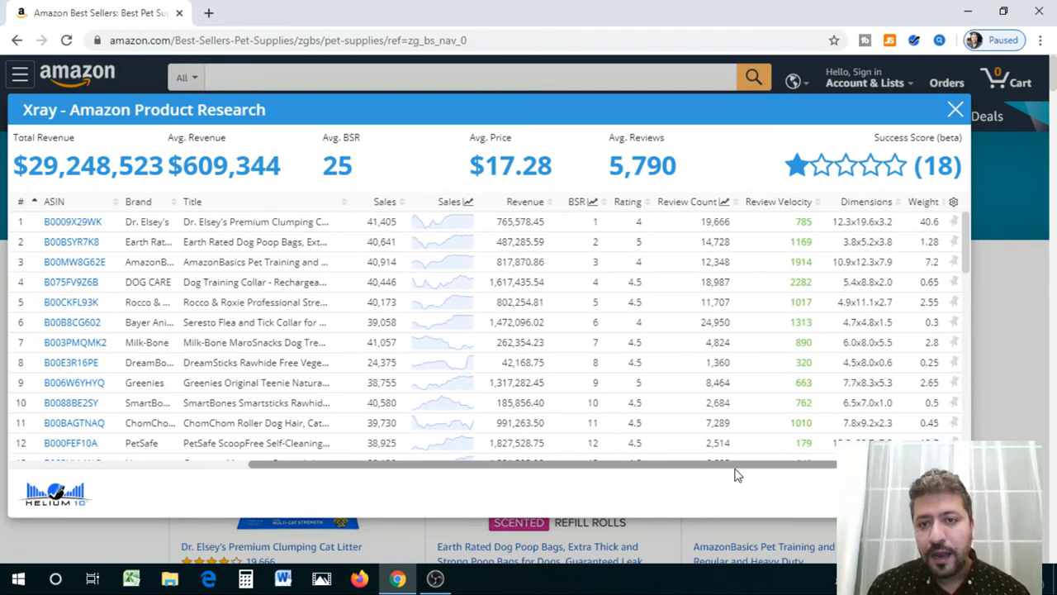
{"action": "scroll", "scroll_direction": "right", "scroll_amount": 3}
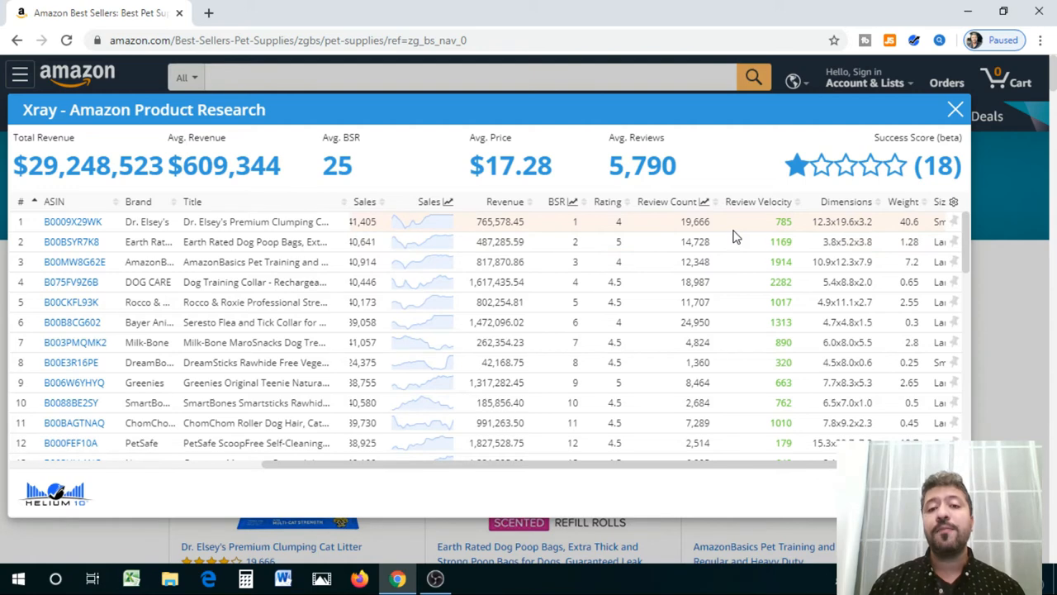
{"action": "mouse_move", "coordinate": [761, 274]}
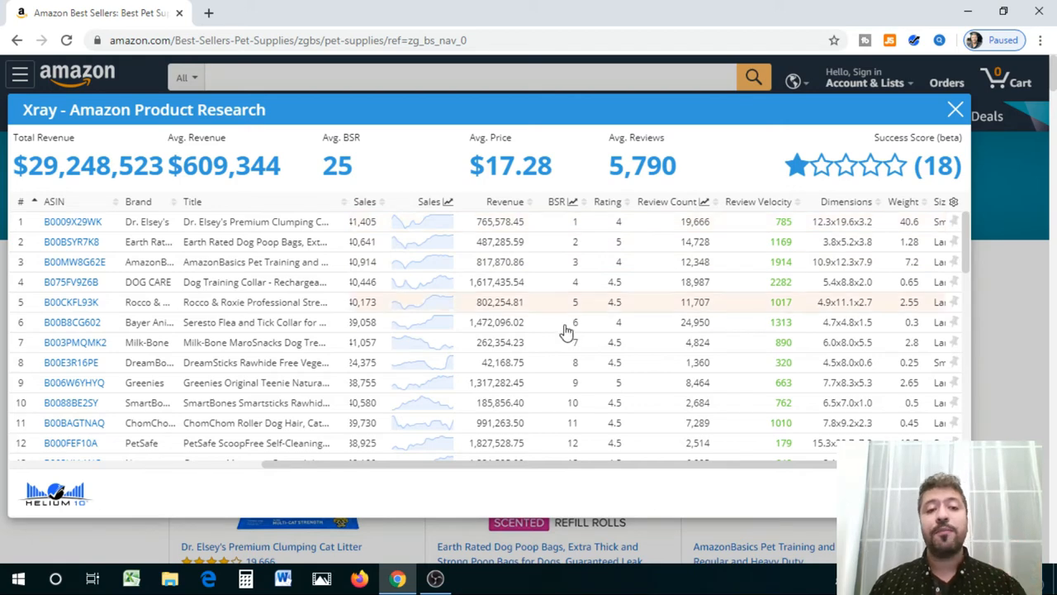
{"action": "mouse_move", "coordinate": [710, 238]}
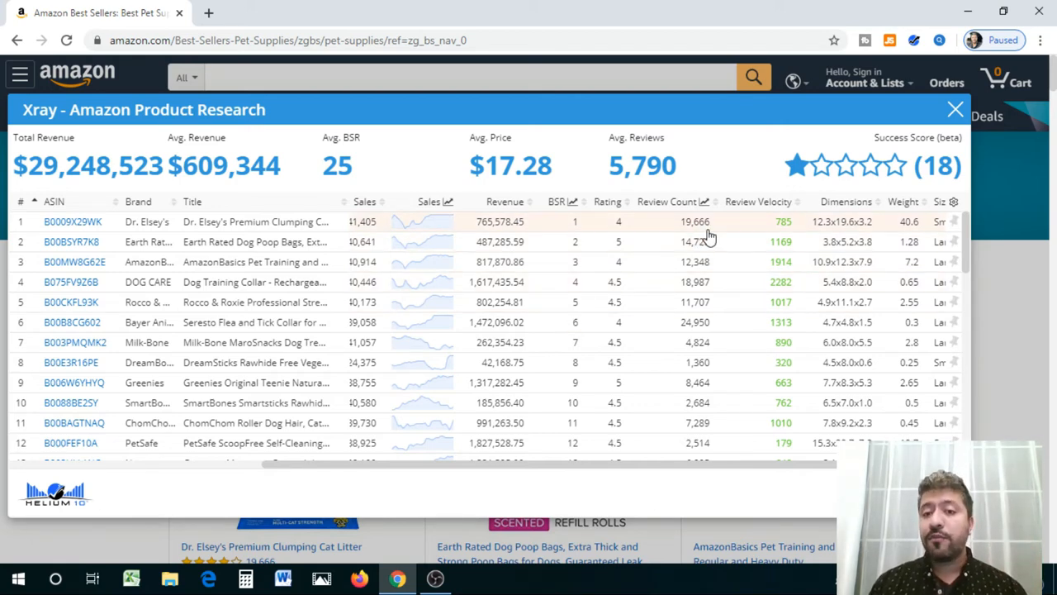
{"action": "mouse_move", "coordinate": [700, 485]}
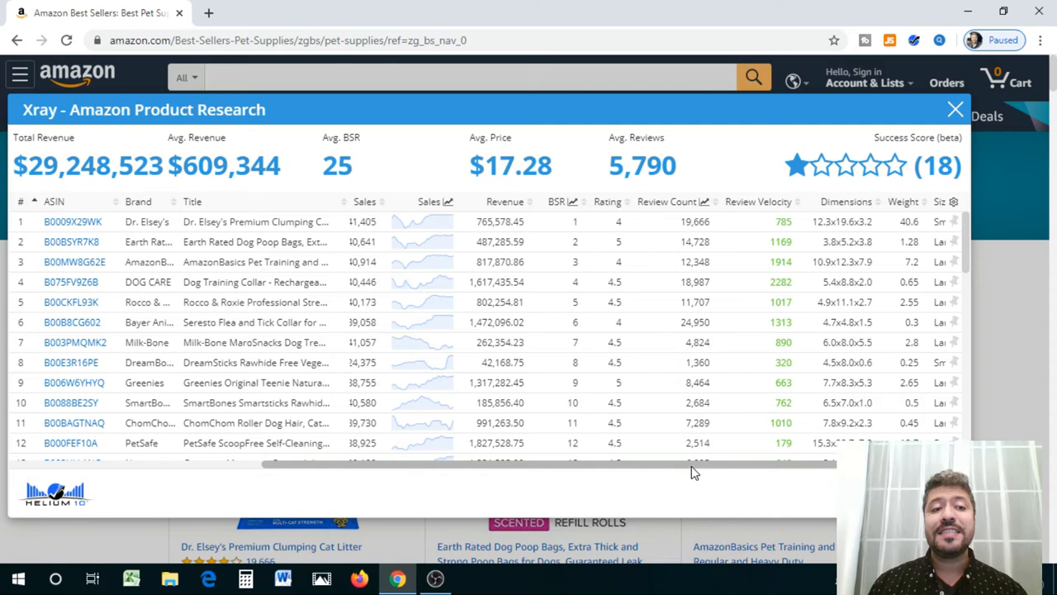
Step: Reposition the Xray table so Price through Review Count show together
{"action": "left_click_drag", "start_coordinate": [694, 466], "coordinate": [360, 466]}
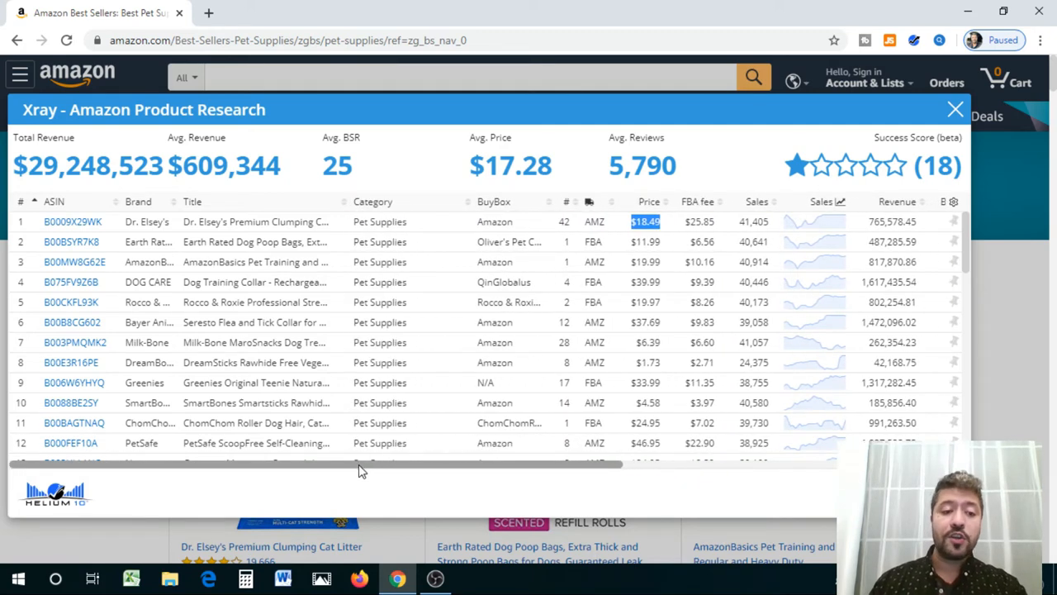
{"action": "mouse_move", "coordinate": [367, 466]}
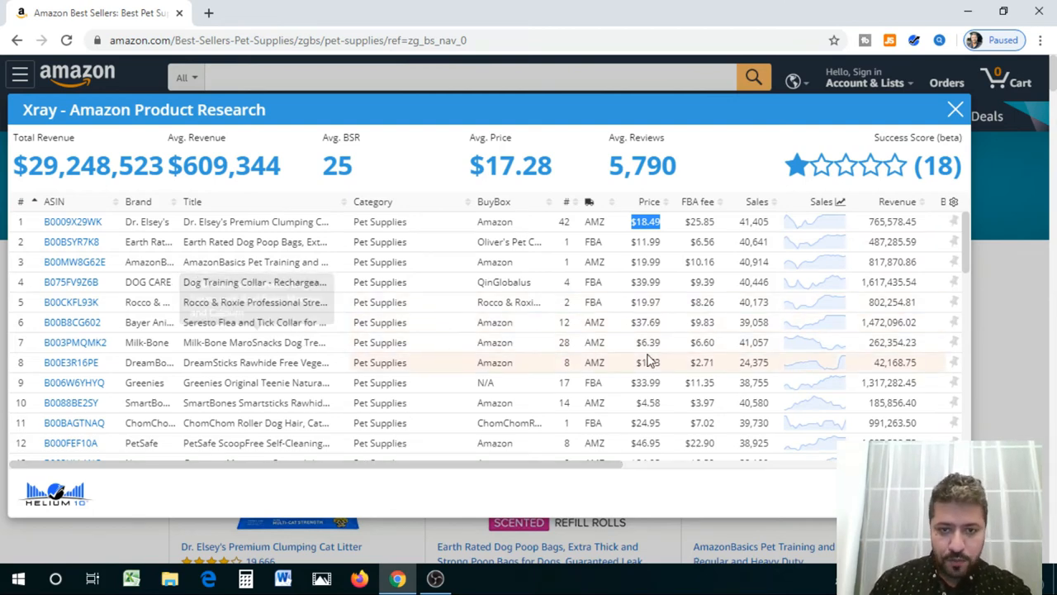
{"action": "mouse_move", "coordinate": [657, 281]}
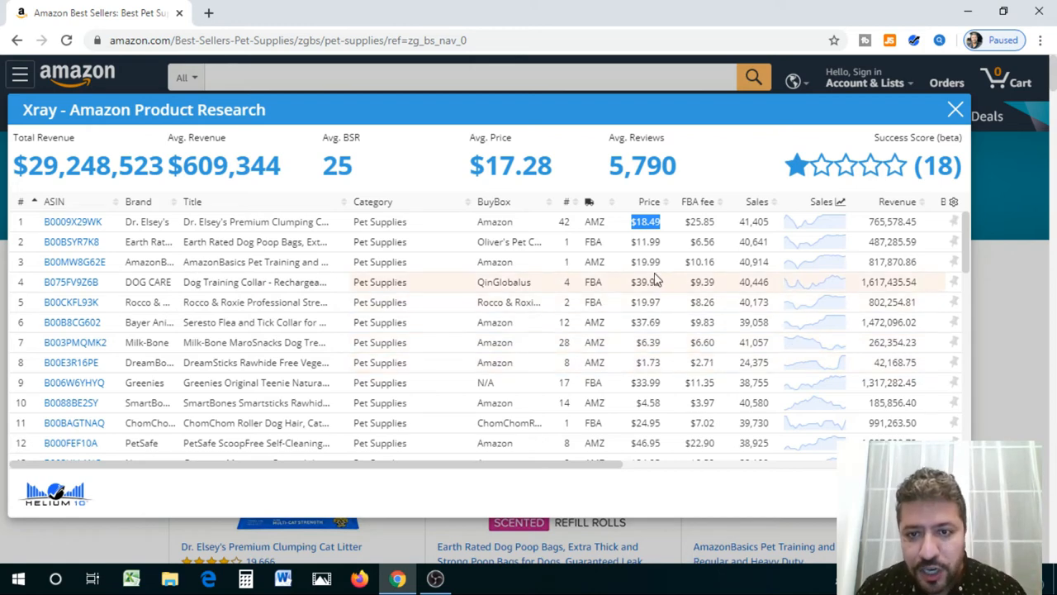
{"action": "mouse_move", "coordinate": [647, 261]}
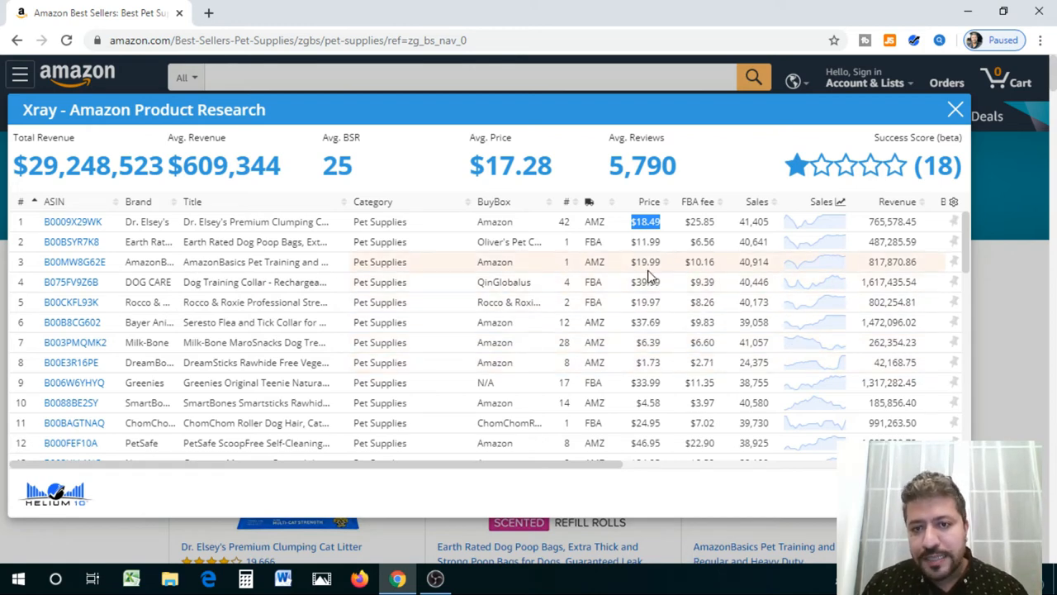
{"action": "mouse_move", "coordinate": [712, 274]}
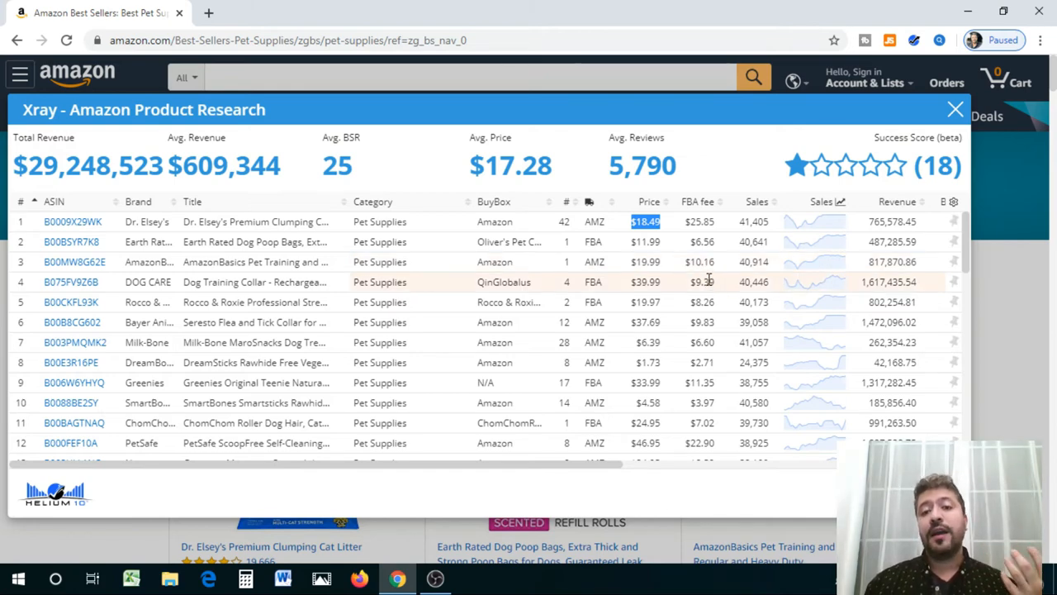
{"action": "mouse_move", "coordinate": [718, 284]}
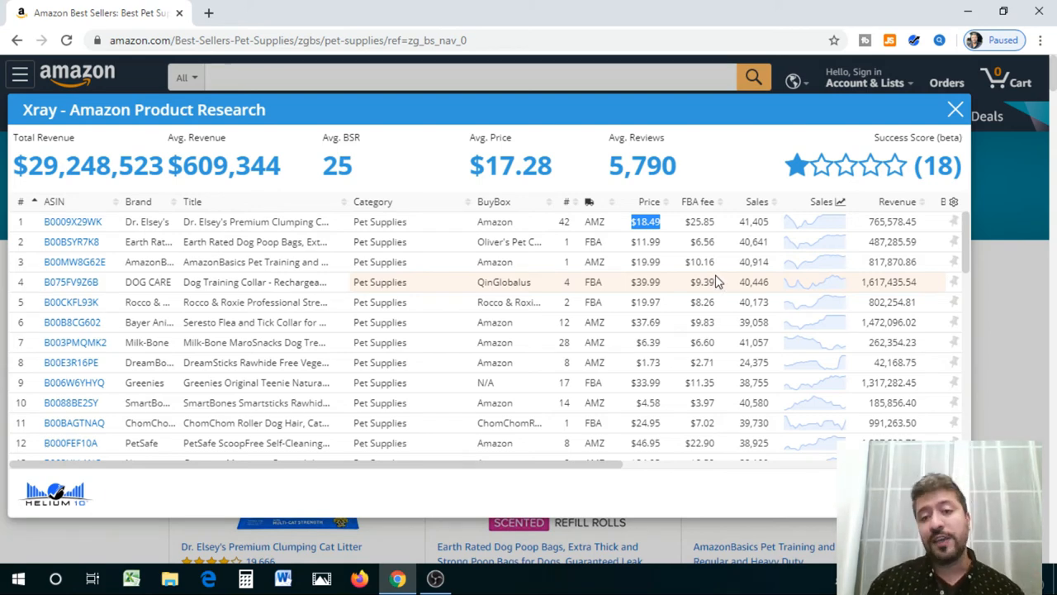
{"action": "mouse_move", "coordinate": [785, 354]}
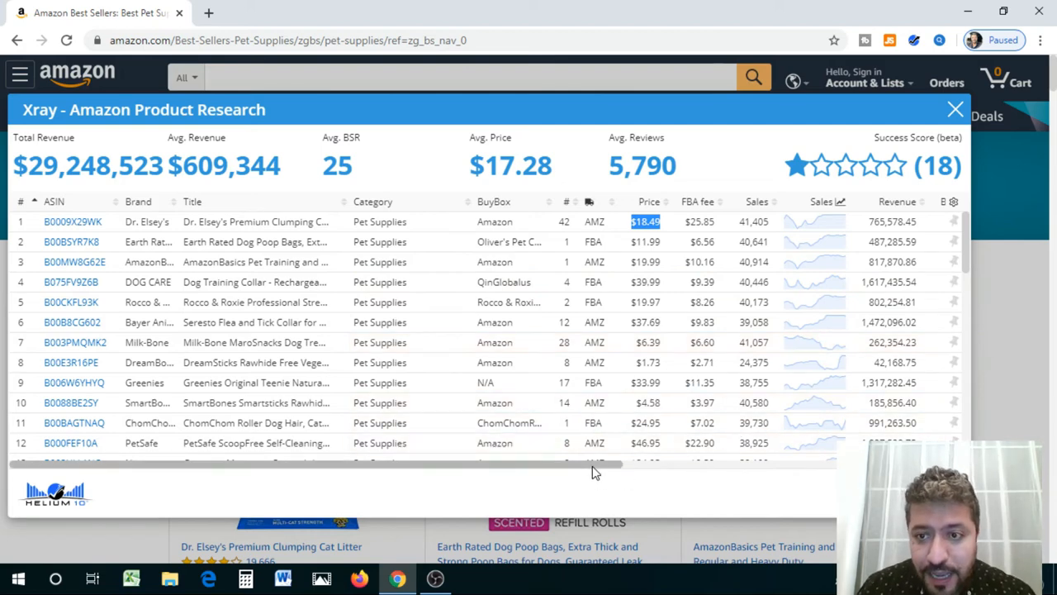
{"action": "scroll", "scroll_direction": "right", "scroll_amount": 3}
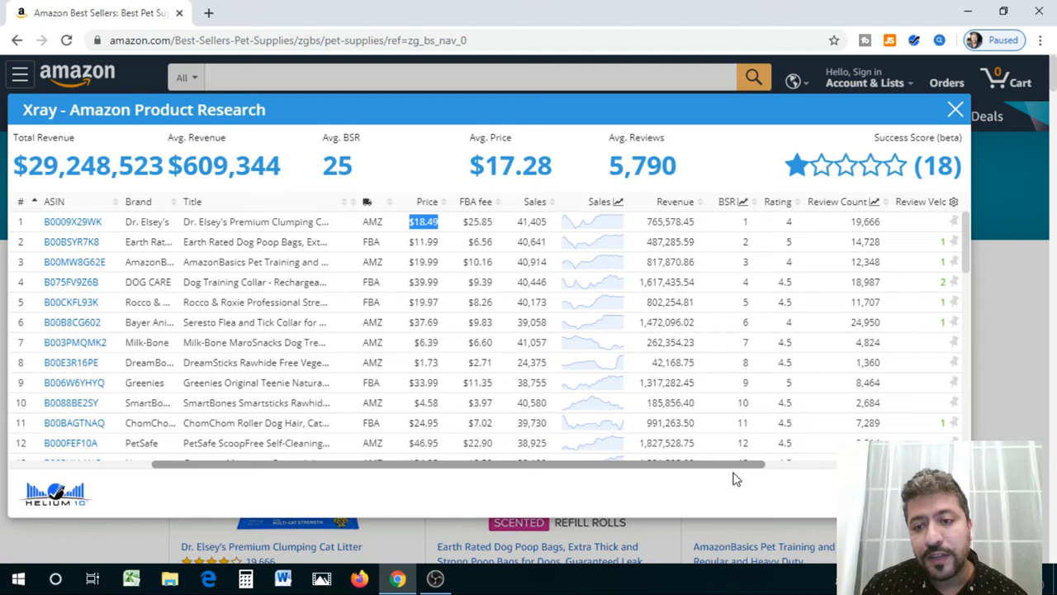
{"action": "mouse_move", "coordinate": [980, 266]}
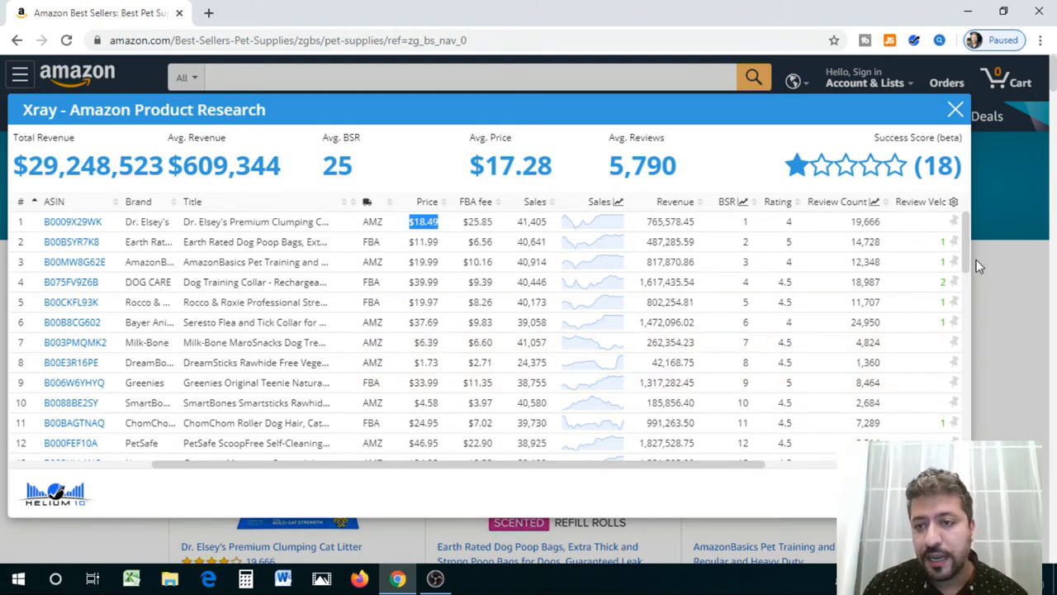
{"action": "scroll", "scroll_direction": "down", "scroll_amount": 3}
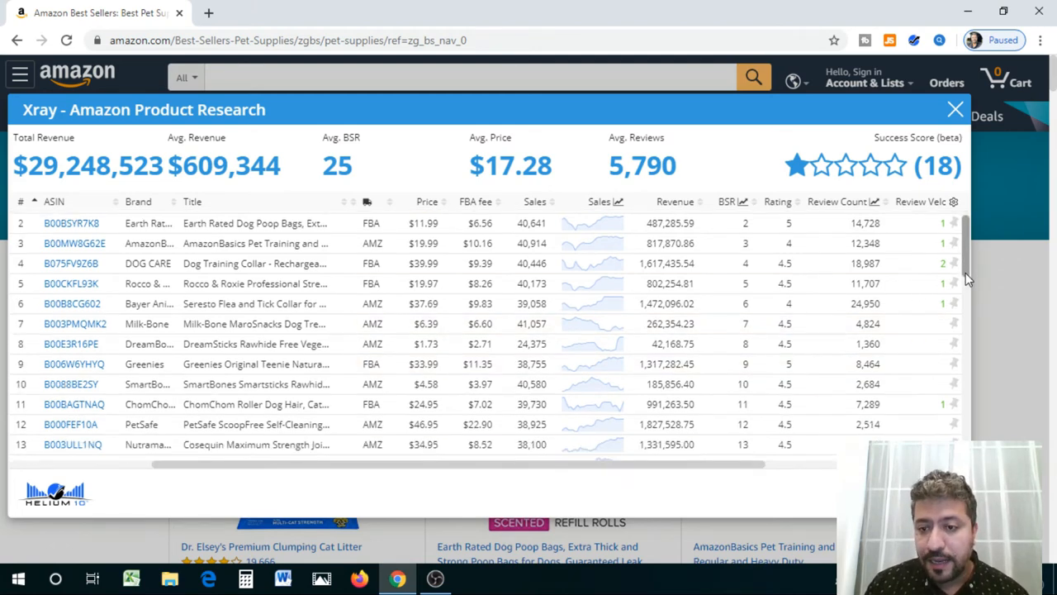
{"action": "scroll", "scroll_direction": "down", "scroll_amount": 3}
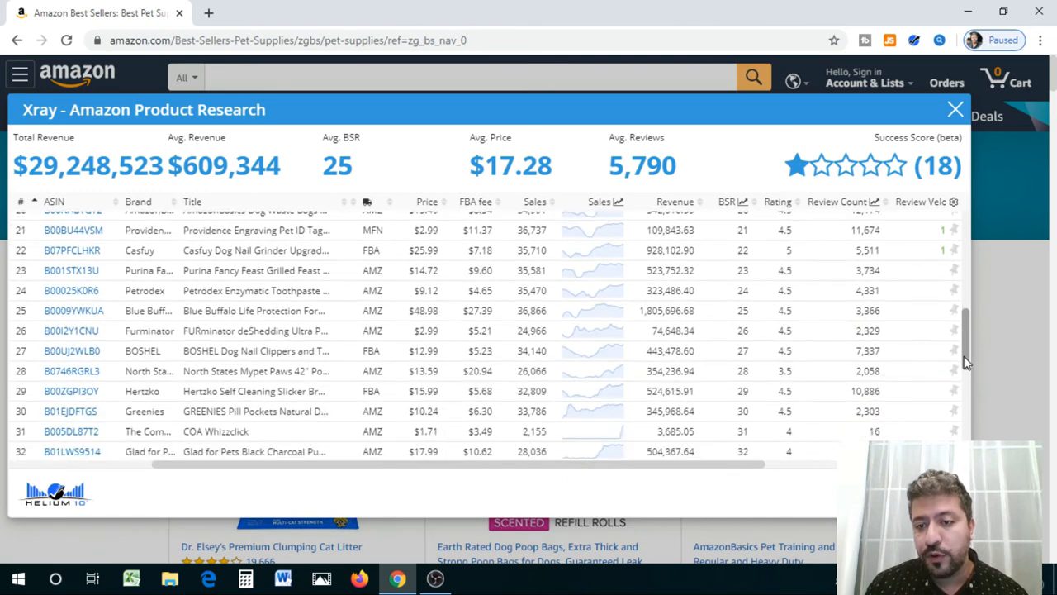
{"action": "scroll", "scroll_direction": "down", "scroll_amount": 3}
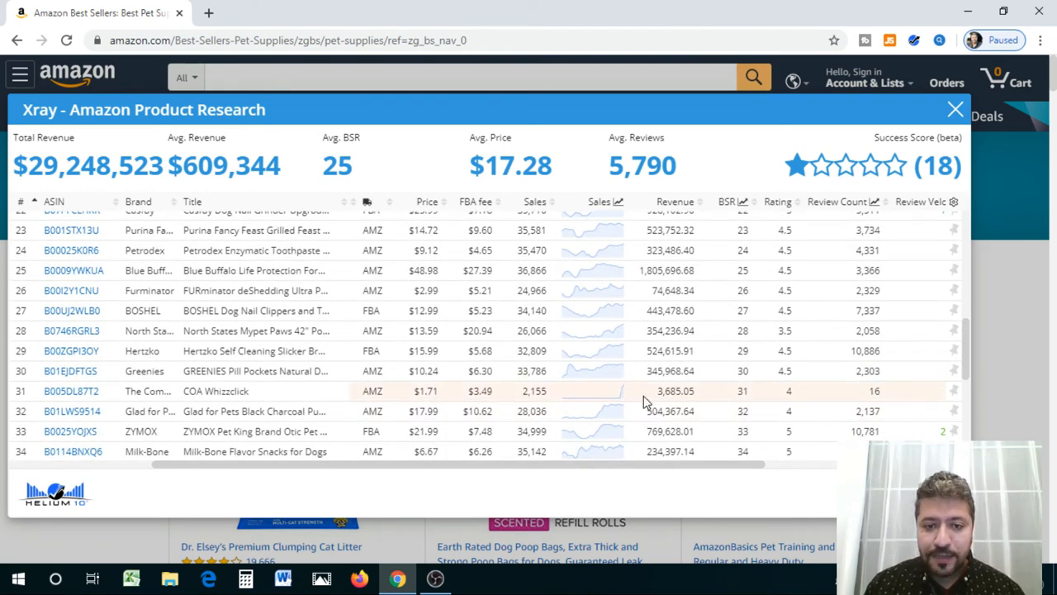
{"action": "mouse_move", "coordinate": [872, 398]}
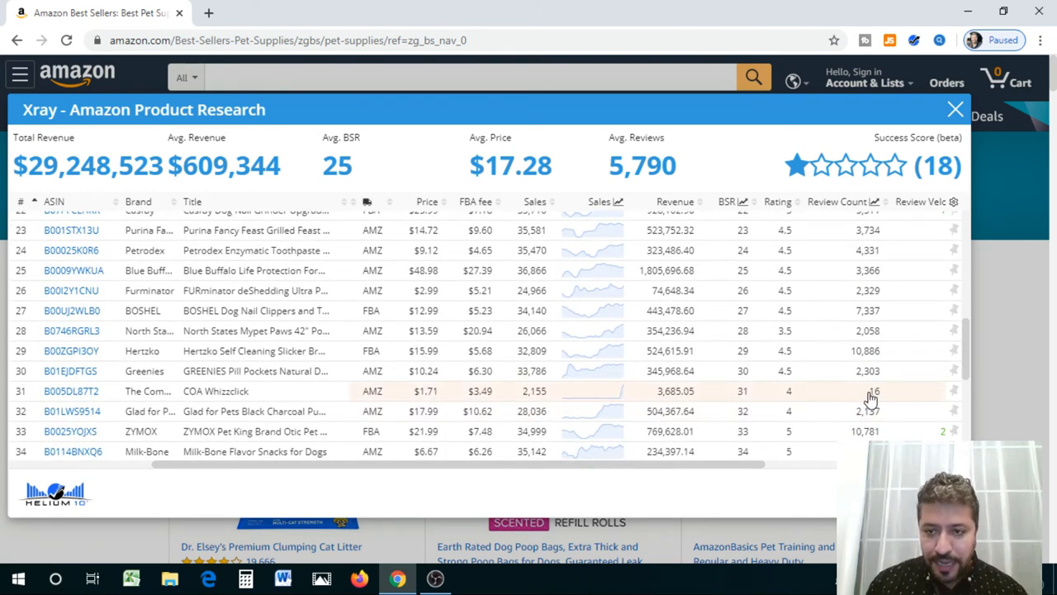
{"action": "mouse_move", "coordinate": [742, 410]}
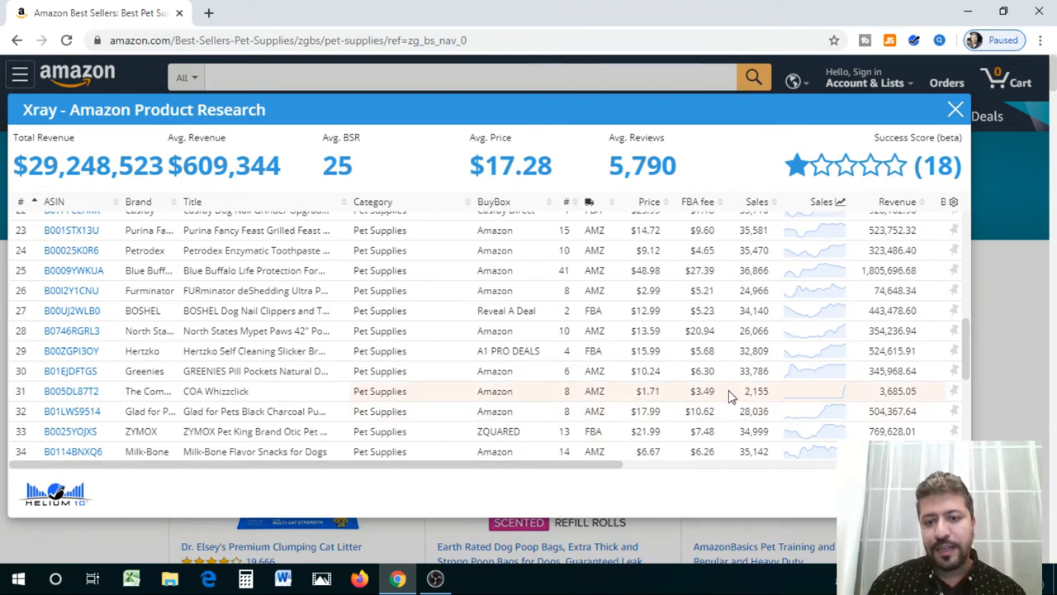
{"action": "mouse_move", "coordinate": [758, 403]}
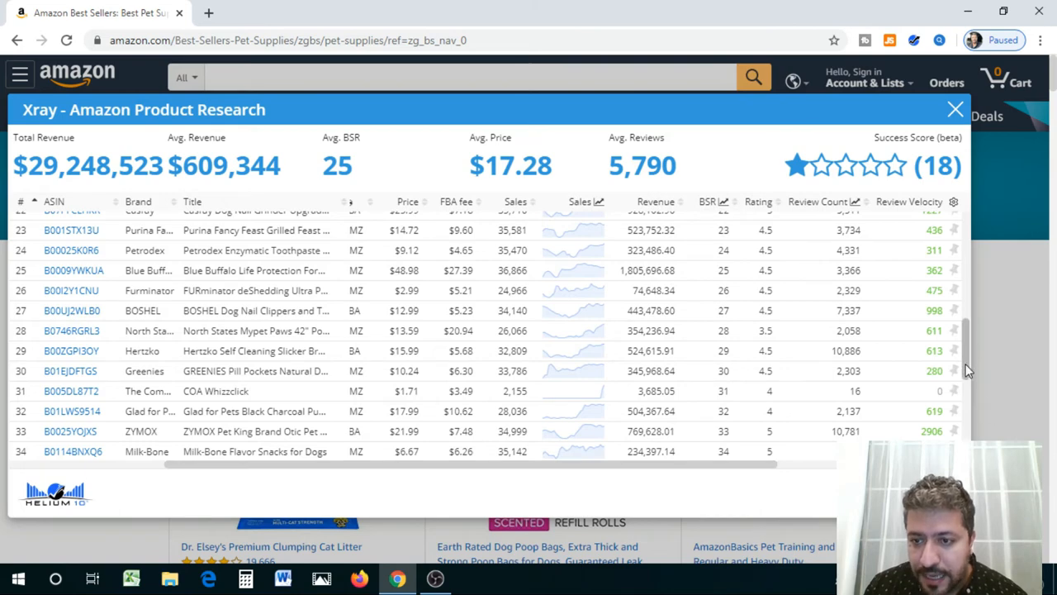
{"action": "scroll", "scroll_direction": "down", "scroll_amount": 3}
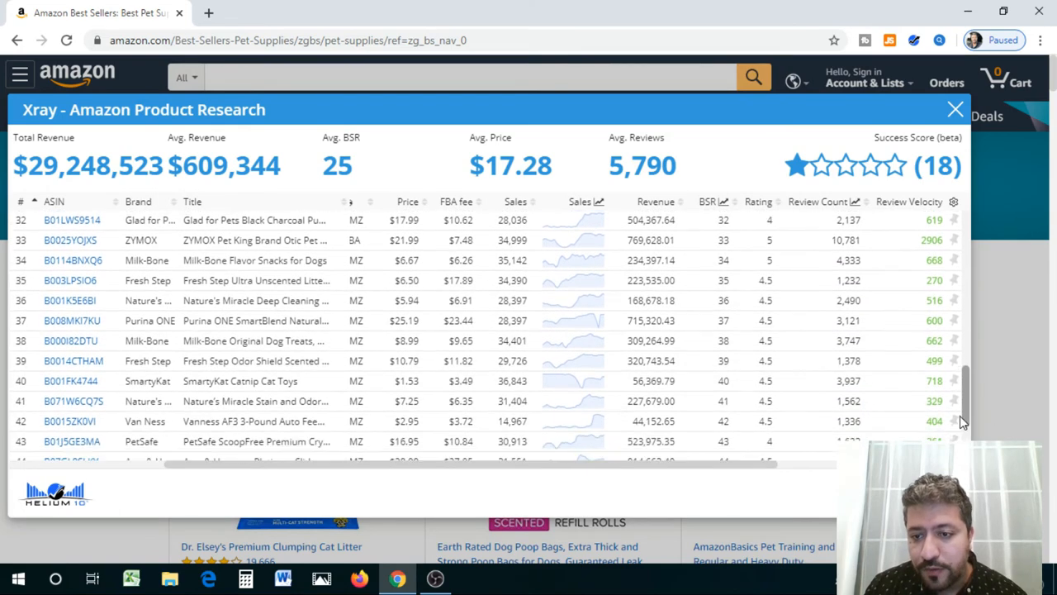
{"action": "scroll", "scroll_direction": "down", "scroll_amount": 3}
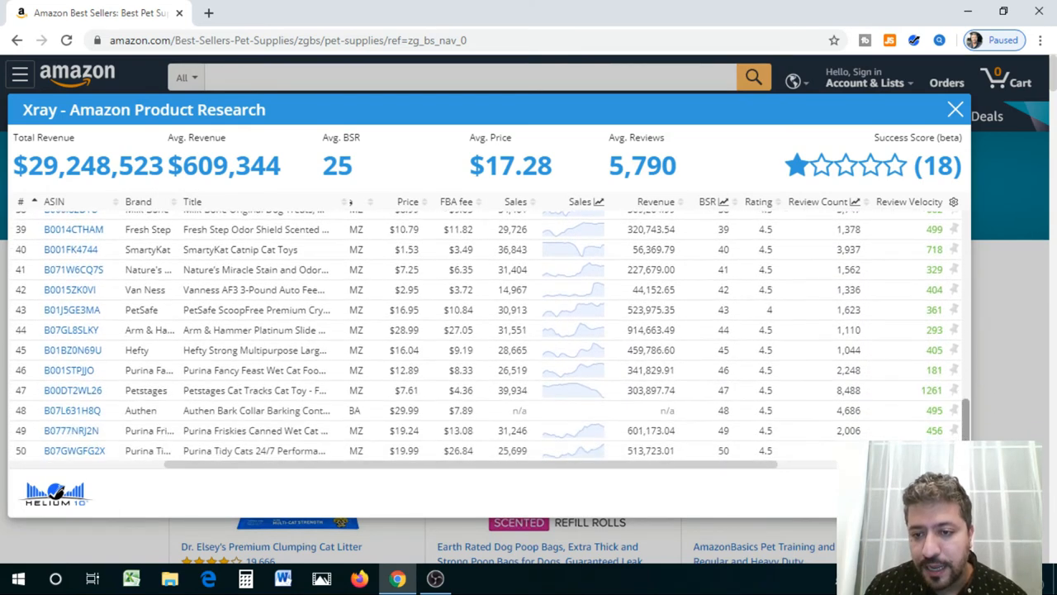
{"action": "scroll", "scroll_direction": "up", "scroll_amount": 3}
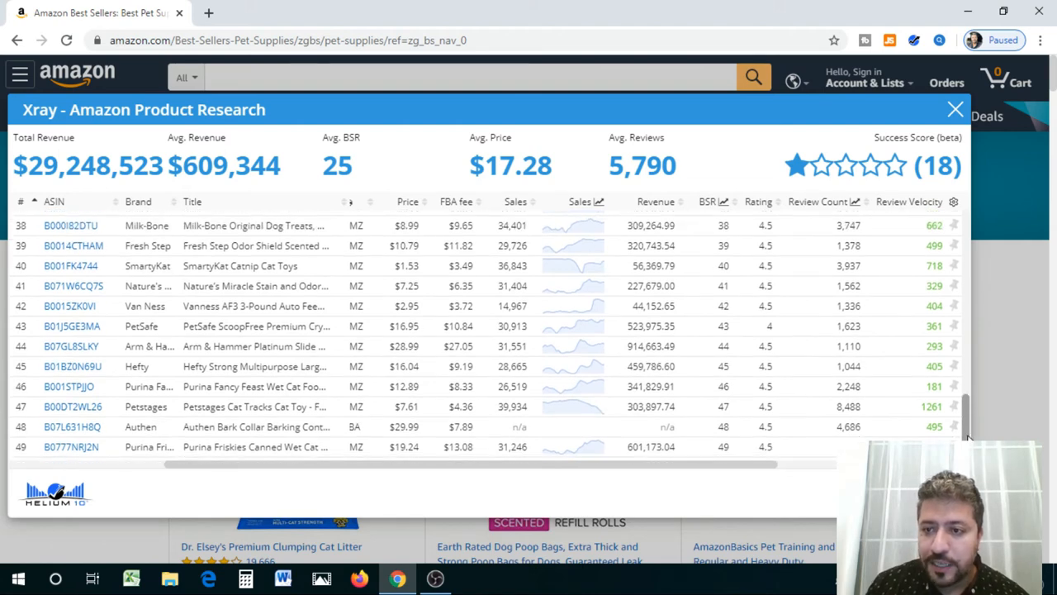
{"action": "scroll", "scroll_direction": "up", "scroll_amount": 3}
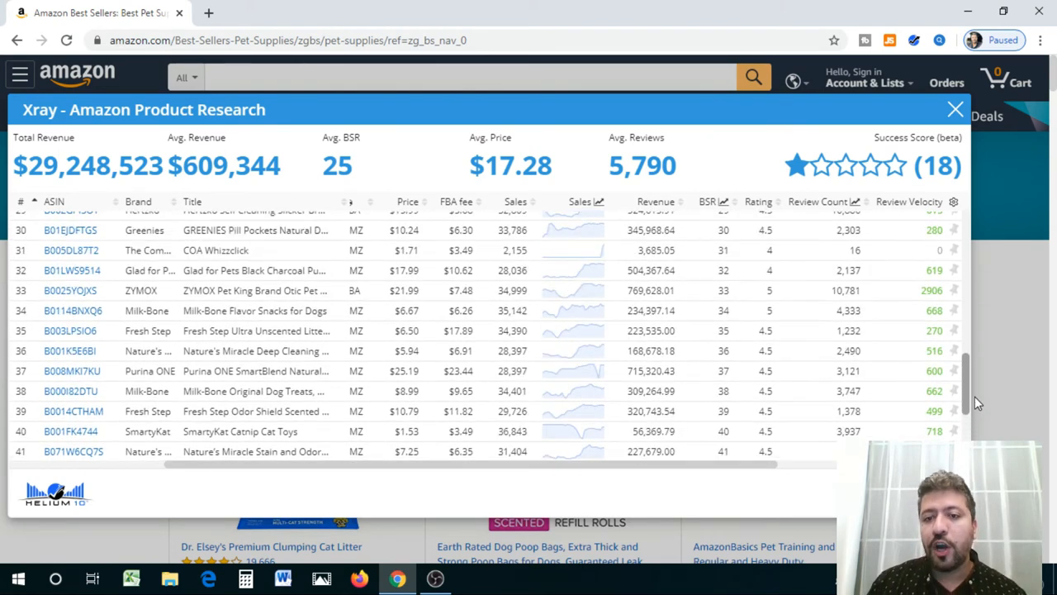
{"action": "scroll", "scroll_direction": "up", "scroll_amount": 3}
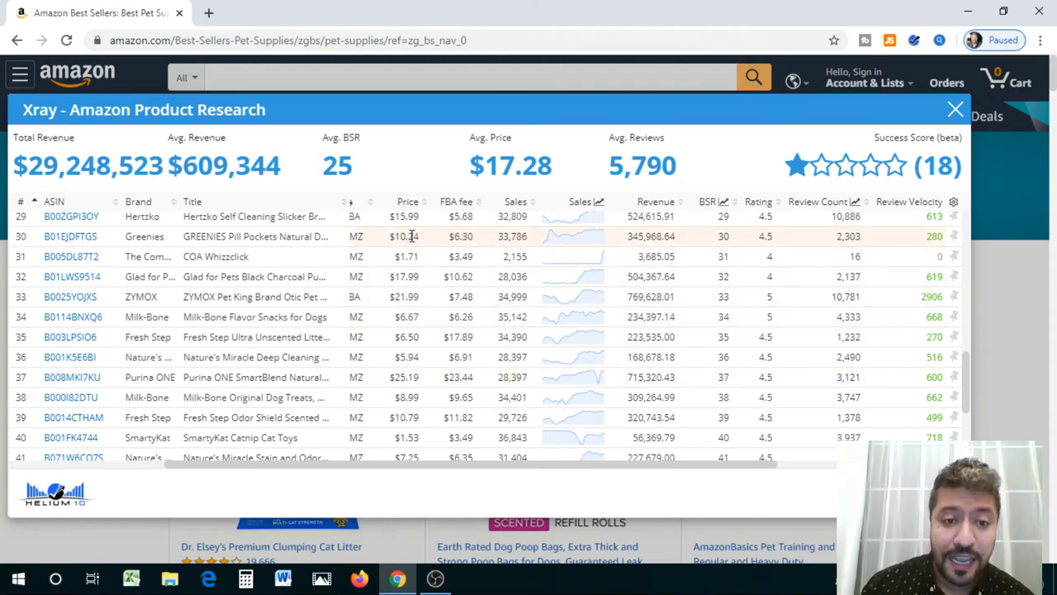
{"action": "mouse_move", "coordinate": [397, 297]}
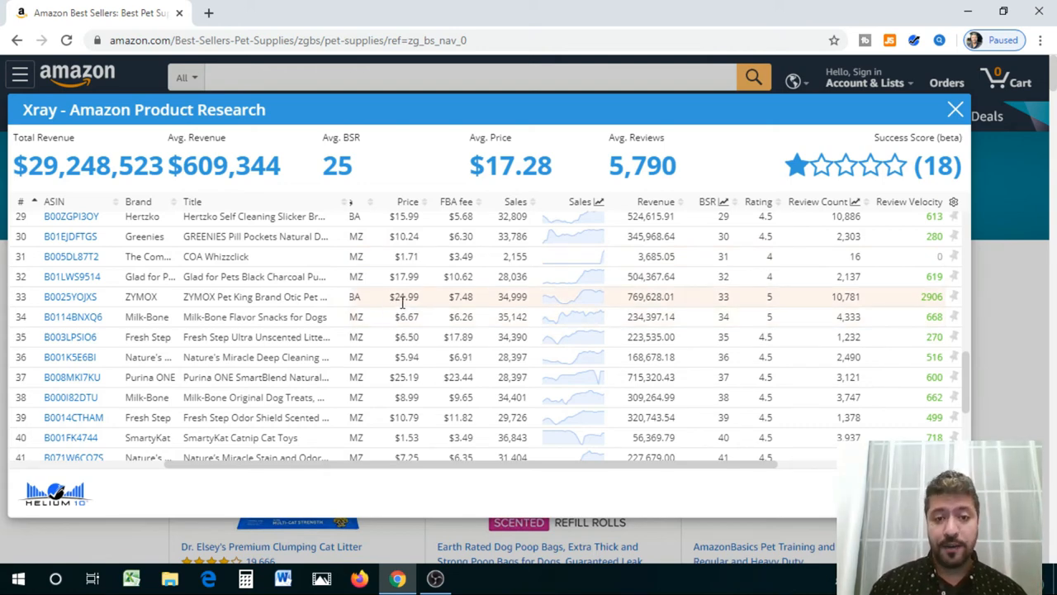
{"action": "double_click", "coordinate": [459, 297]}
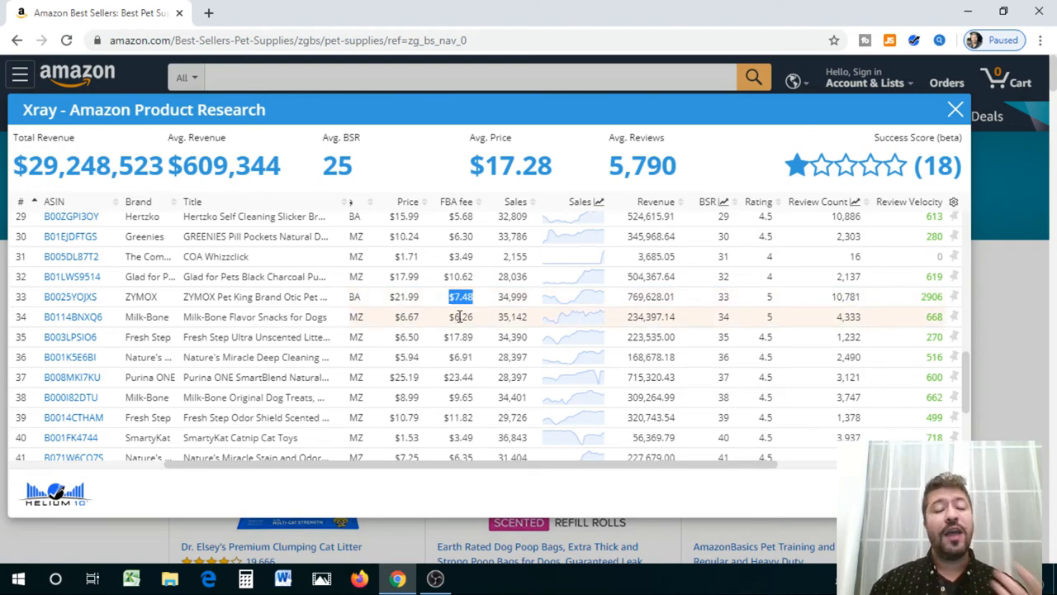
{"action": "mouse_move", "coordinate": [469, 318]}
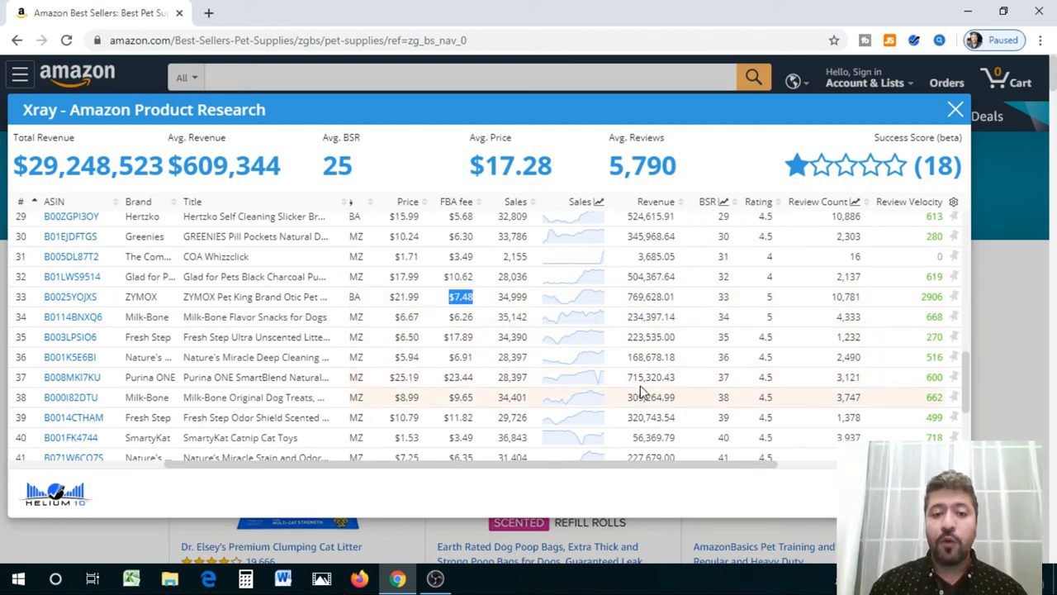
{"action": "mouse_move", "coordinate": [473, 356]}
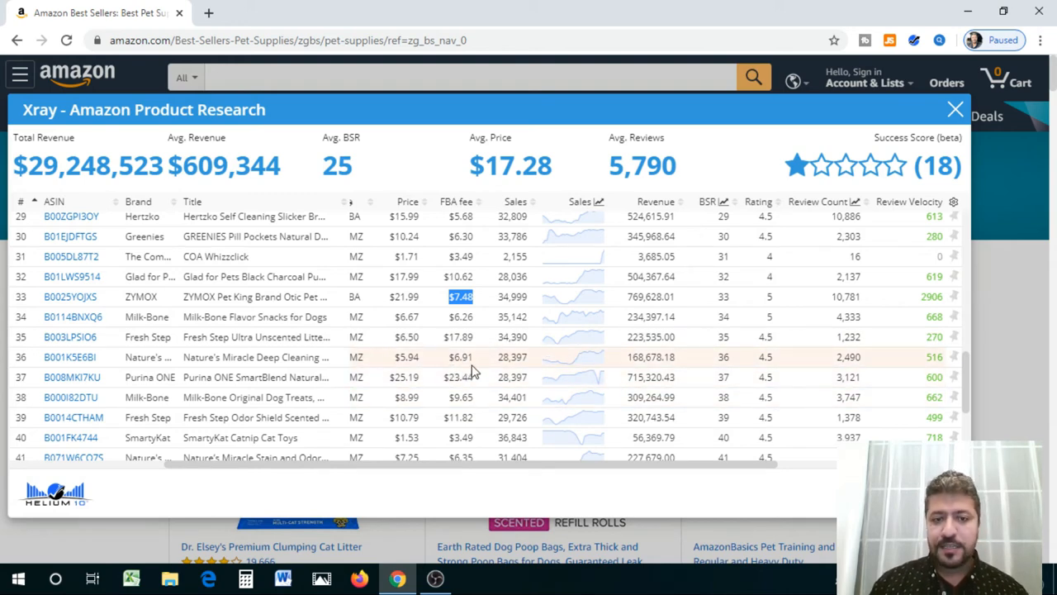
{"action": "mouse_move", "coordinate": [449, 365]}
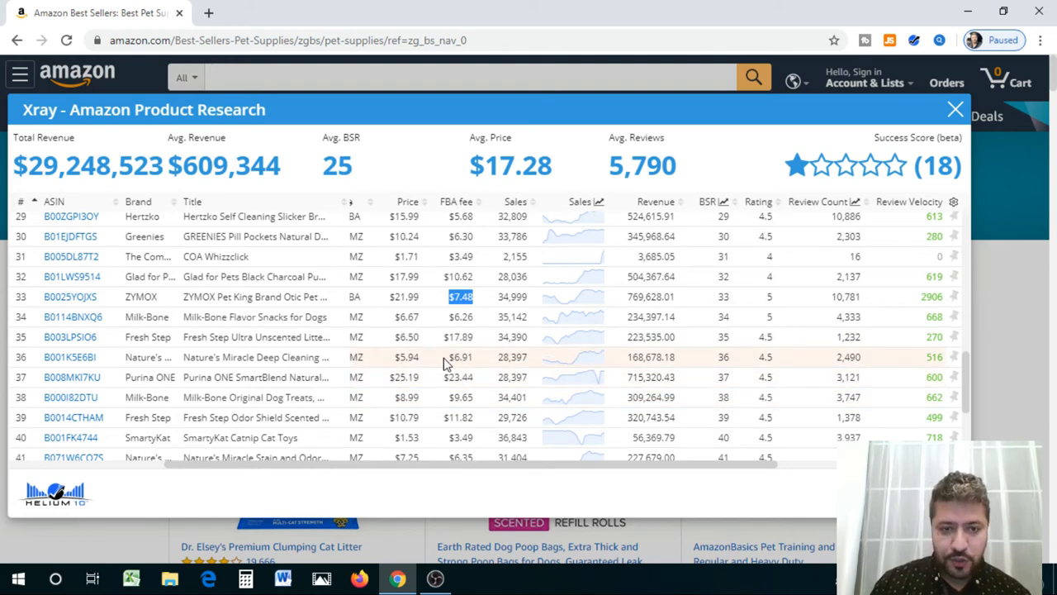
{"action": "mouse_move", "coordinate": [912, 383]}
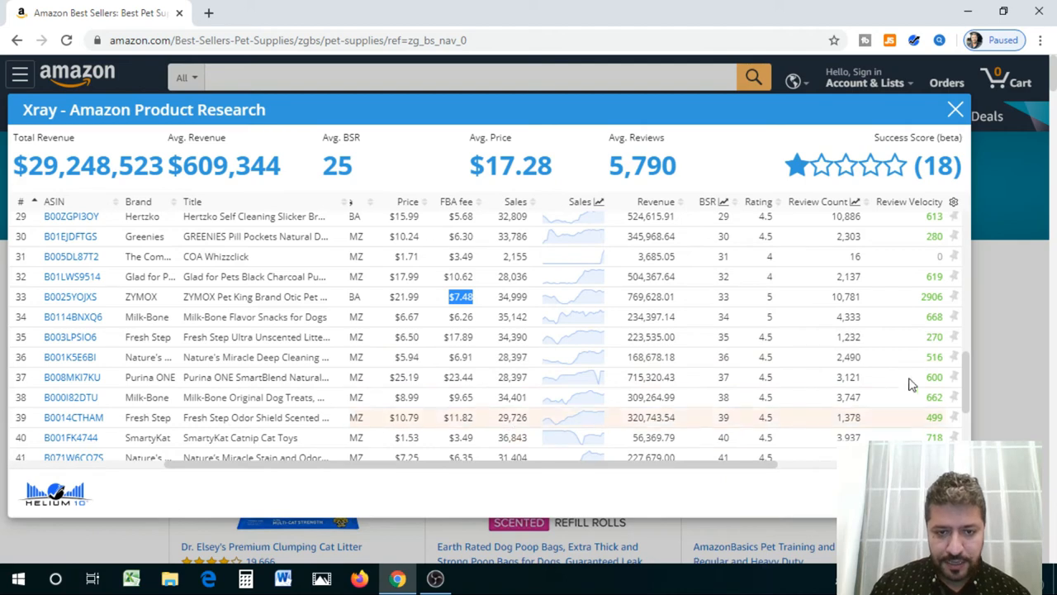
Step: Scroll back to the top of the Xray table and close it to return to Pet Supplies best sellers
{"action": "scroll", "scroll_direction": "up", "scroll_amount": 3}
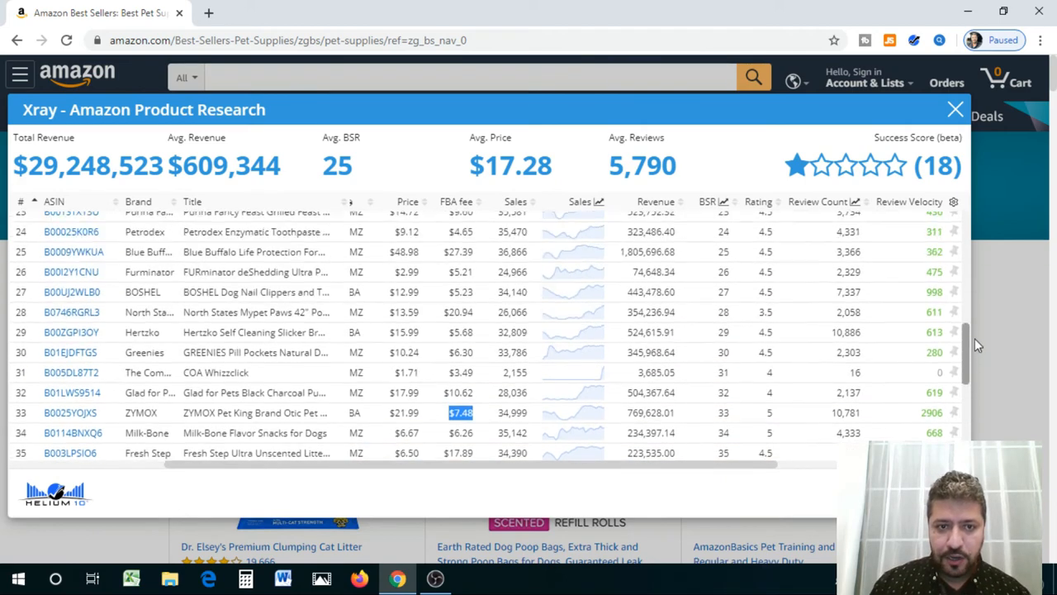
{"action": "scroll", "scroll_direction": "up", "scroll_amount": 3}
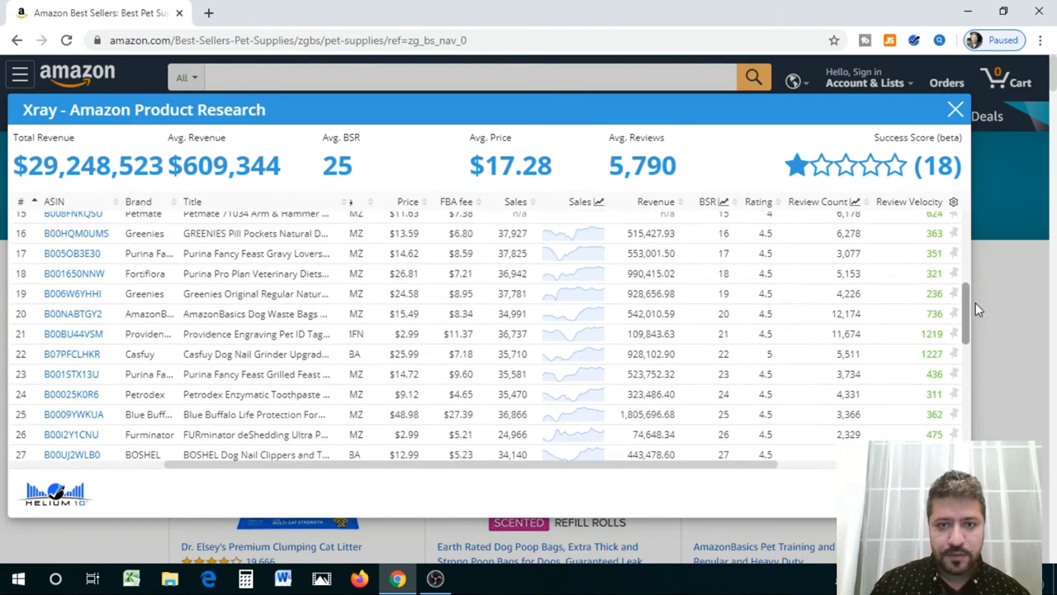
{"action": "scroll", "scroll_direction": "up", "scroll_amount": 3}
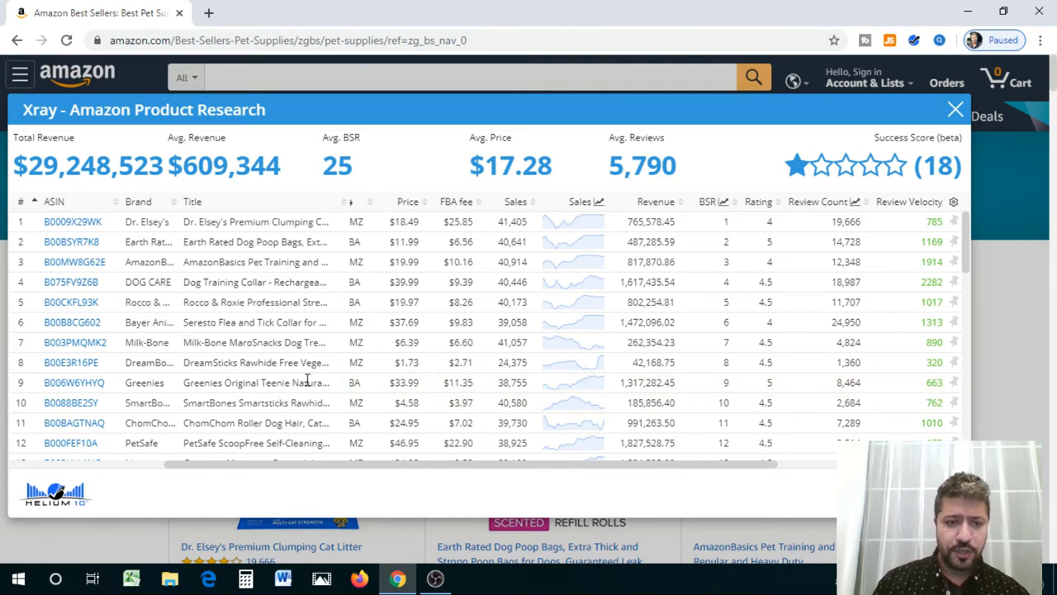
{"action": "mouse_move", "coordinate": [256, 381]}
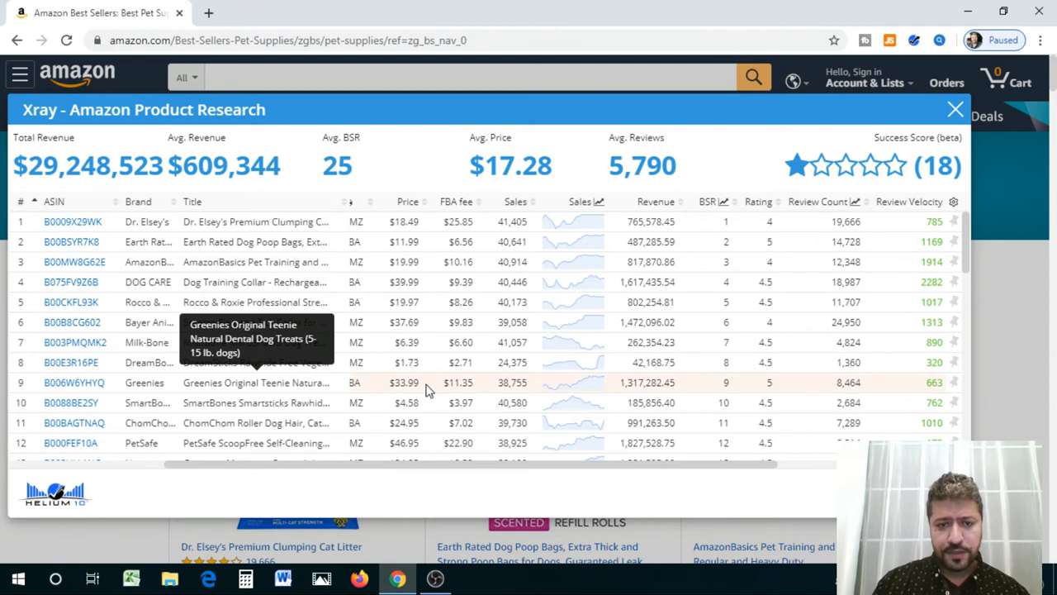
{"action": "mouse_move", "coordinate": [454, 383]}
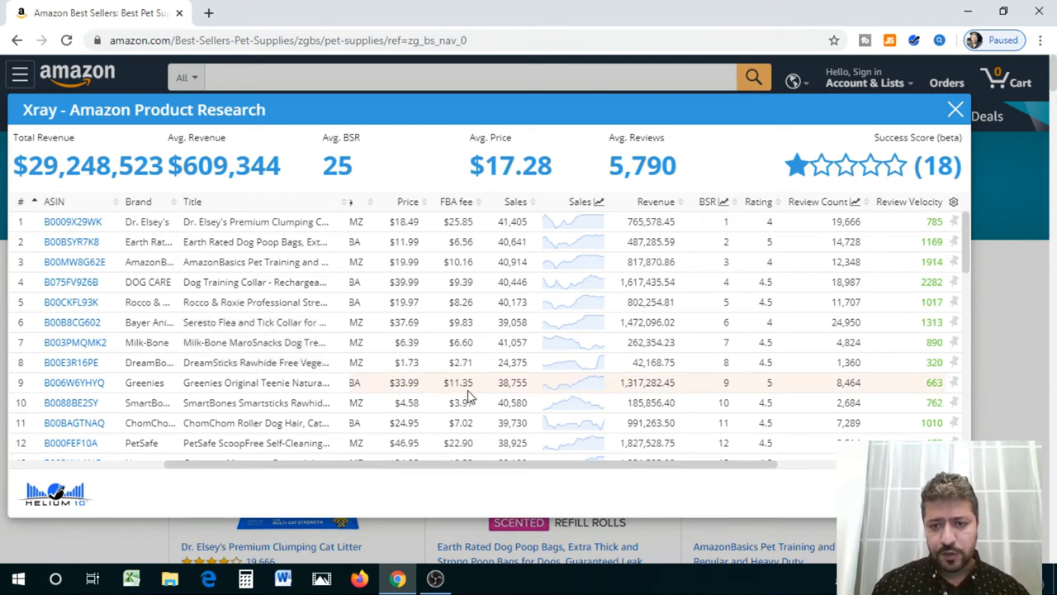
{"action": "mouse_move", "coordinate": [667, 476]}
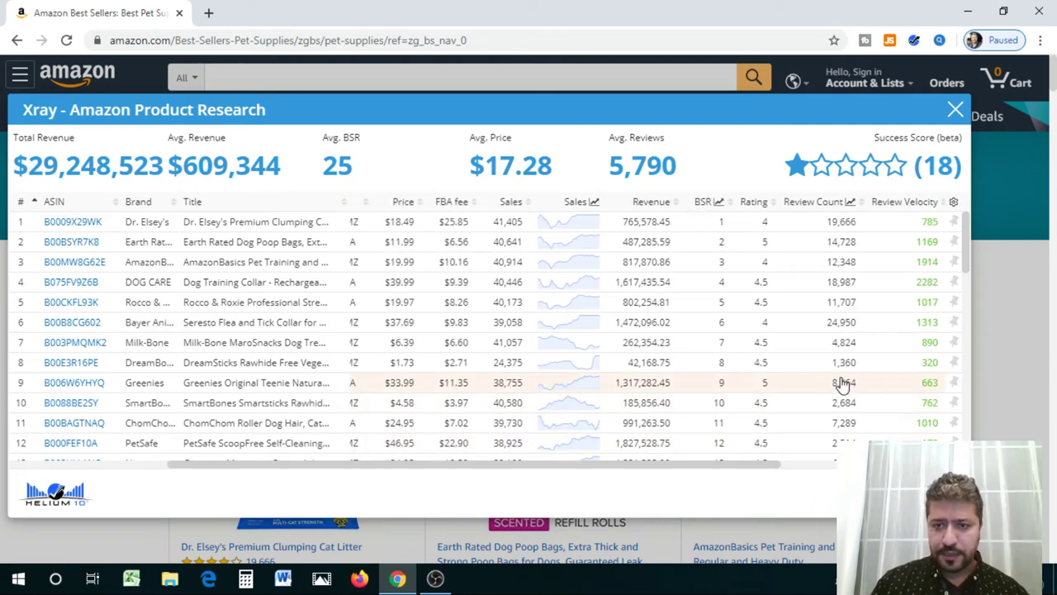
{"action": "mouse_move", "coordinate": [836, 380]}
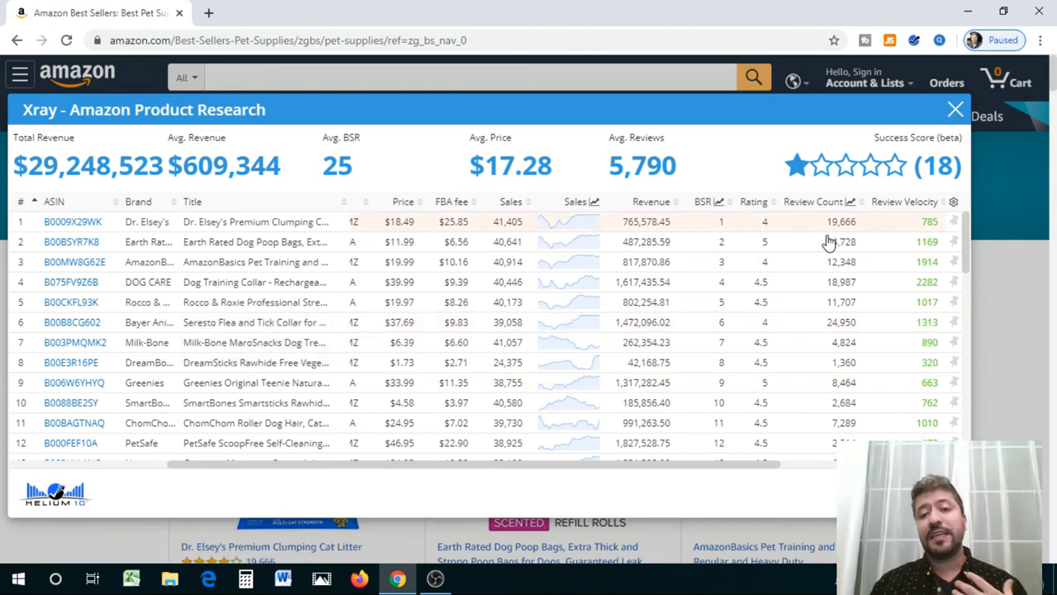
{"action": "left_click", "coordinate": [955, 109]}
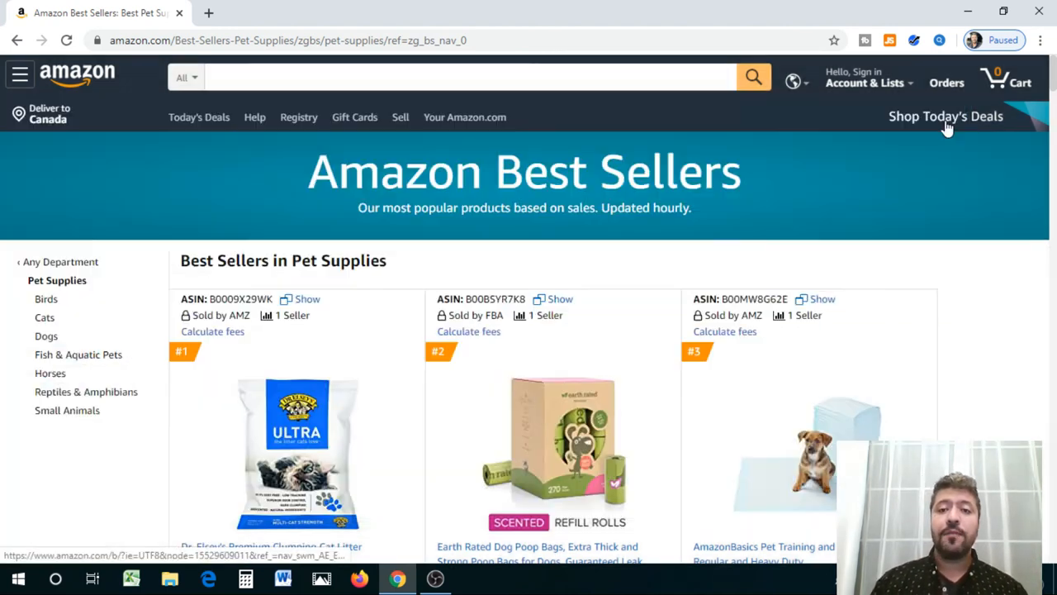
Step: Search Amazon for 'dog treats' and scroll through the results page
{"action": "left_click", "coordinate": [413, 78]}
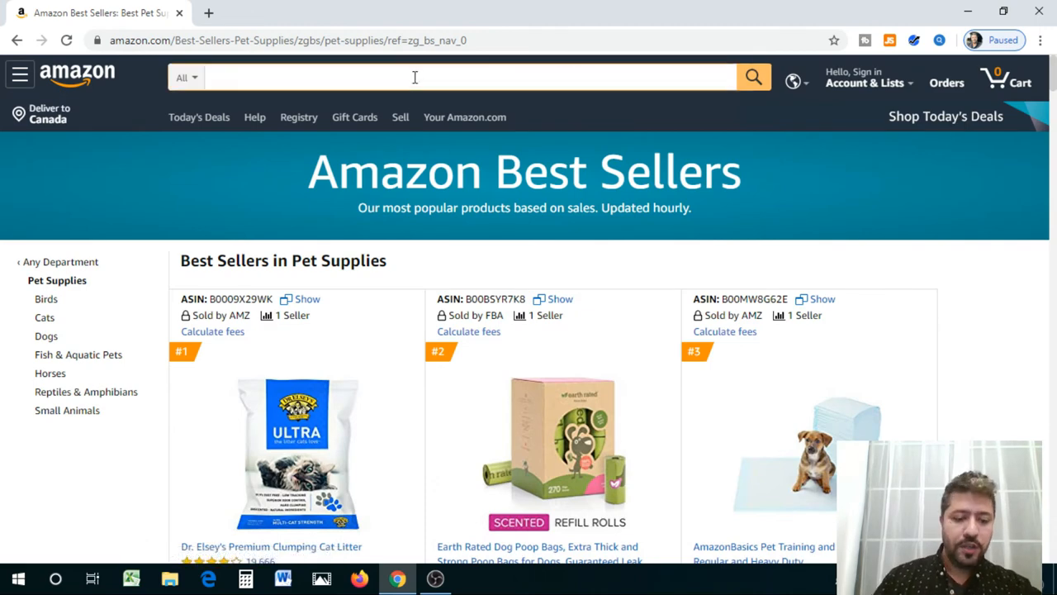
{"action": "type", "text": "dog trea"}
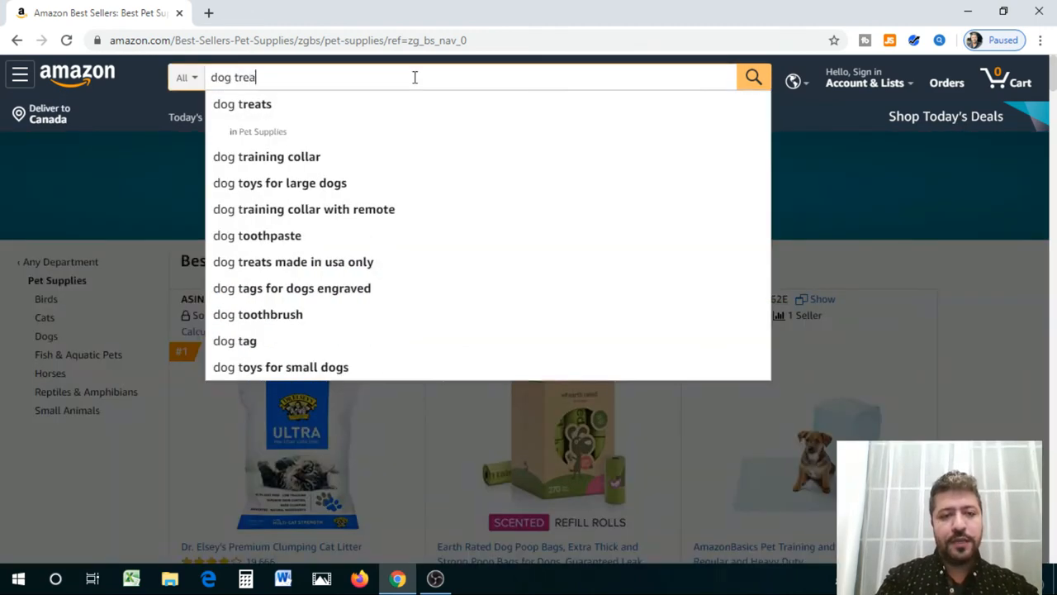
{"action": "left_click", "coordinate": [241, 104]}
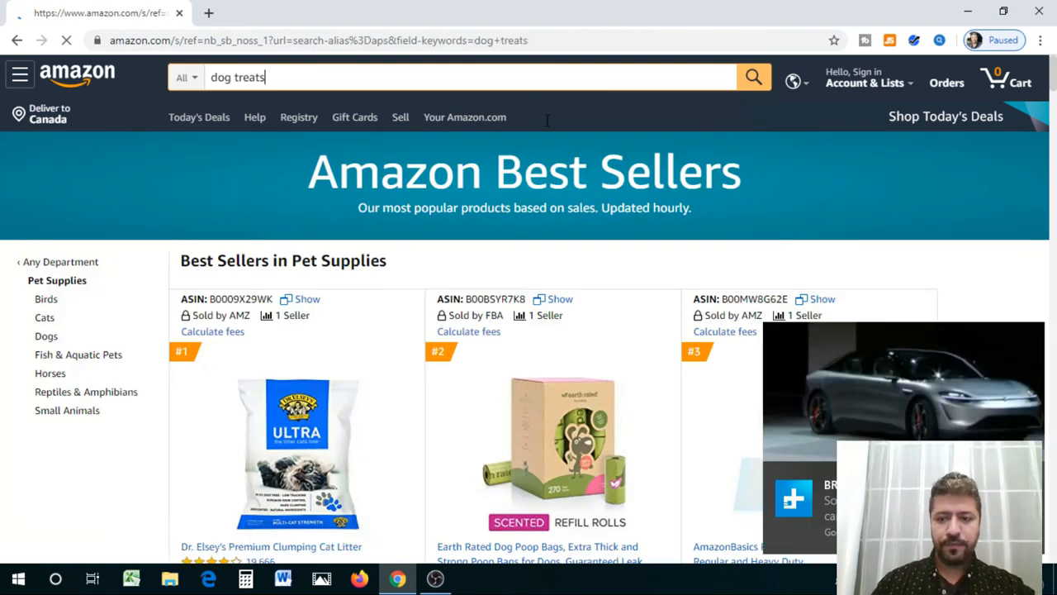
{"action": "left_click", "coordinate": [753, 77]}
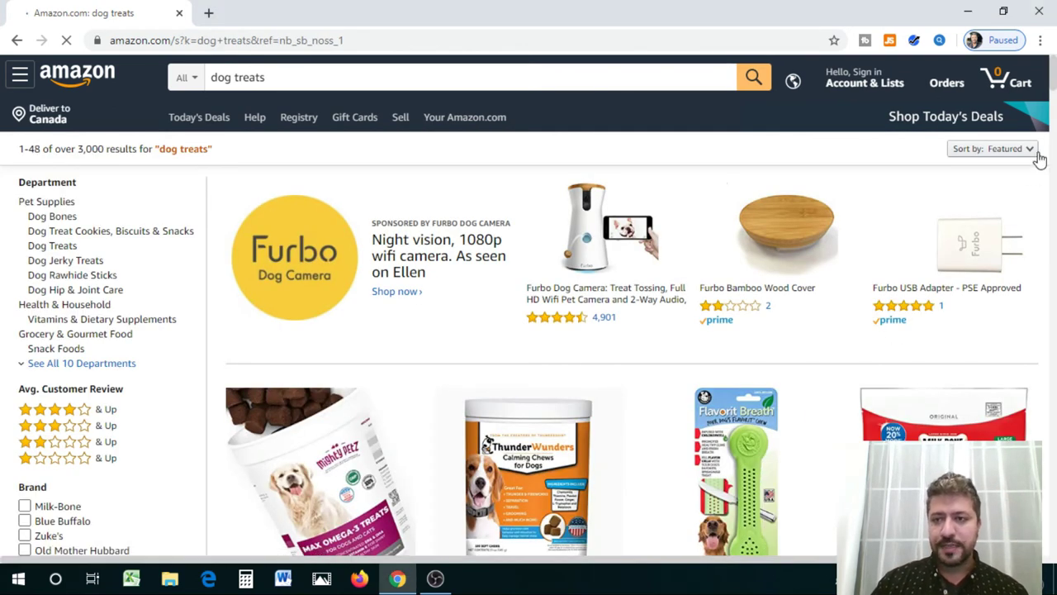
{"action": "scroll", "scroll_direction": "down", "scroll_amount": 3}
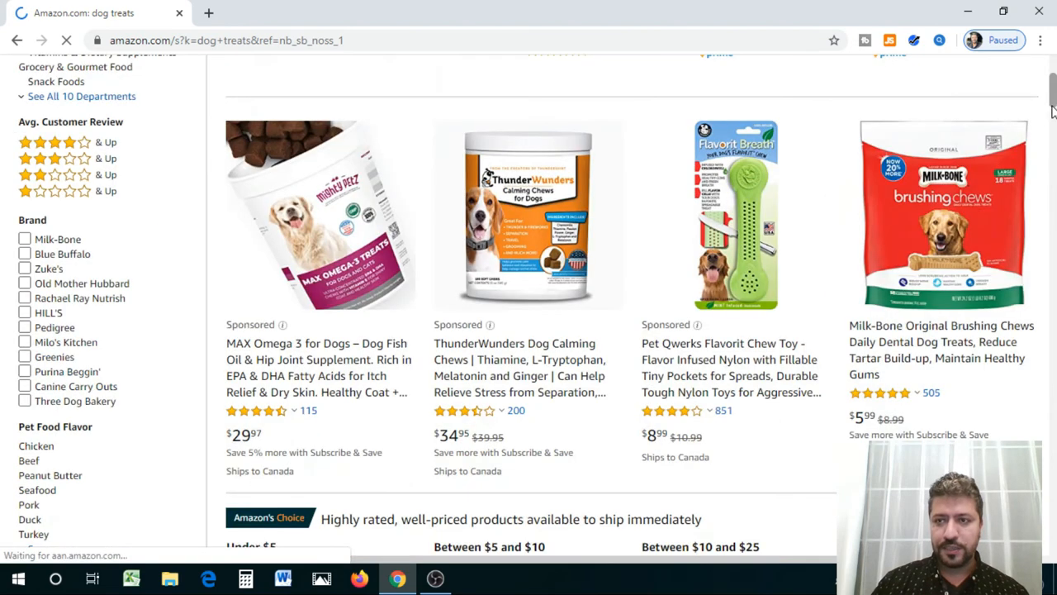
{"action": "scroll", "scroll_direction": "down", "scroll_amount": 3}
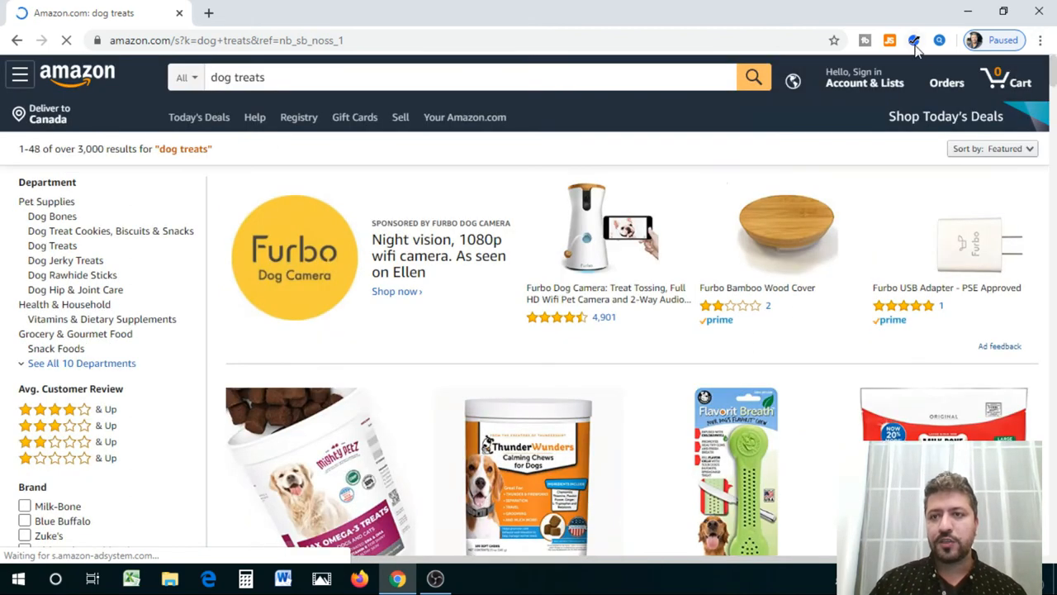
Step: Open the Helium 10 extension's tool menu over the dog treats results
{"action": "left_click", "coordinate": [914, 39]}
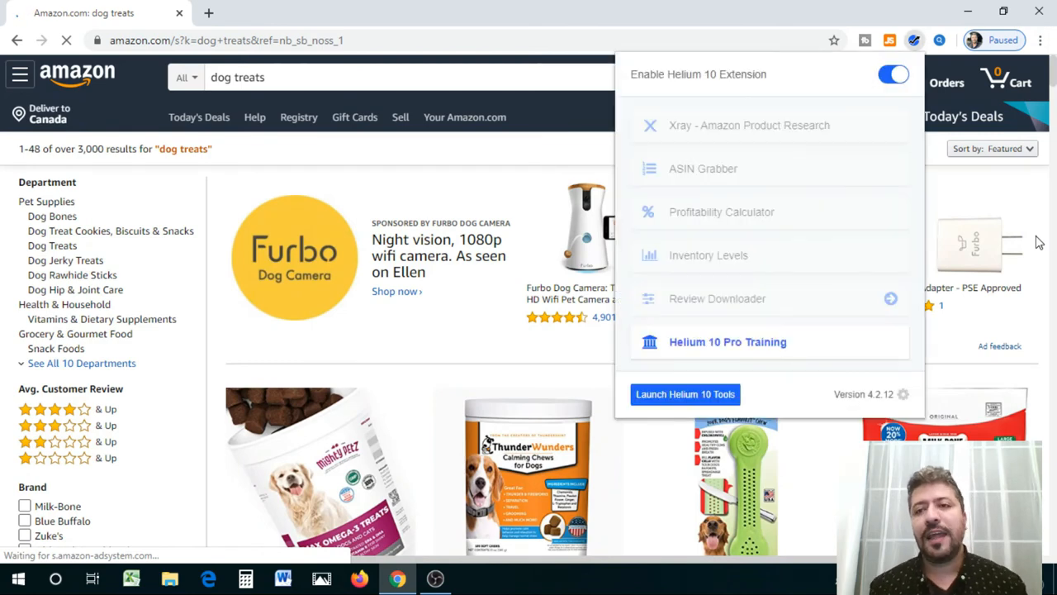
{"action": "mouse_move", "coordinate": [694, 155]}
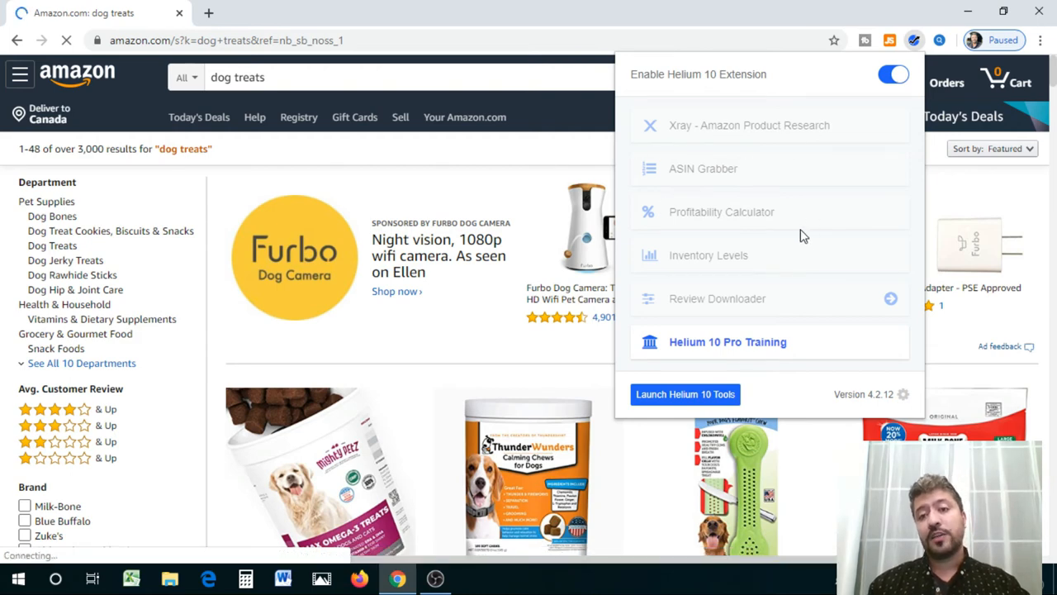
{"action": "mouse_move", "coordinate": [801, 125]}
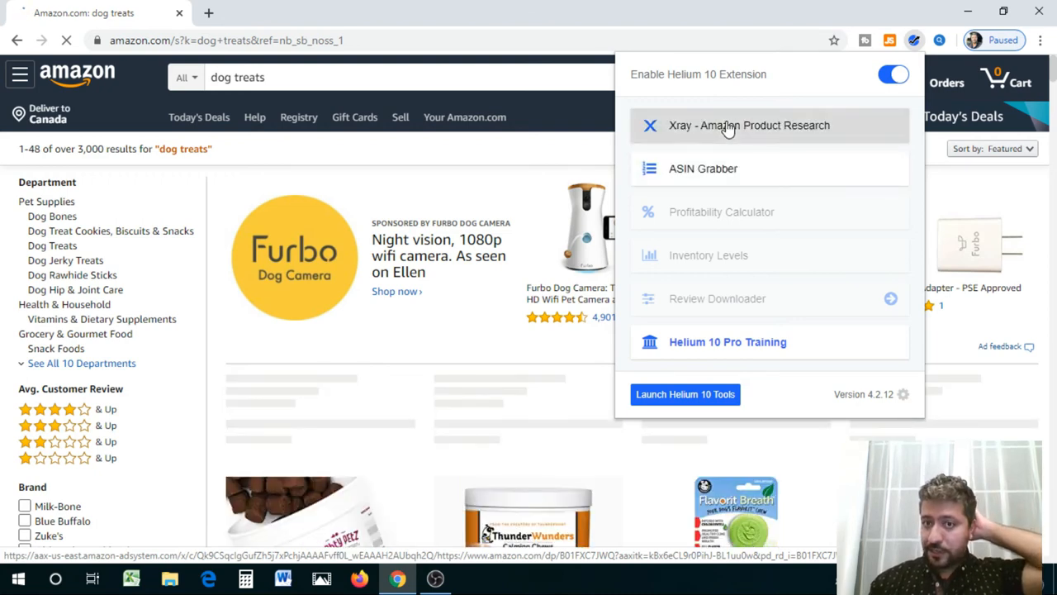
Step: Run Xray product research on the dog treats results and let the listings table load
{"action": "left_click", "coordinate": [750, 125]}
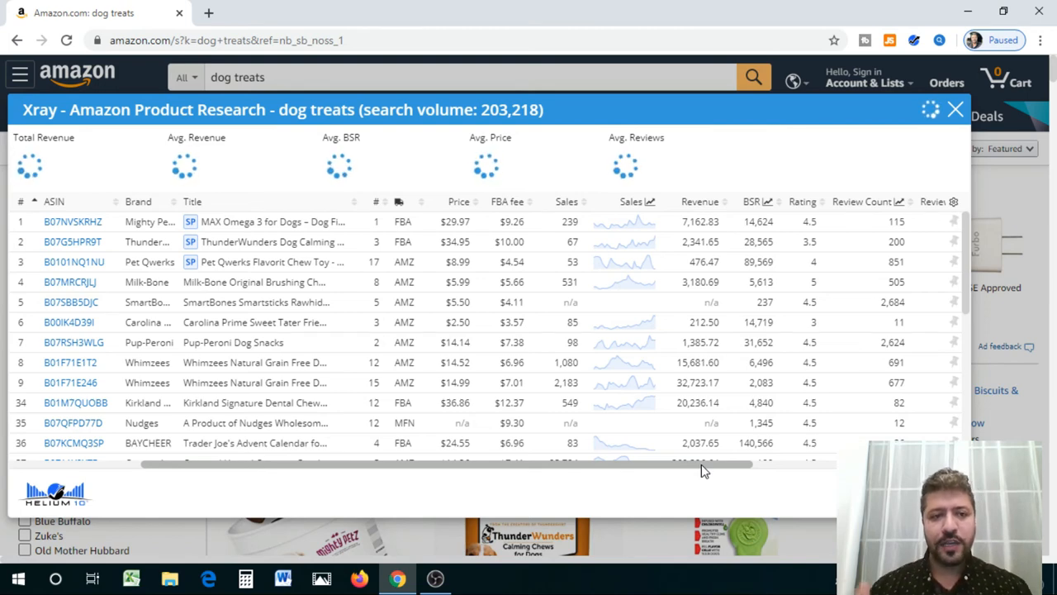
{"action": "mouse_move", "coordinate": [786, 291]}
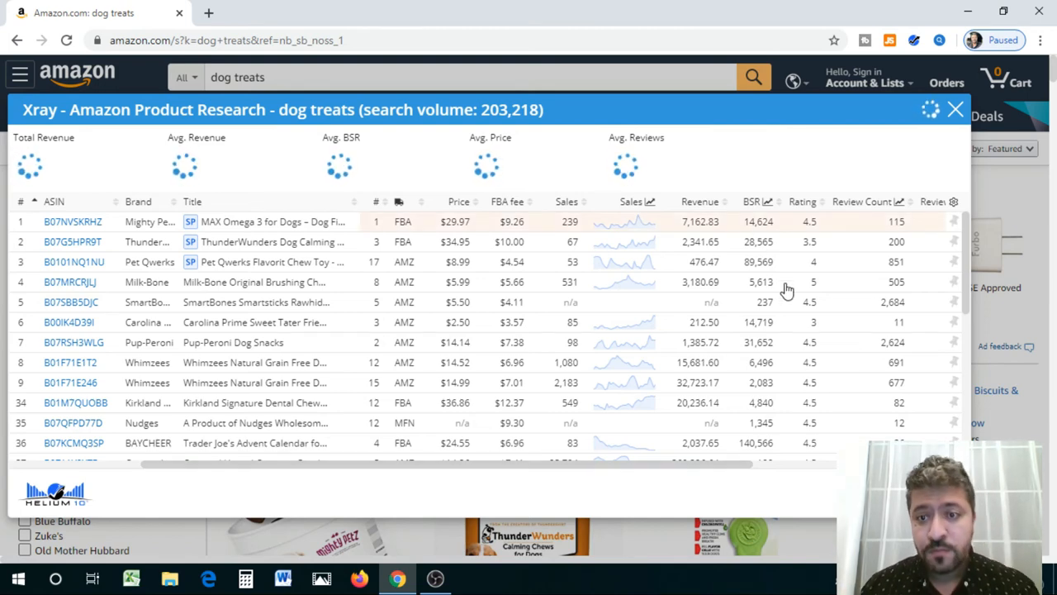
{"action": "mouse_move", "coordinate": [896, 246]}
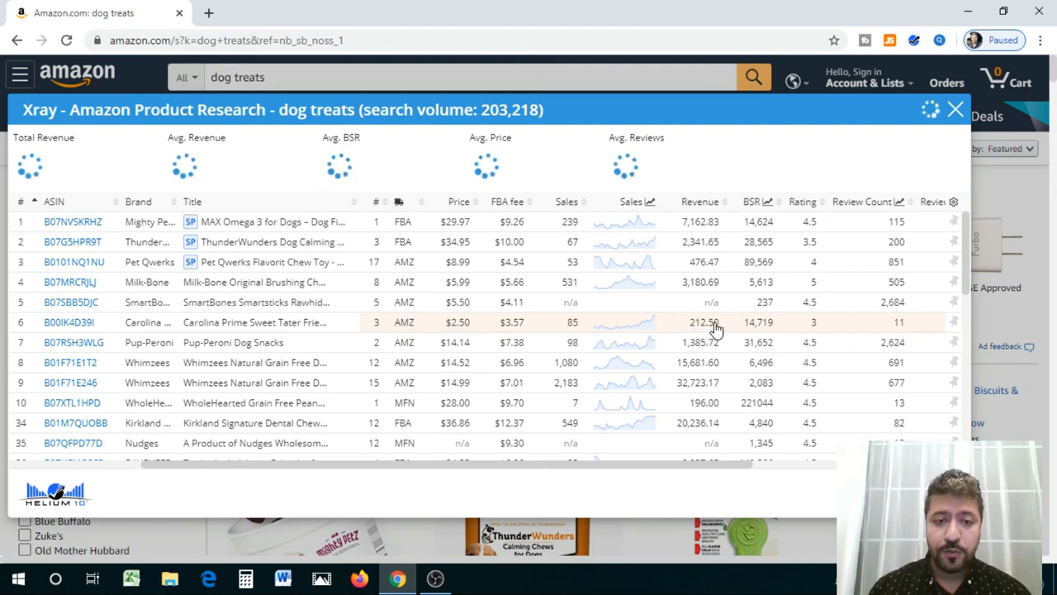
{"action": "mouse_move", "coordinate": [463, 337]}
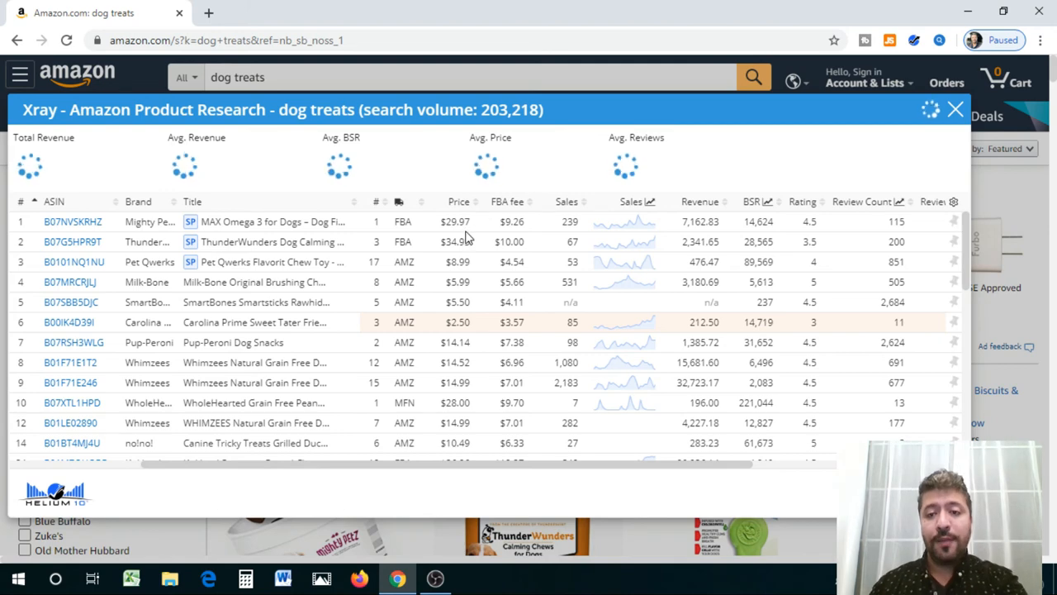
{"action": "mouse_move", "coordinate": [882, 228]}
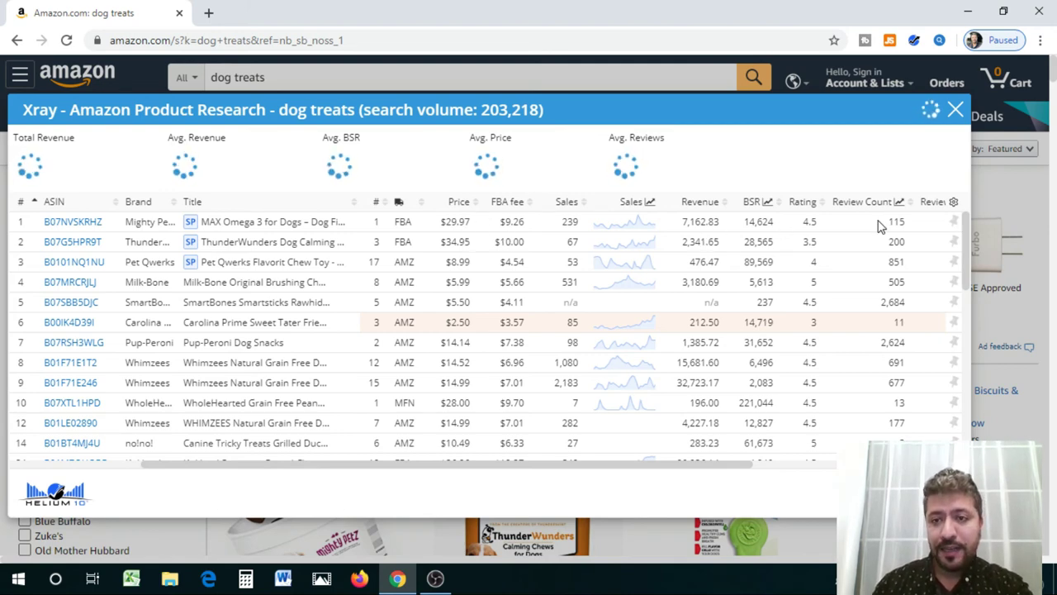
{"action": "mouse_move", "coordinate": [885, 230]}
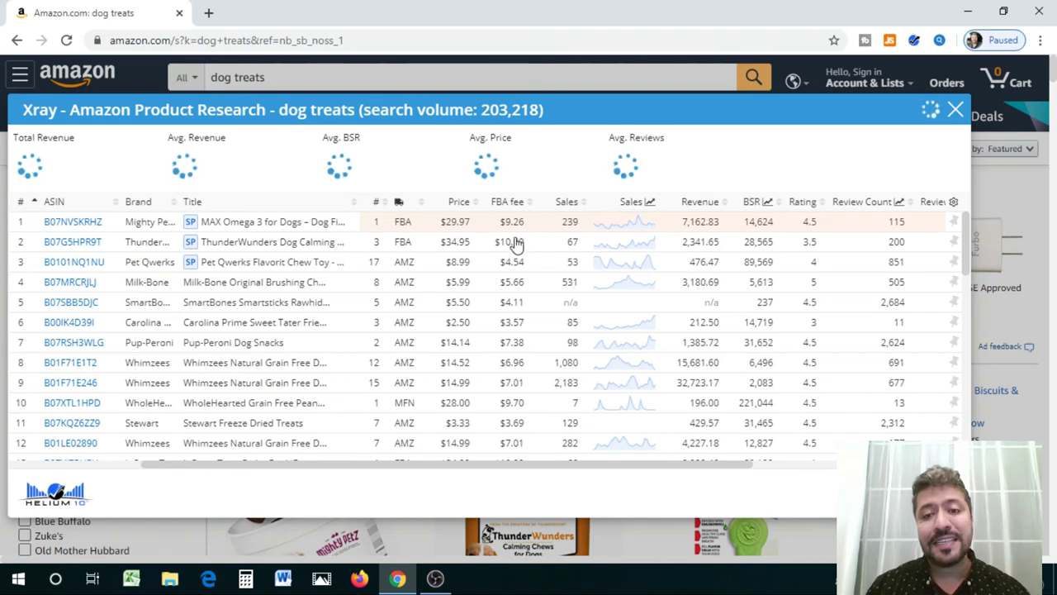
{"action": "mouse_move", "coordinate": [581, 361]}
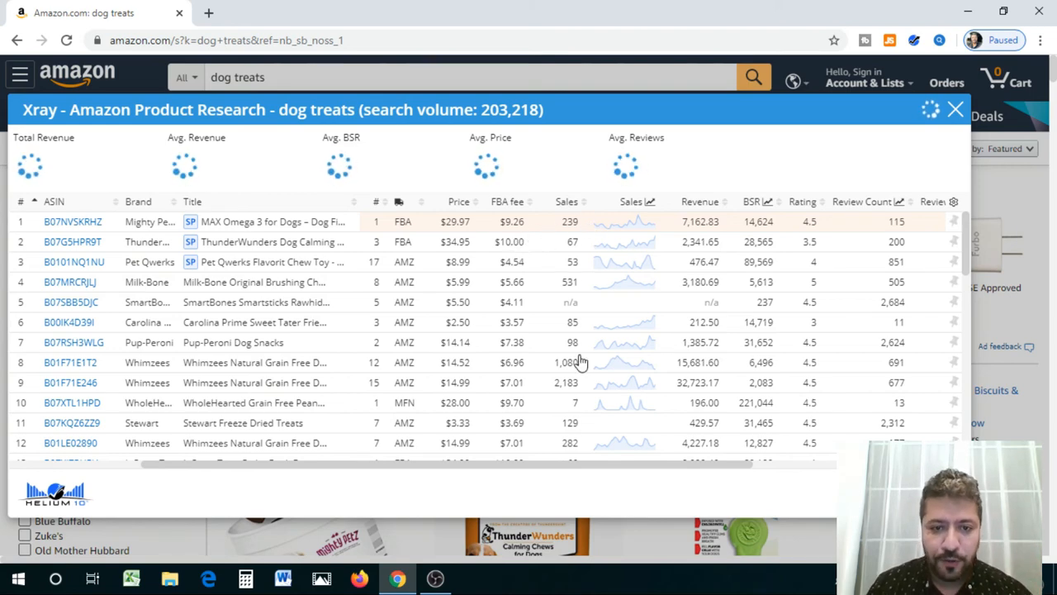
{"action": "mouse_move", "coordinate": [464, 383]}
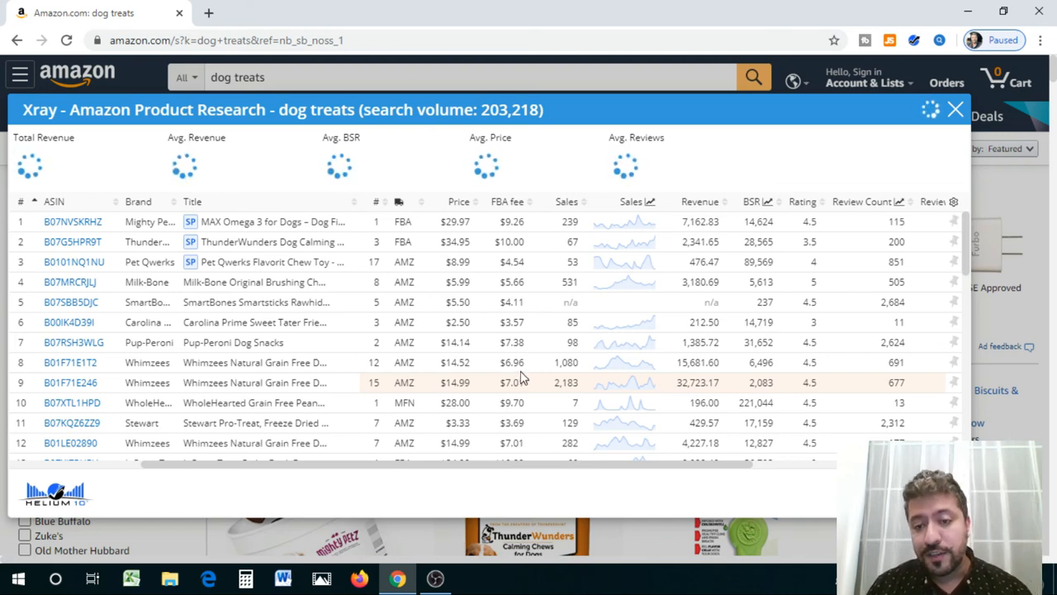
{"action": "mouse_move", "coordinate": [561, 350]}
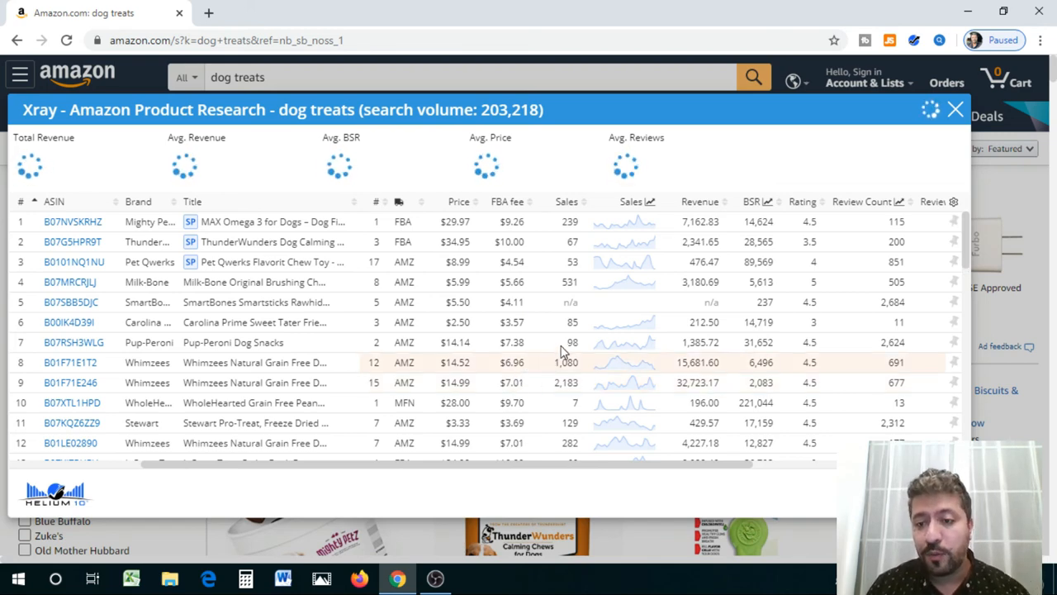
{"action": "mouse_move", "coordinate": [760, 416]}
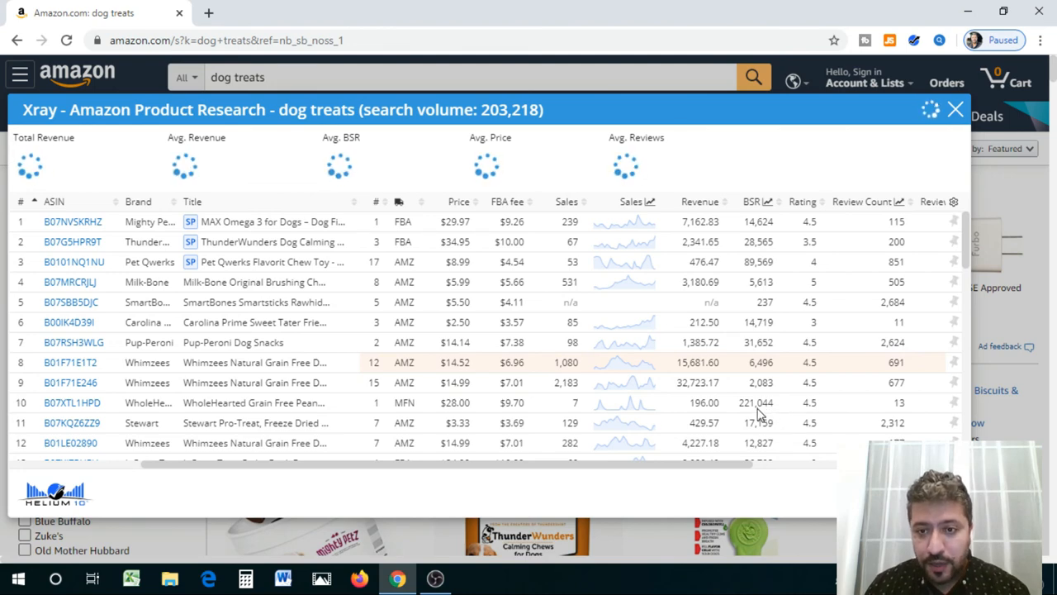
{"action": "mouse_move", "coordinate": [968, 251]}
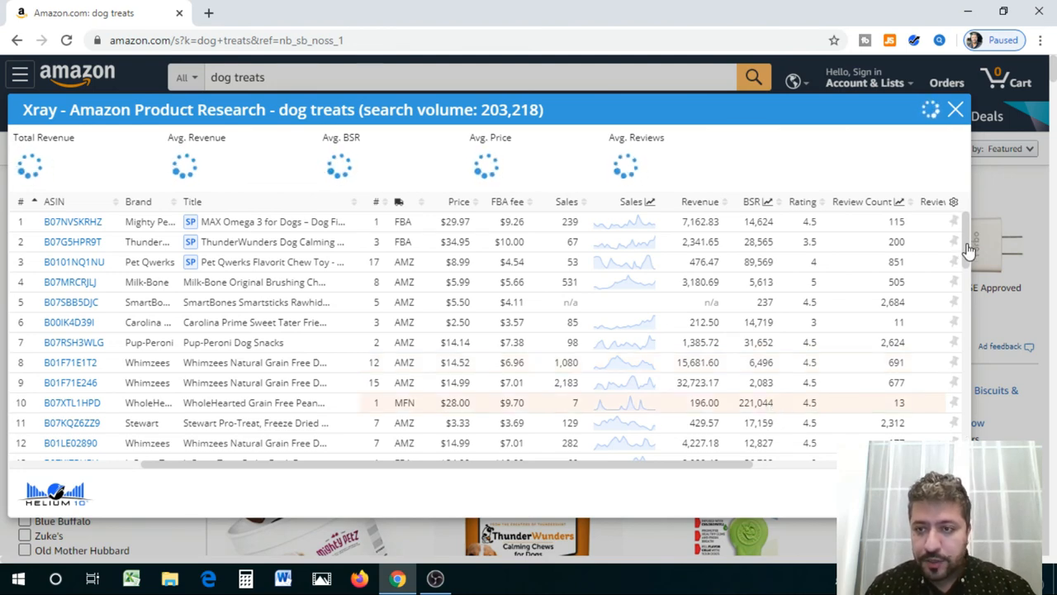
{"action": "mouse_move", "coordinate": [958, 317]}
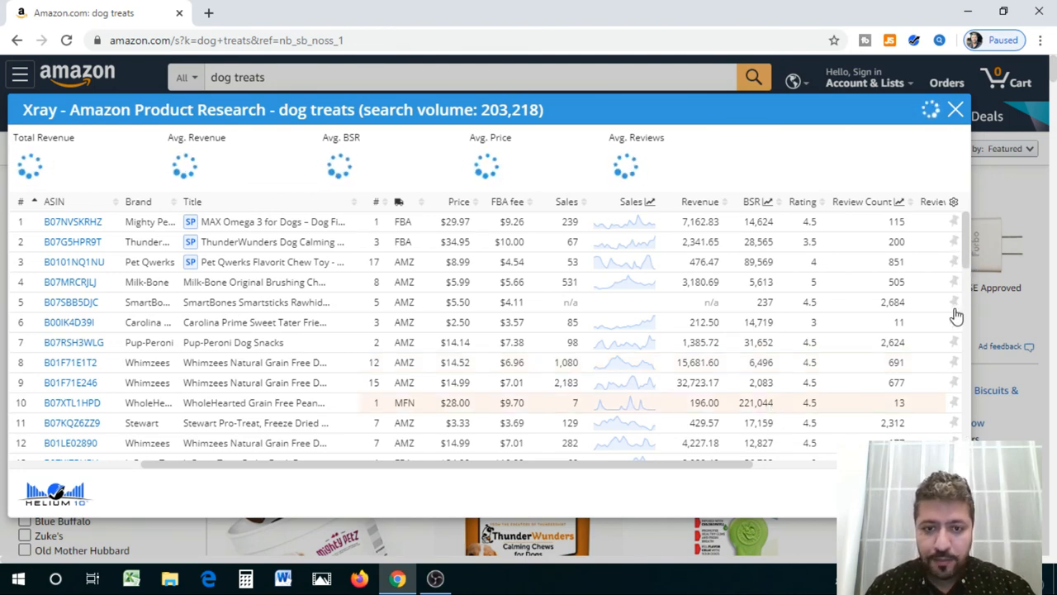
{"action": "mouse_move", "coordinate": [532, 290]}
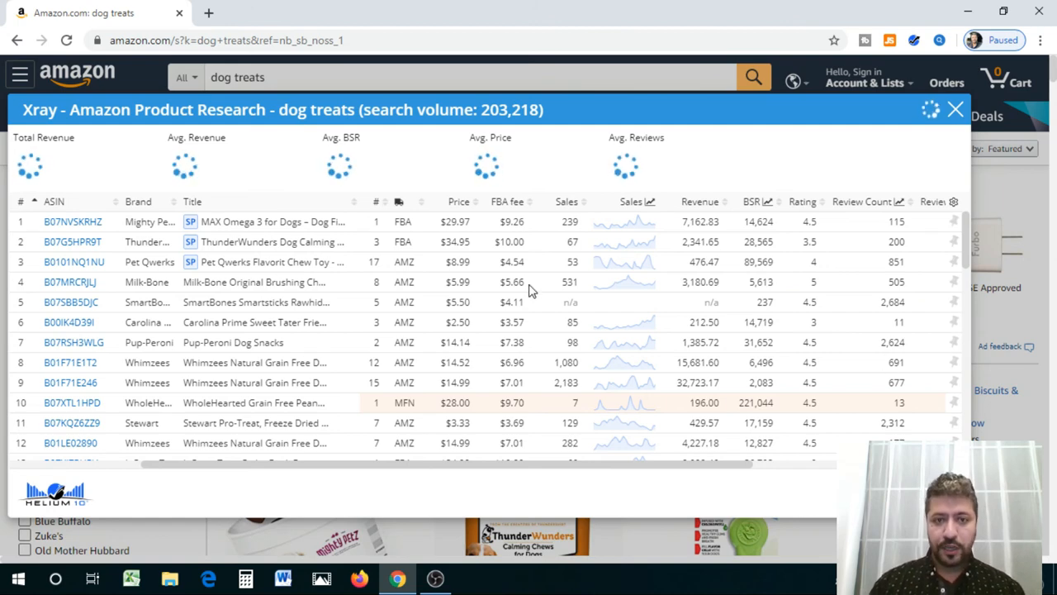
{"action": "scroll", "scroll_direction": "down", "scroll_amount": 3}
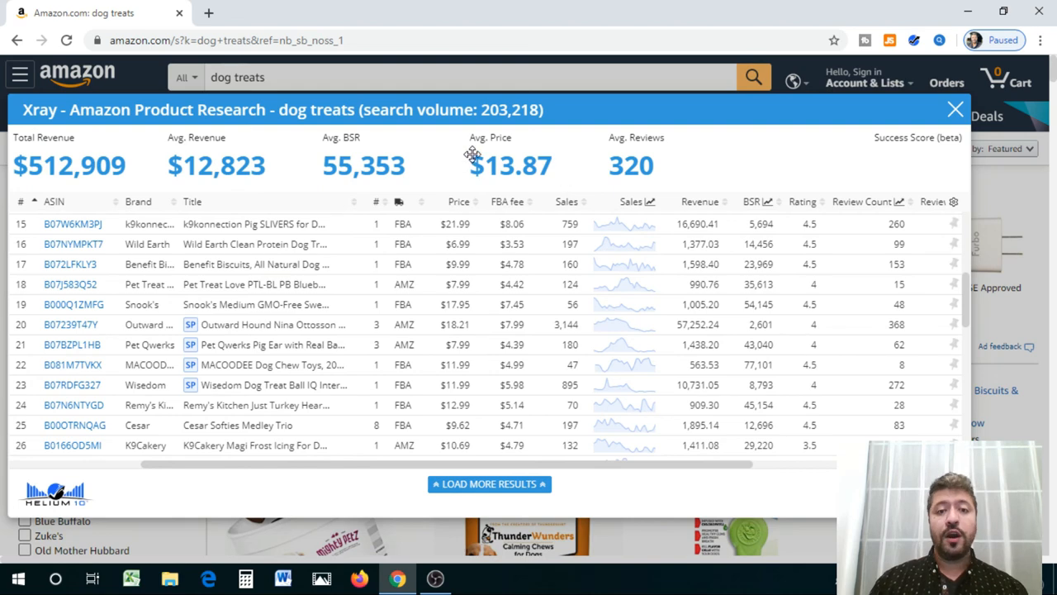
{"action": "mouse_move", "coordinate": [551, 179]}
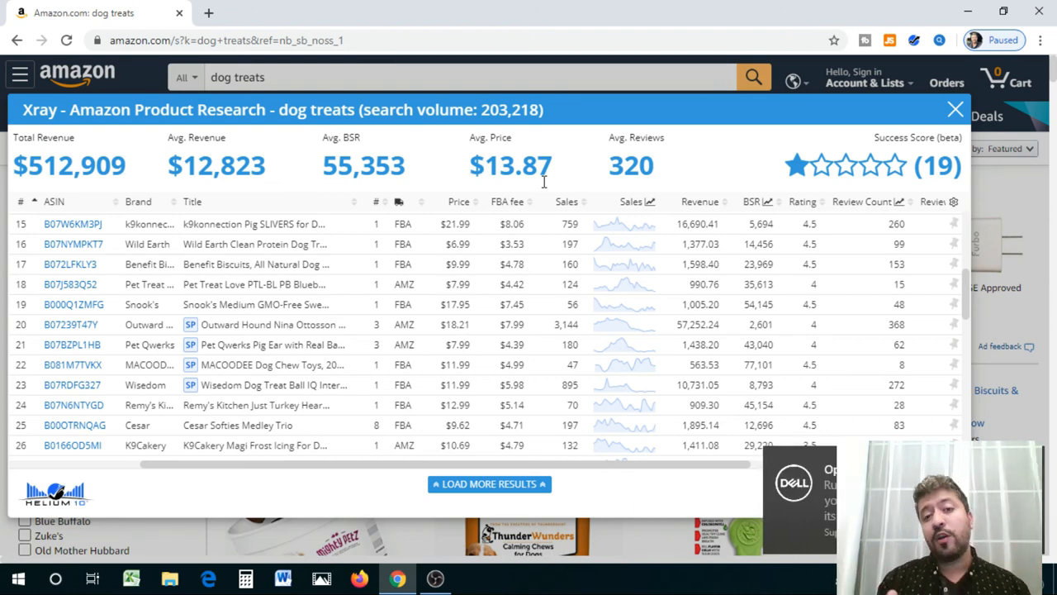
{"action": "mouse_move", "coordinate": [529, 109]}
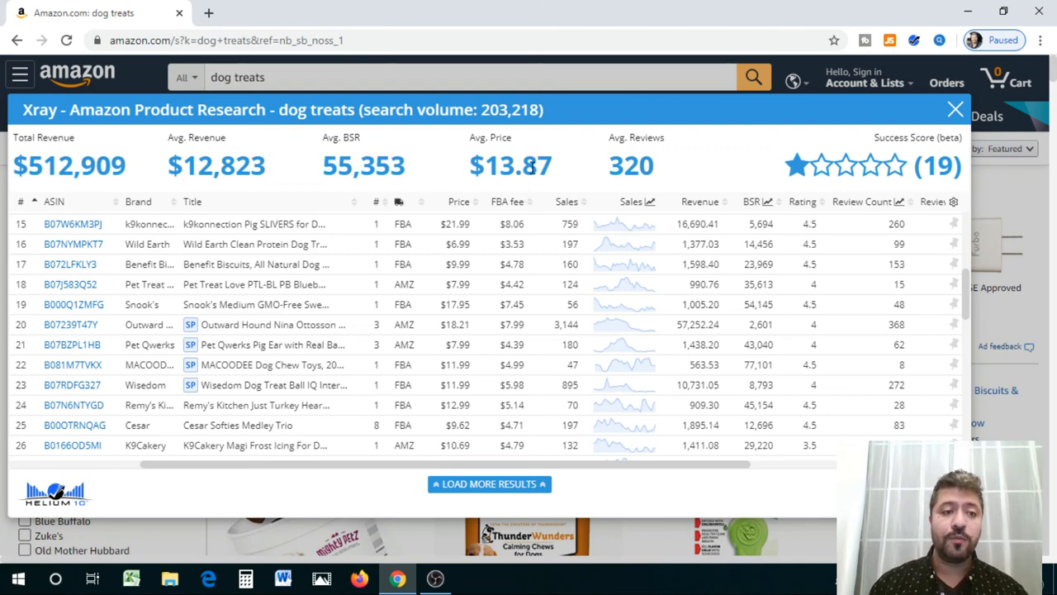
{"action": "mouse_move", "coordinate": [635, 173]}
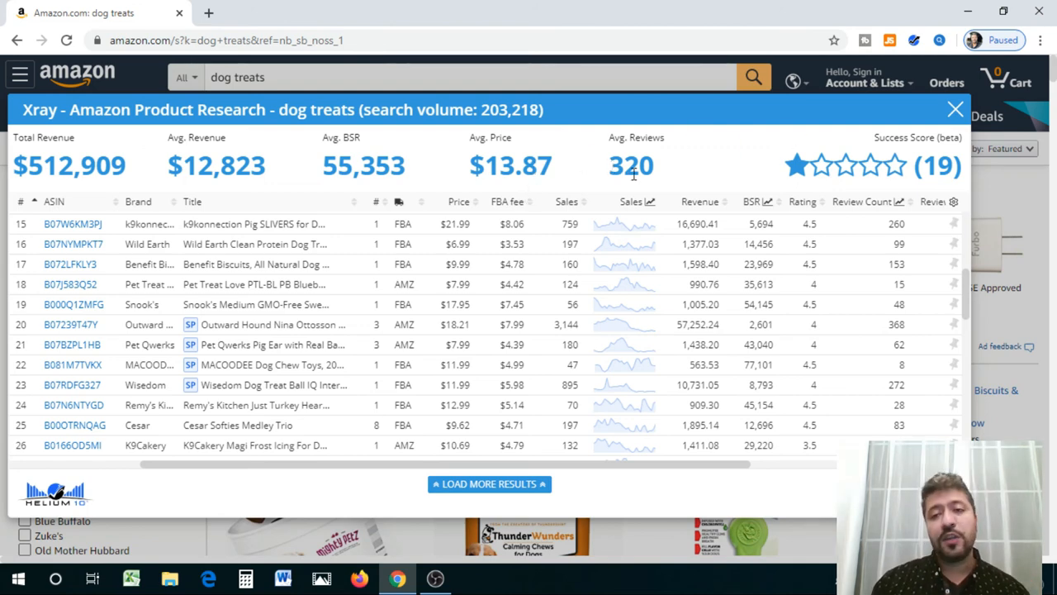
{"action": "mouse_move", "coordinate": [973, 289]}
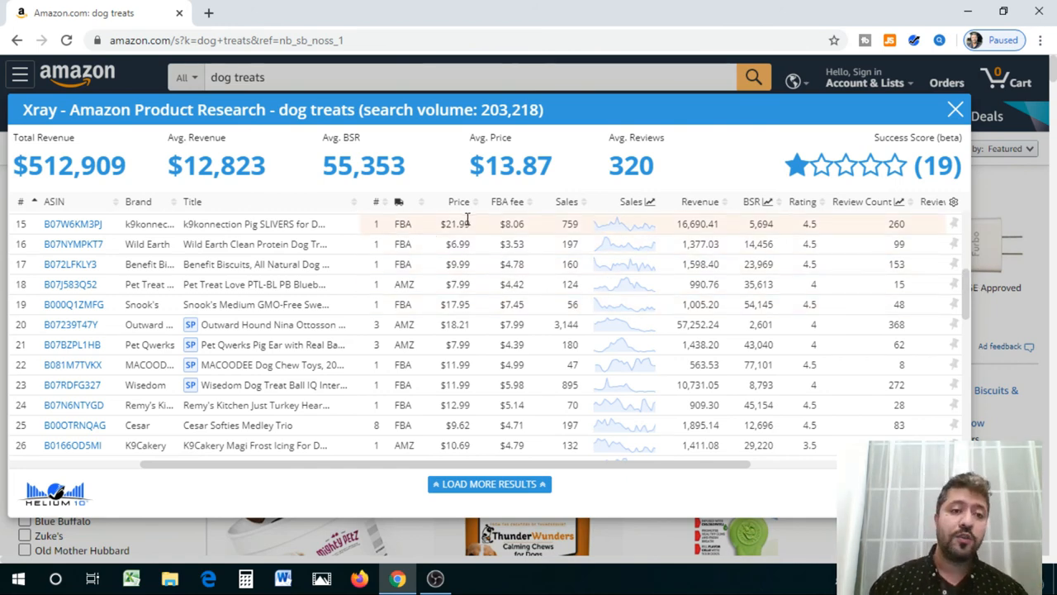
{"action": "mouse_move", "coordinate": [973, 304]}
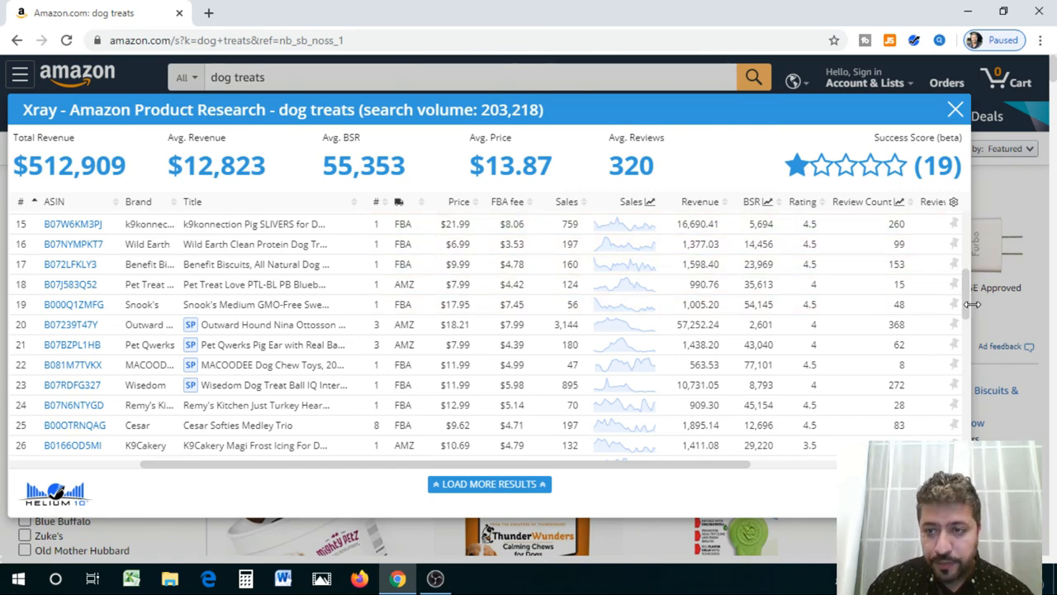
{"action": "scroll", "scroll_direction": "down", "scroll_amount": 3}
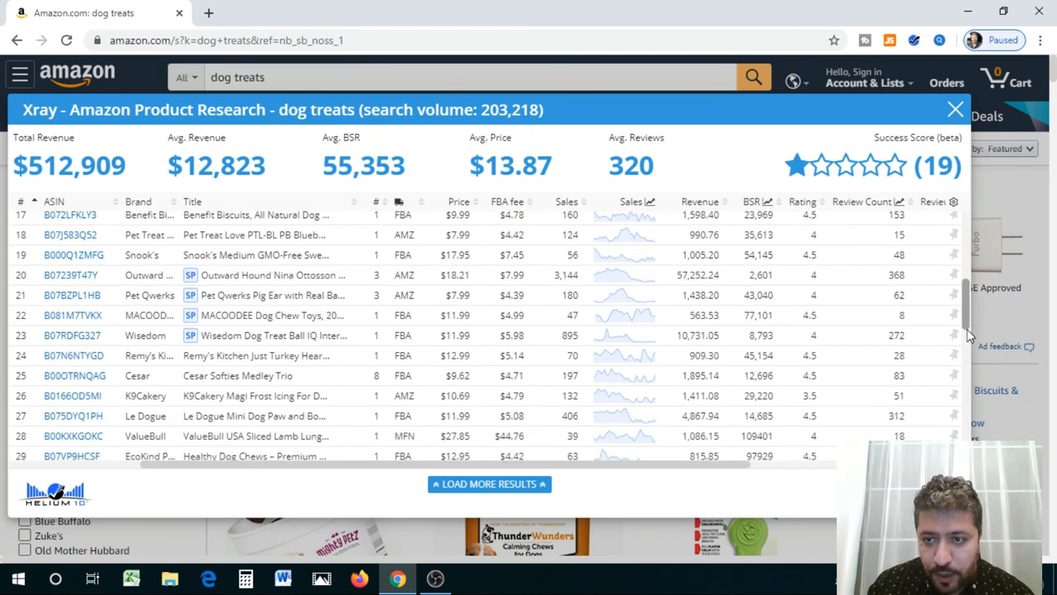
{"action": "scroll", "scroll_direction": "down", "scroll_amount": 3}
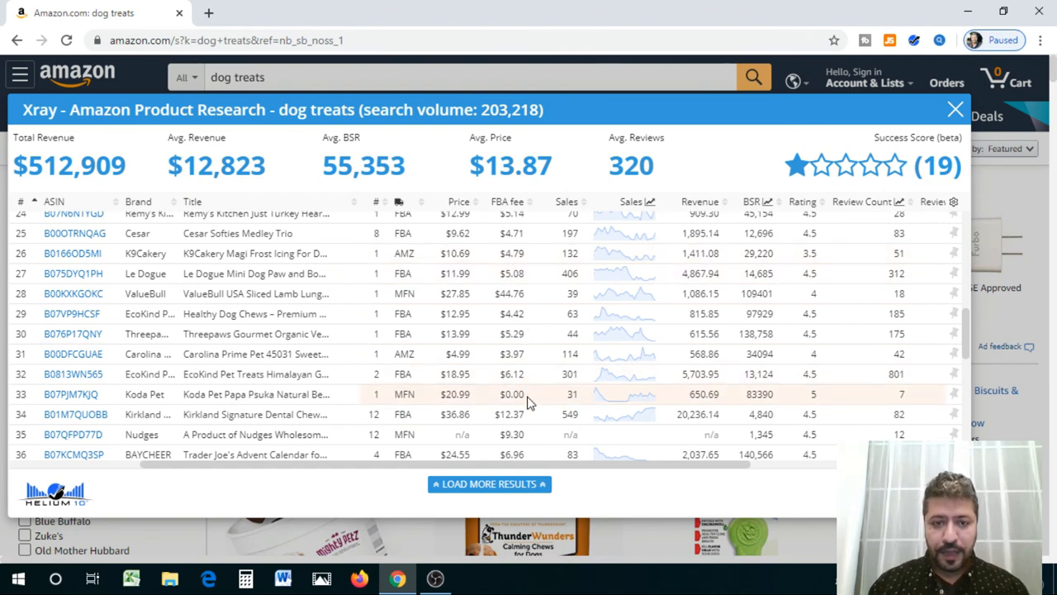
{"action": "mouse_move", "coordinate": [646, 389]}
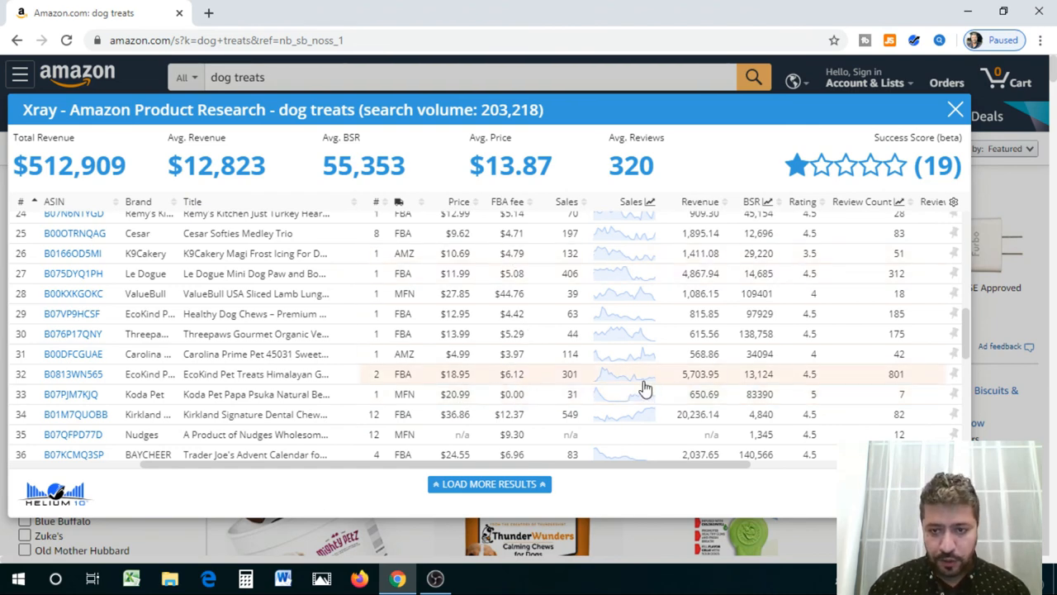
{"action": "mouse_move", "coordinate": [649, 429]}
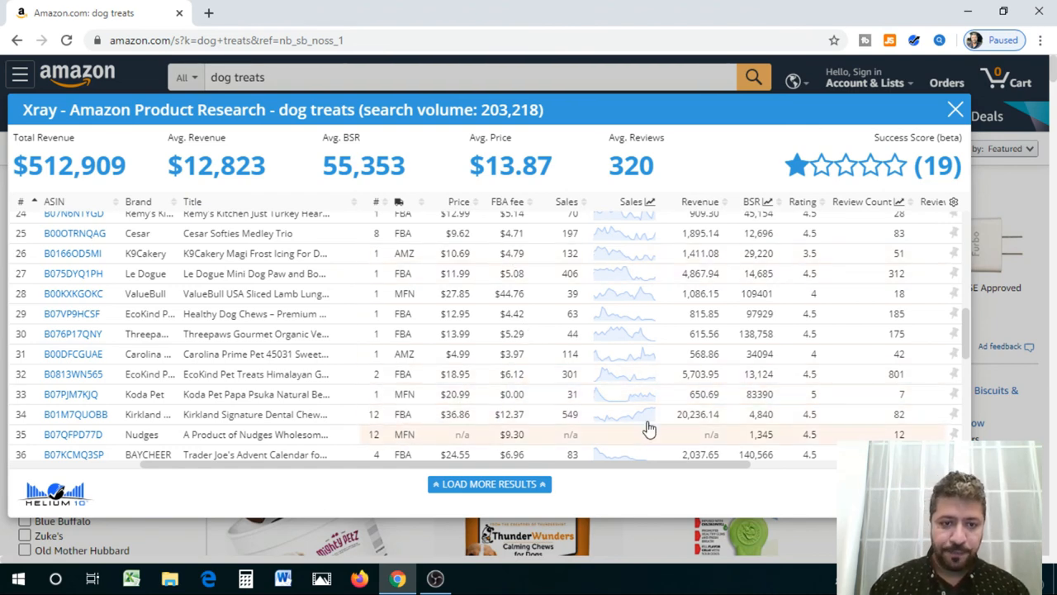
{"action": "scroll", "scroll_direction": "down", "scroll_amount": 3}
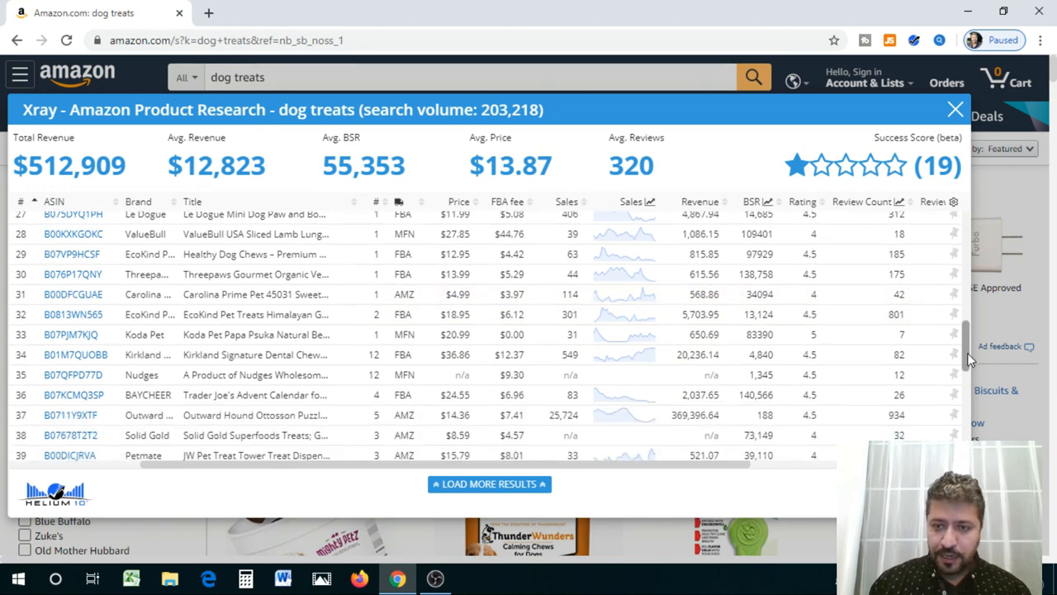
{"action": "scroll", "scroll_direction": "down", "scroll_amount": 3}
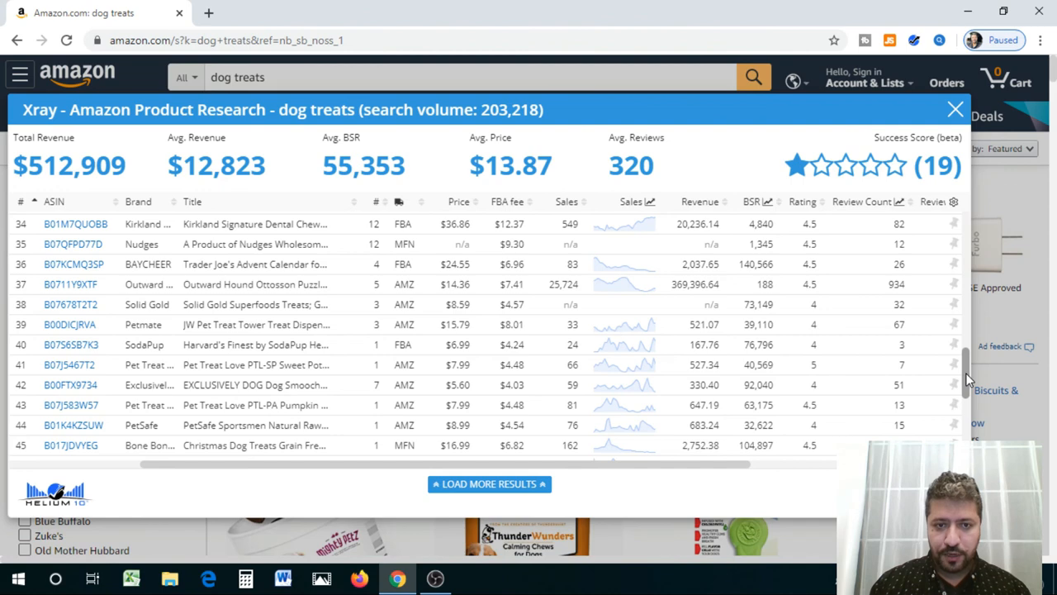
{"action": "scroll", "scroll_direction": "down", "scroll_amount": 3}
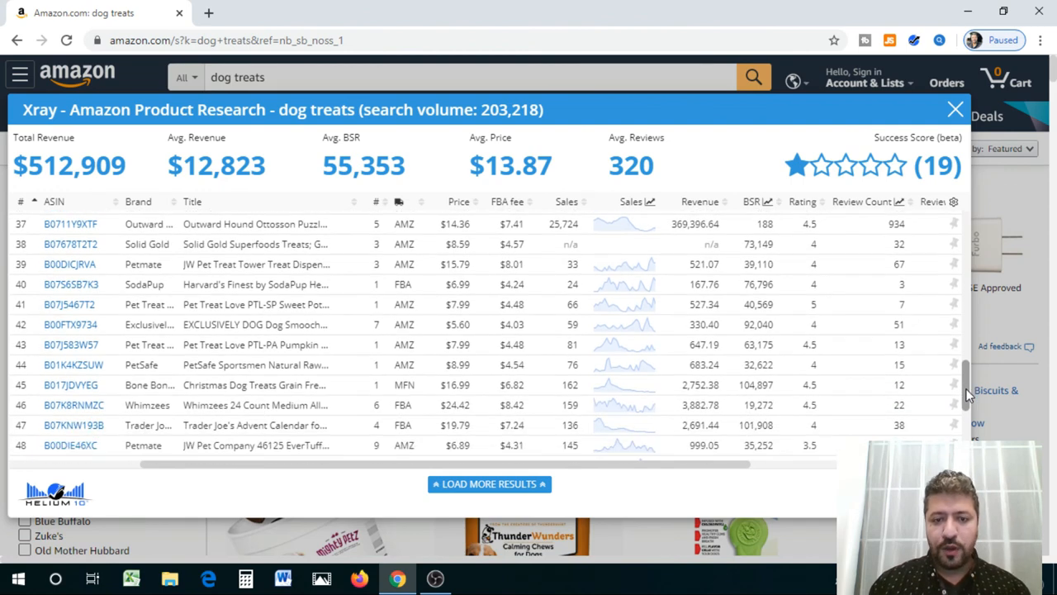
{"action": "scroll", "scroll_direction": "down", "scroll_amount": 3}
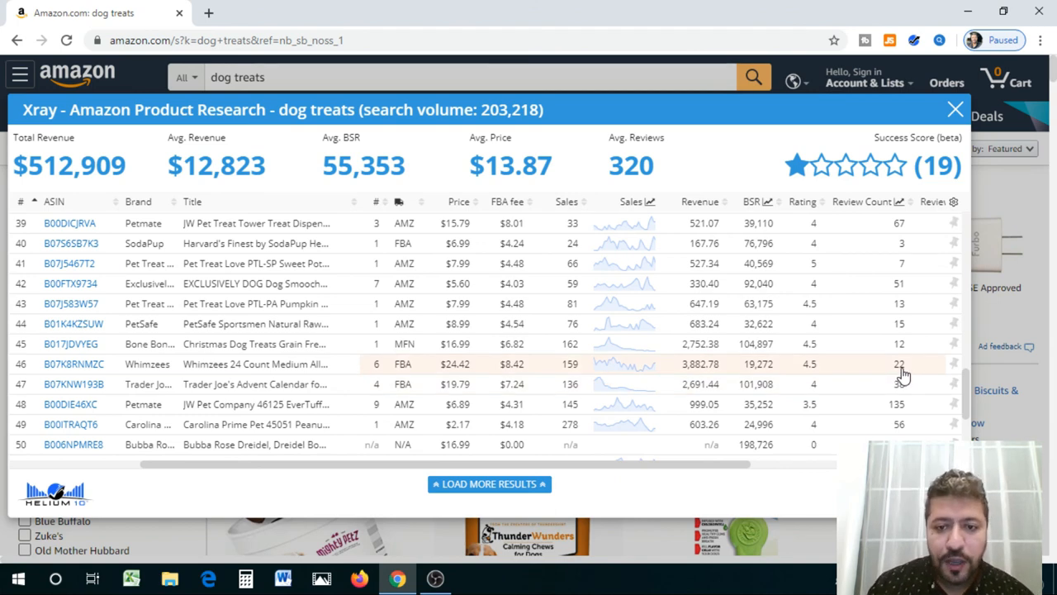
{"action": "mouse_move", "coordinate": [906, 370]}
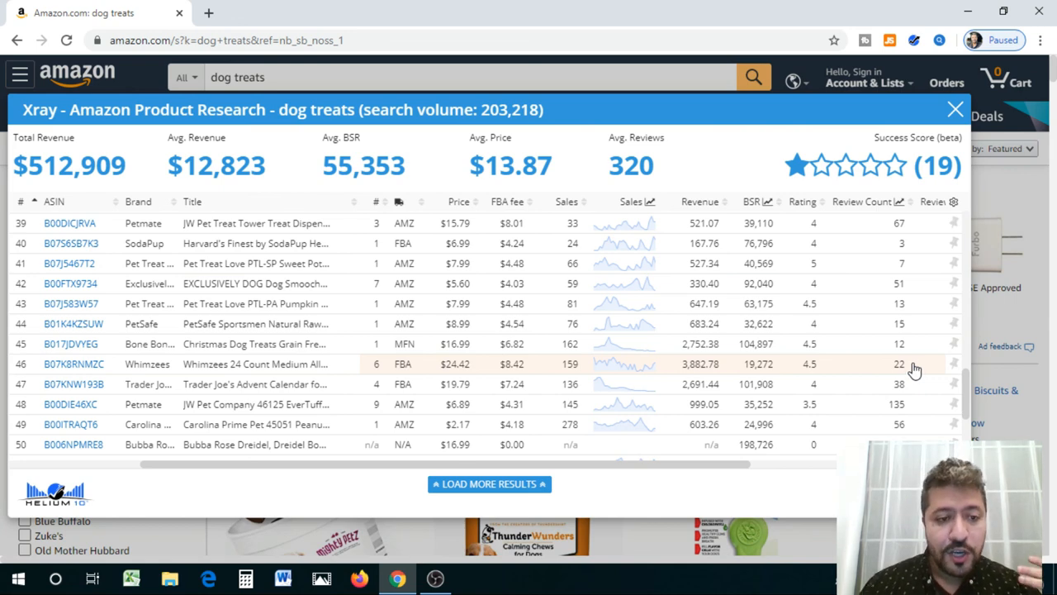
{"action": "mouse_move", "coordinate": [643, 351]}
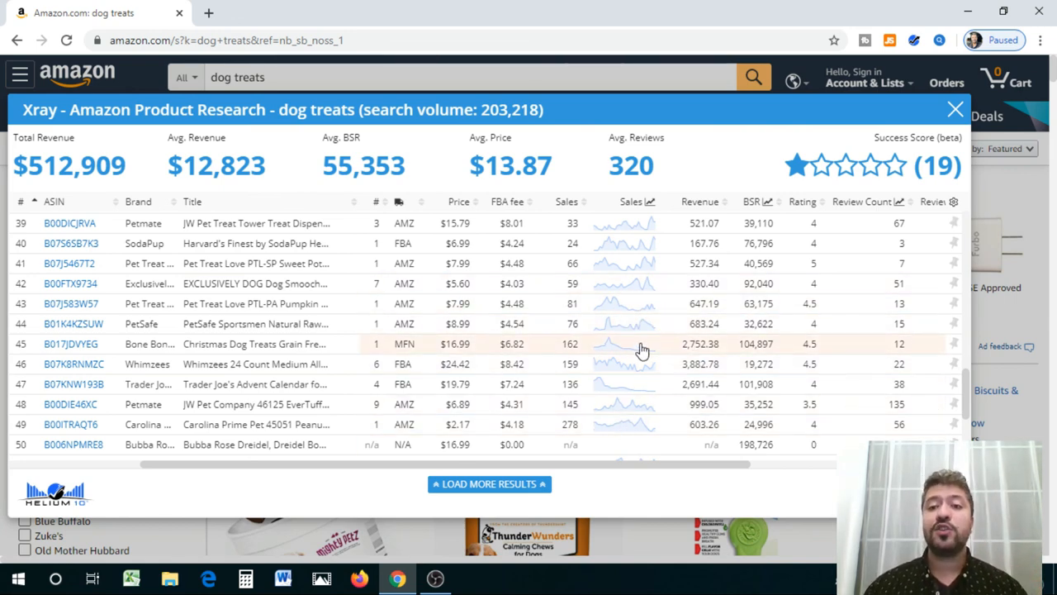
{"action": "mouse_move", "coordinate": [289, 381]}
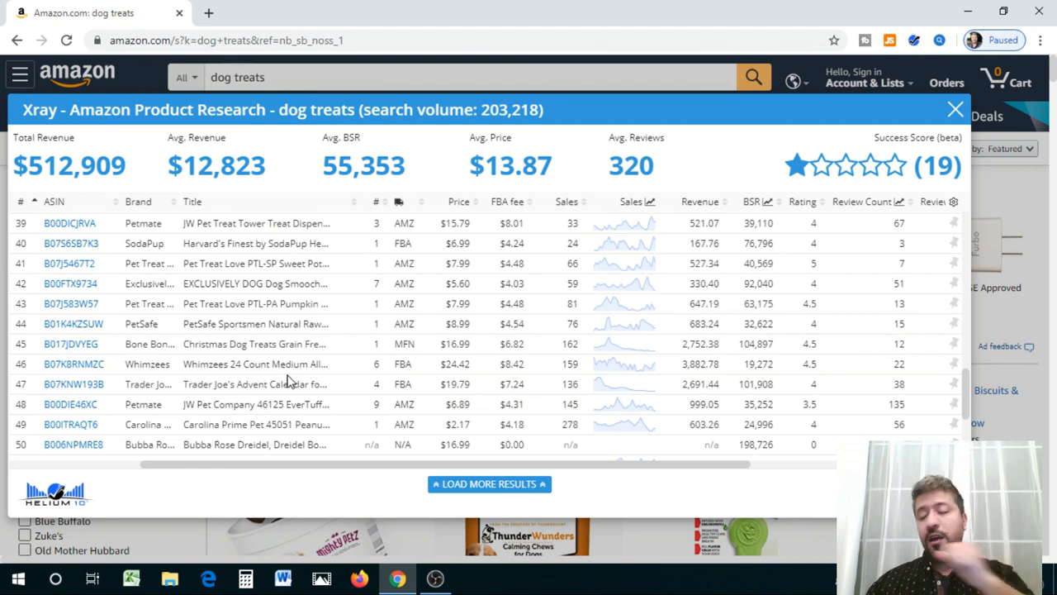